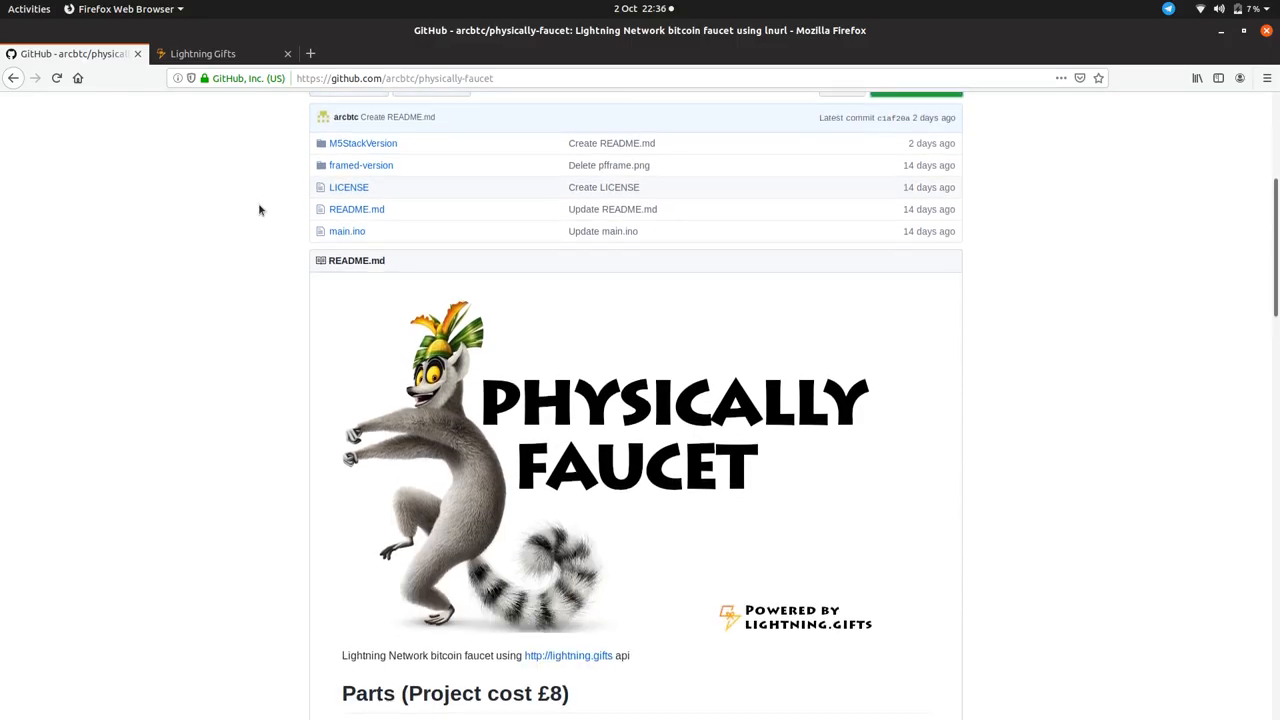
- Create a 1000 sat Bitcoin gift on Lightning Gifts and wait for the payment
scroll("up", 3)
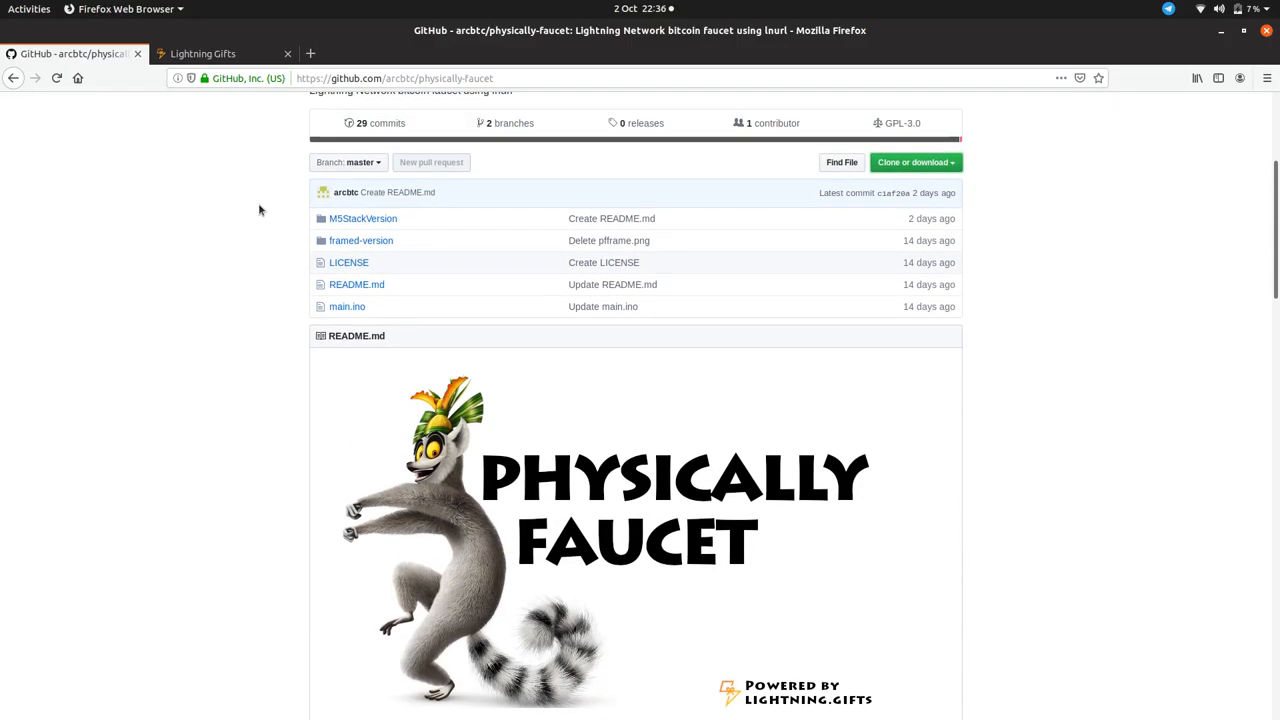
scroll("down", 3)
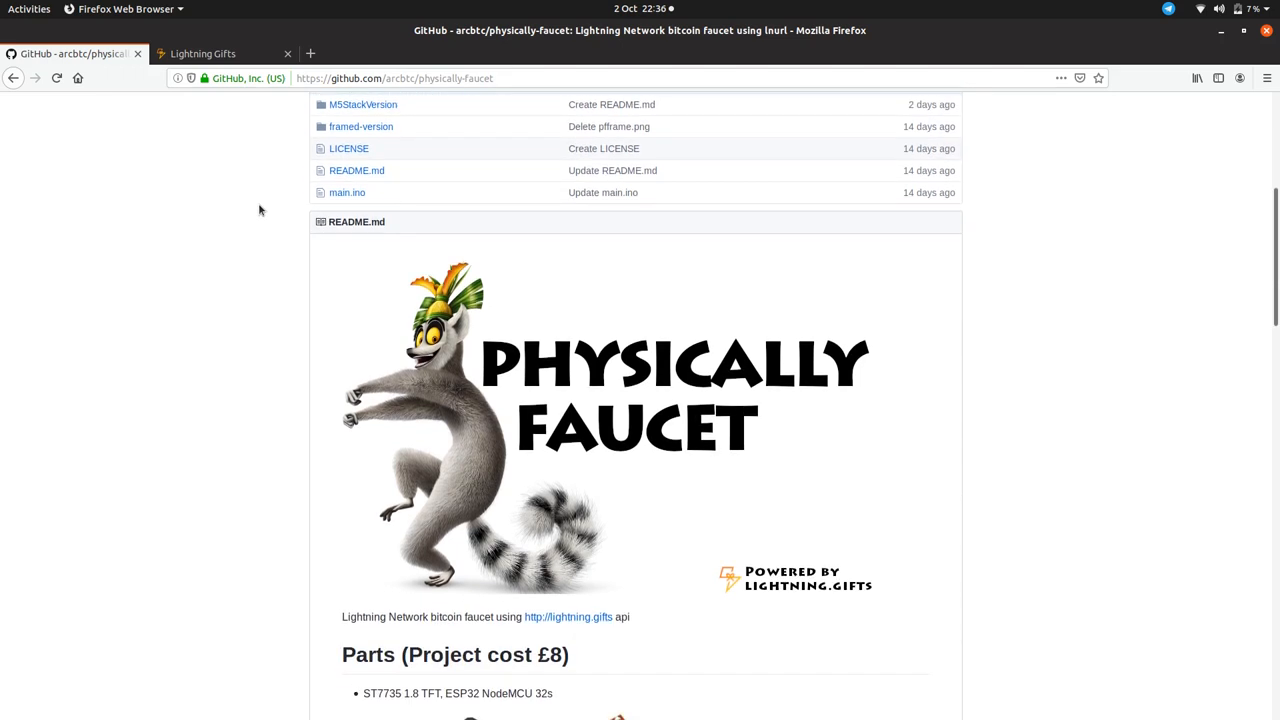
mouse_move(776, 420)
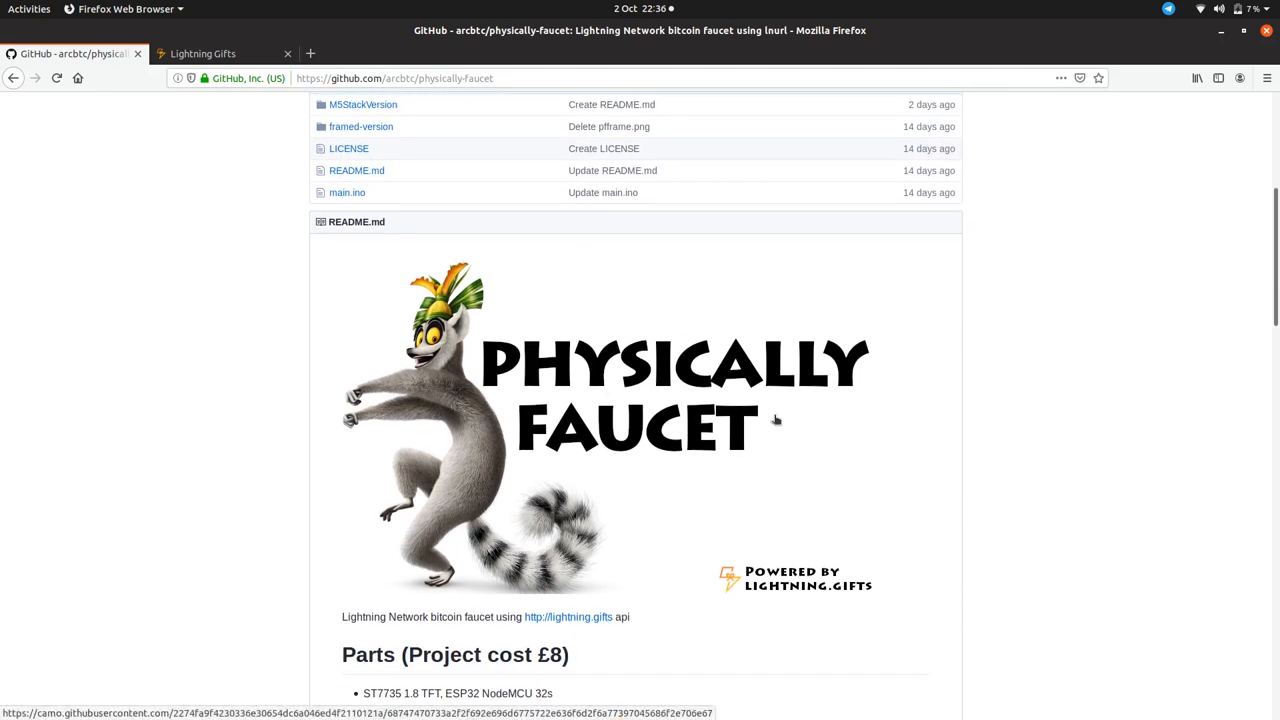
mouse_move(716, 500)
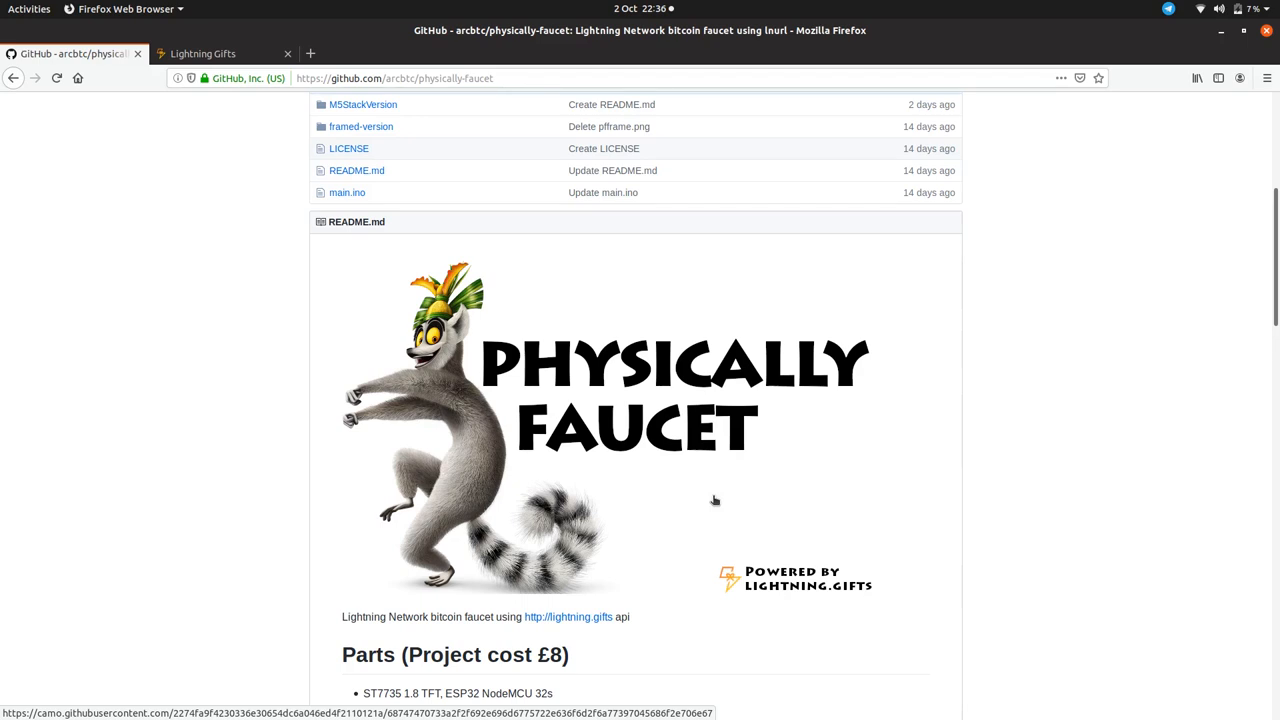
mouse_move(822, 538)
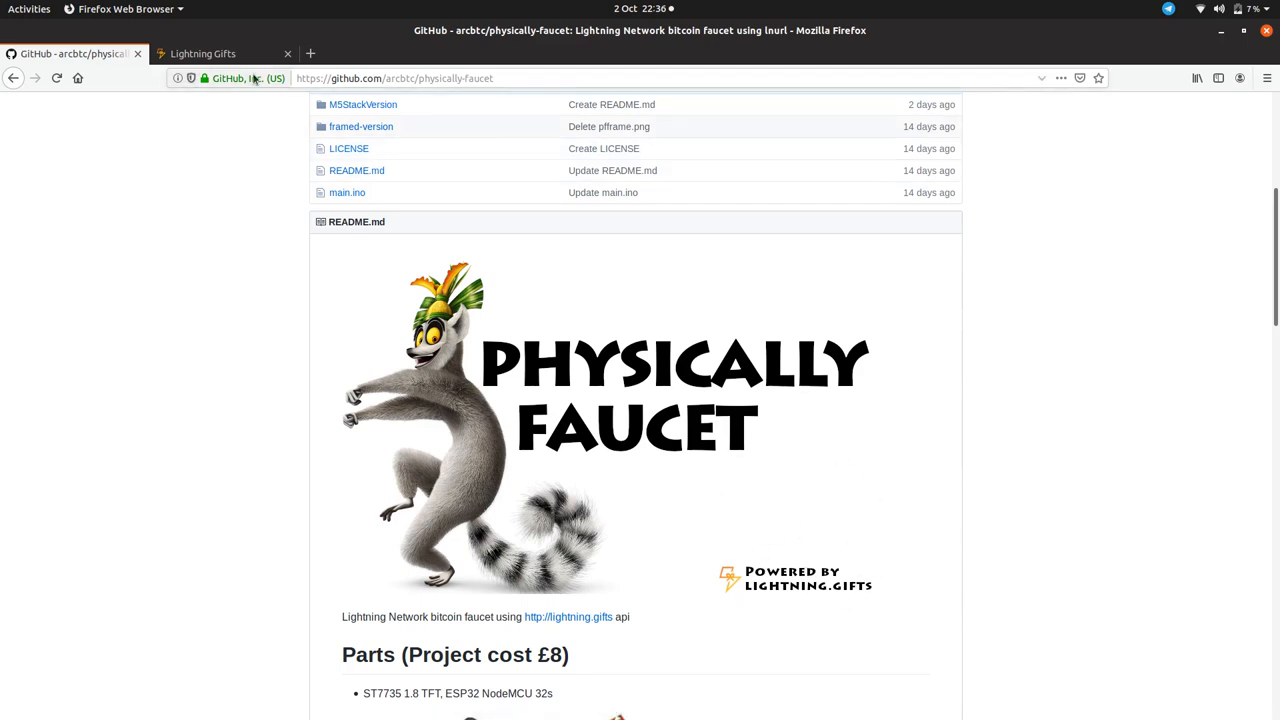
left_click(204, 52)
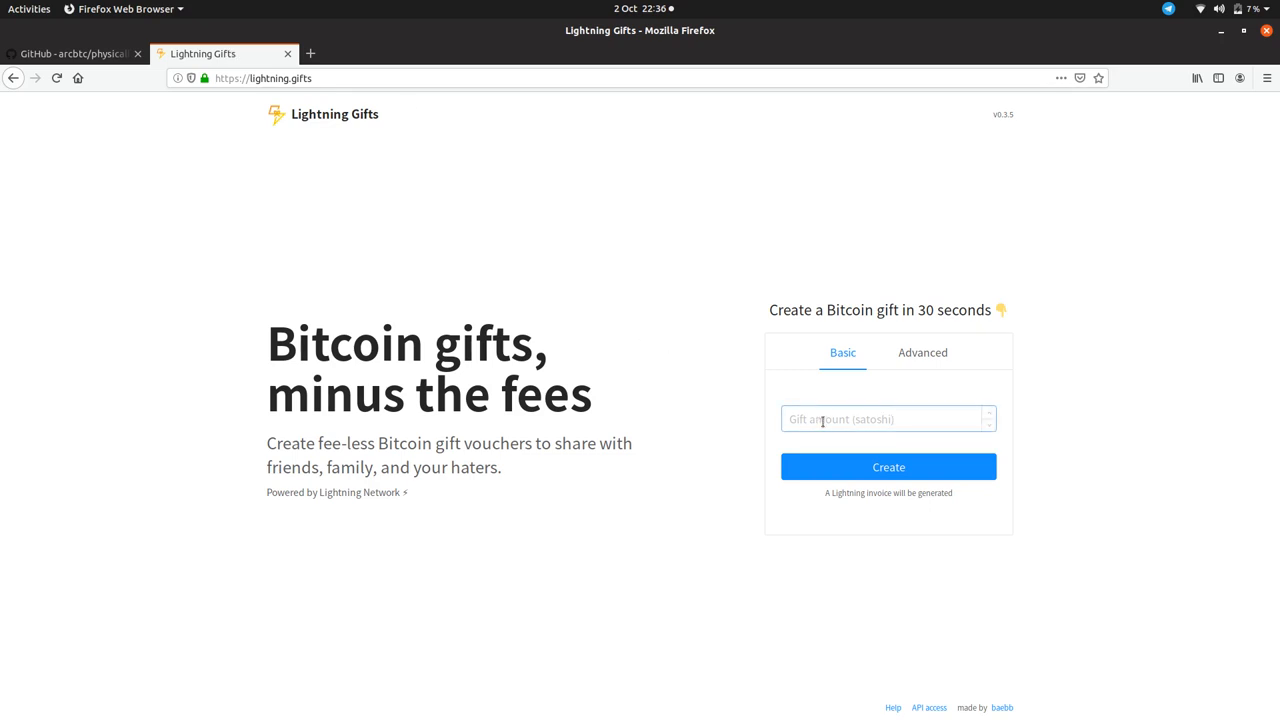
left_click(888, 420)
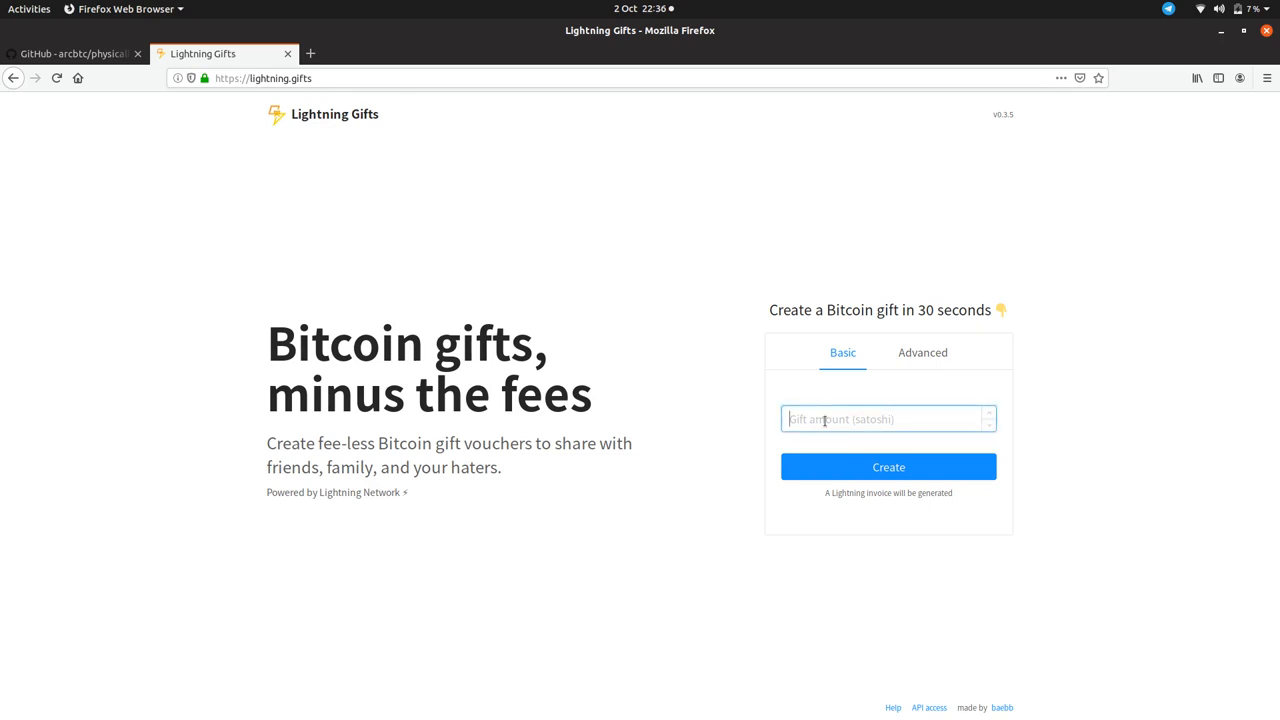
type("1000")
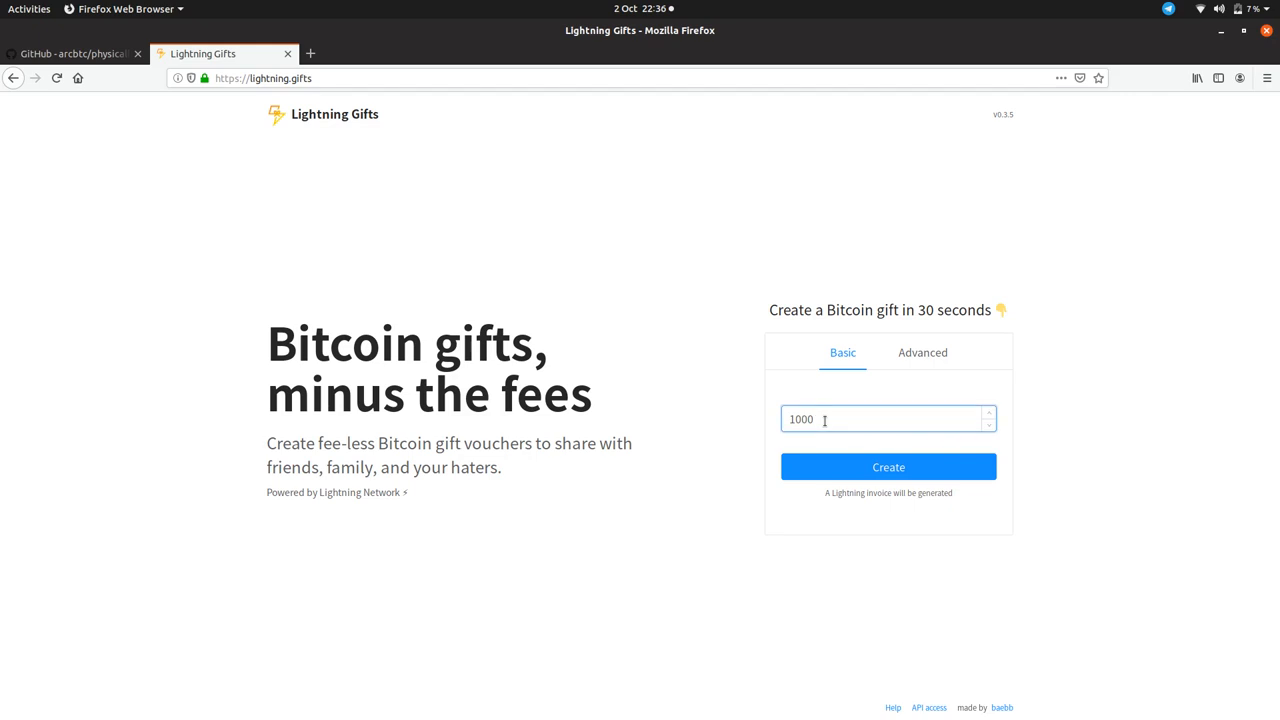
left_click(888, 468)
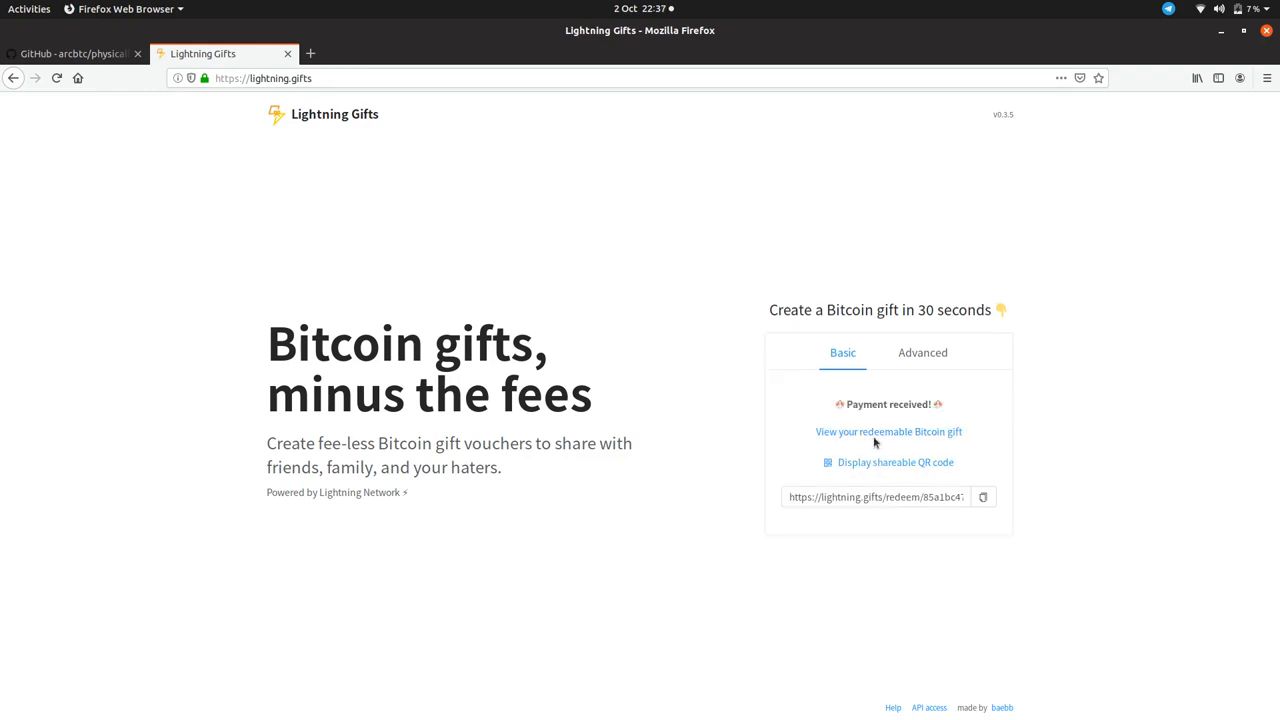
- View the redeemable Bitcoin gift page with its QR code and 1000 sat invoice
left_click(888, 432)
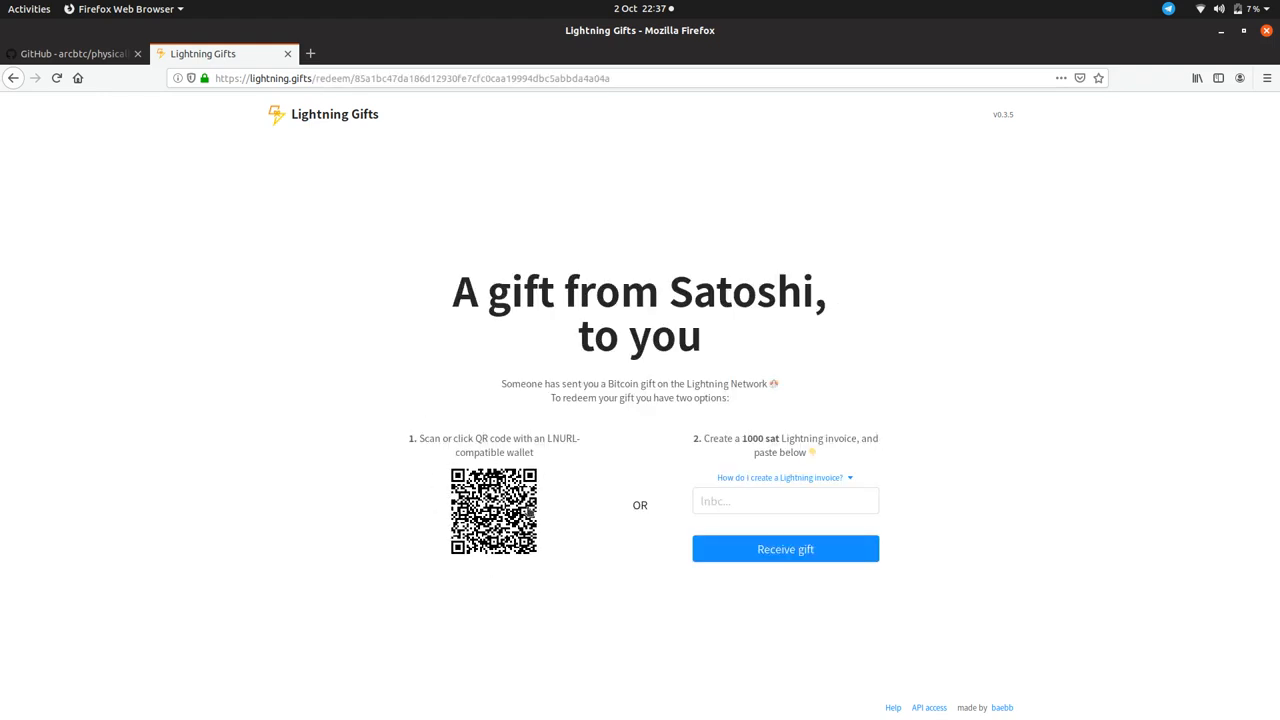
mouse_move(500, 588)
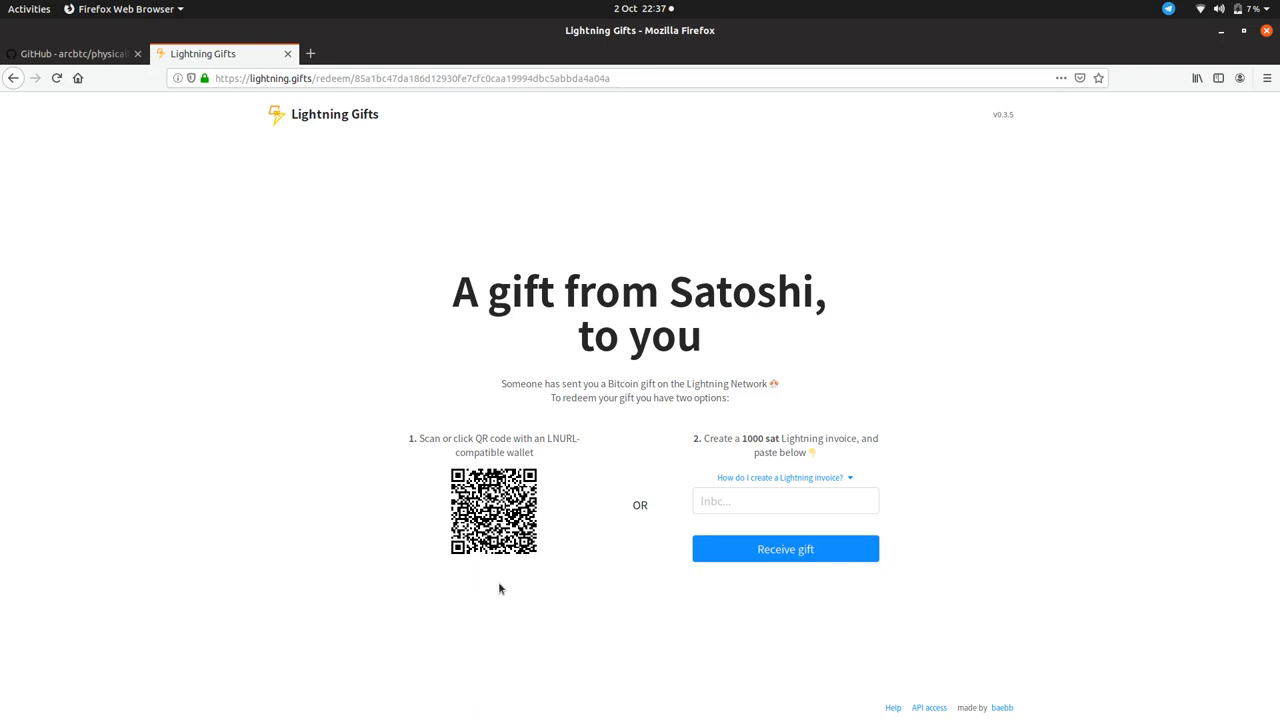
mouse_move(504, 560)
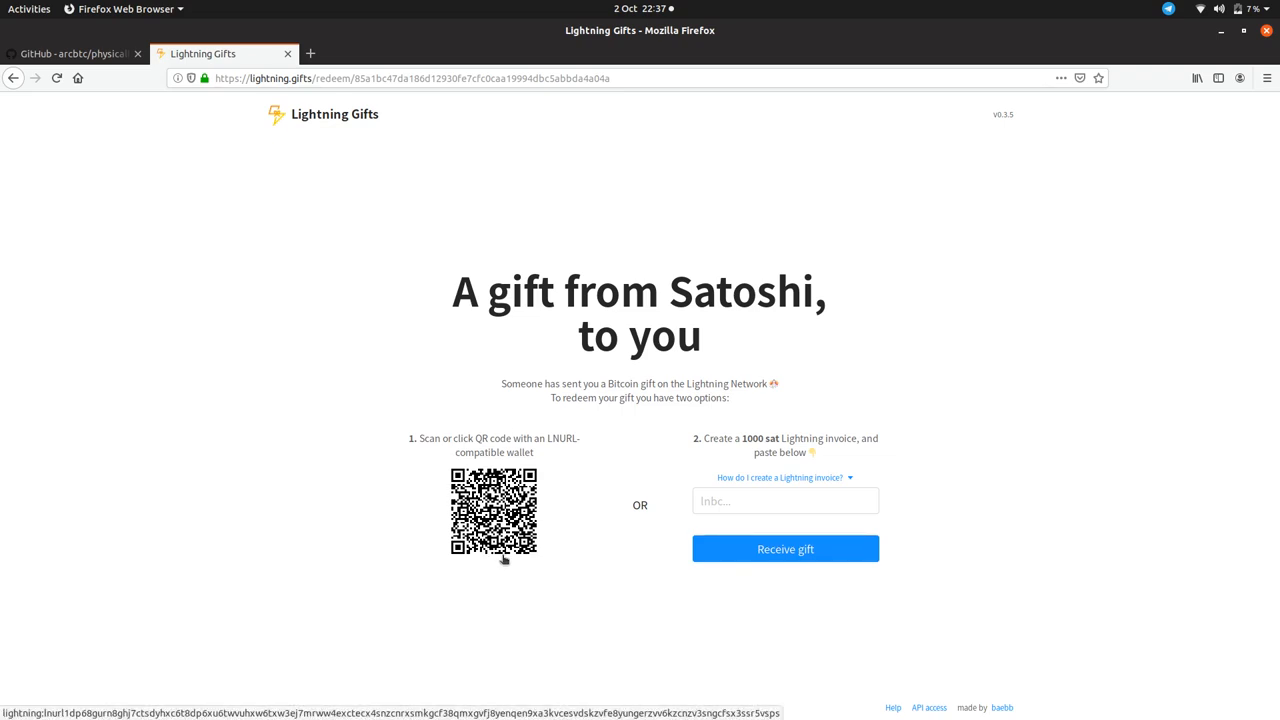
mouse_move(598, 598)
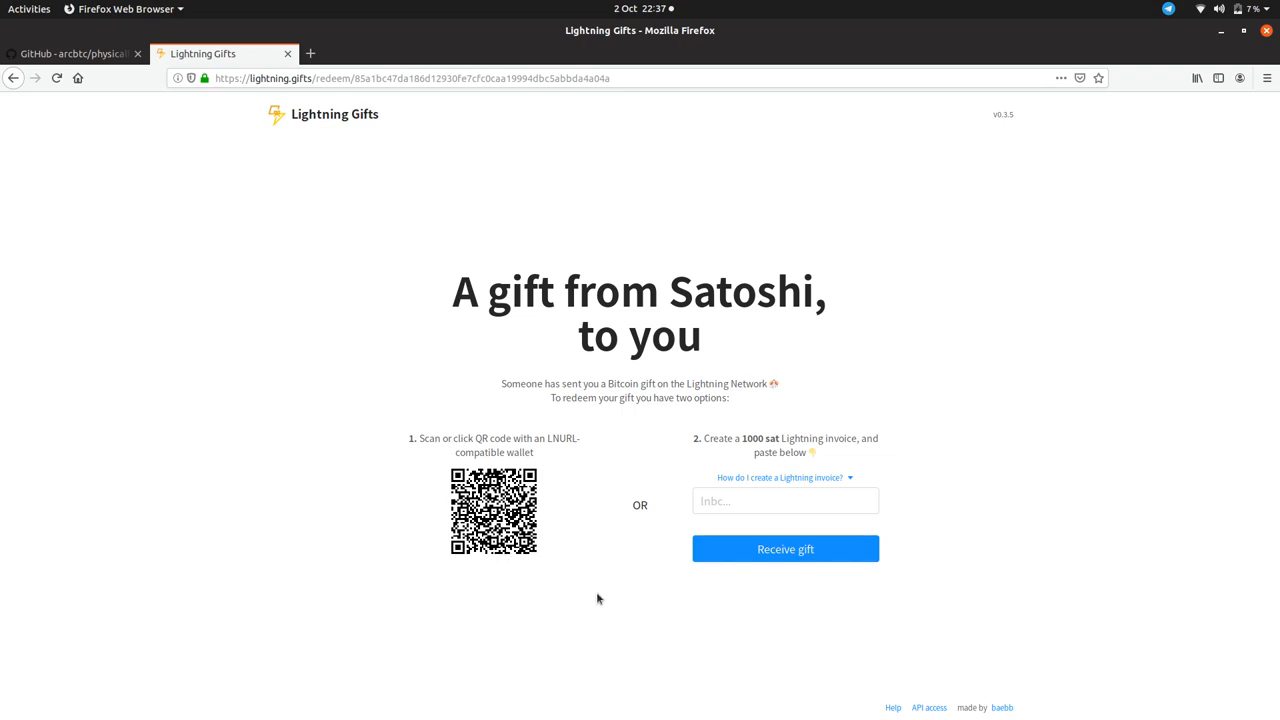
mouse_move(512, 510)
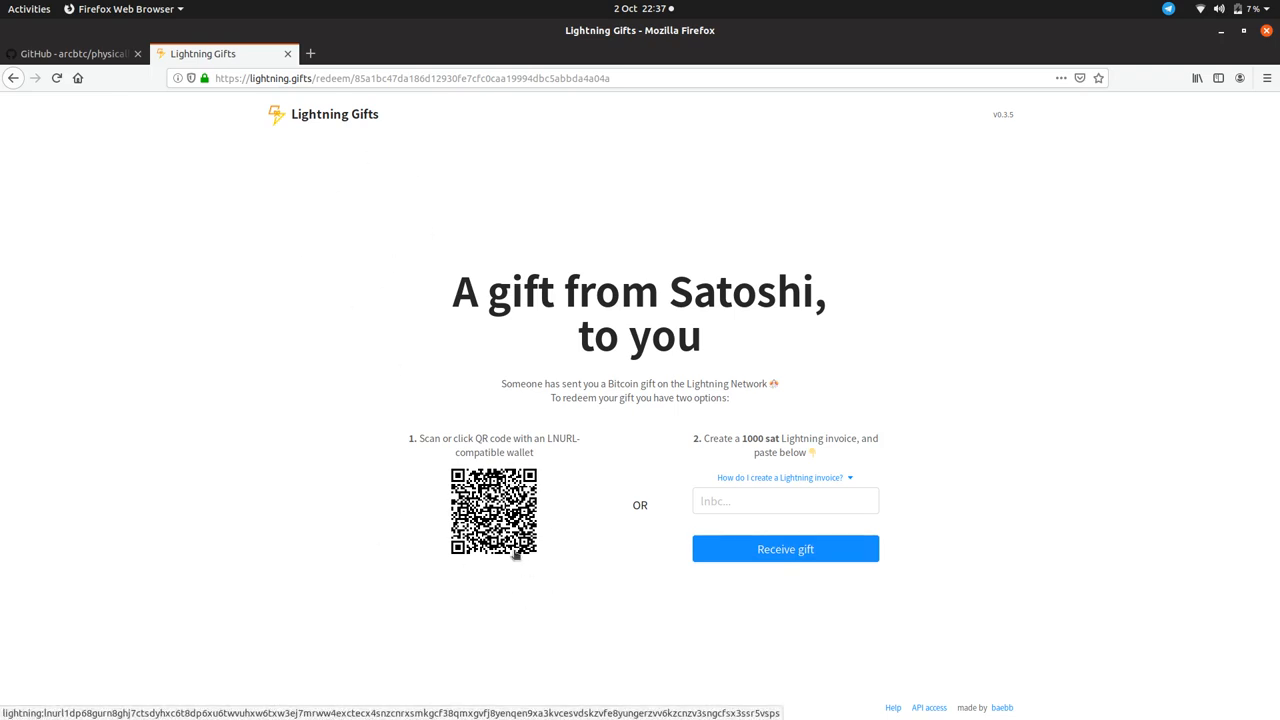
mouse_move(670, 460)
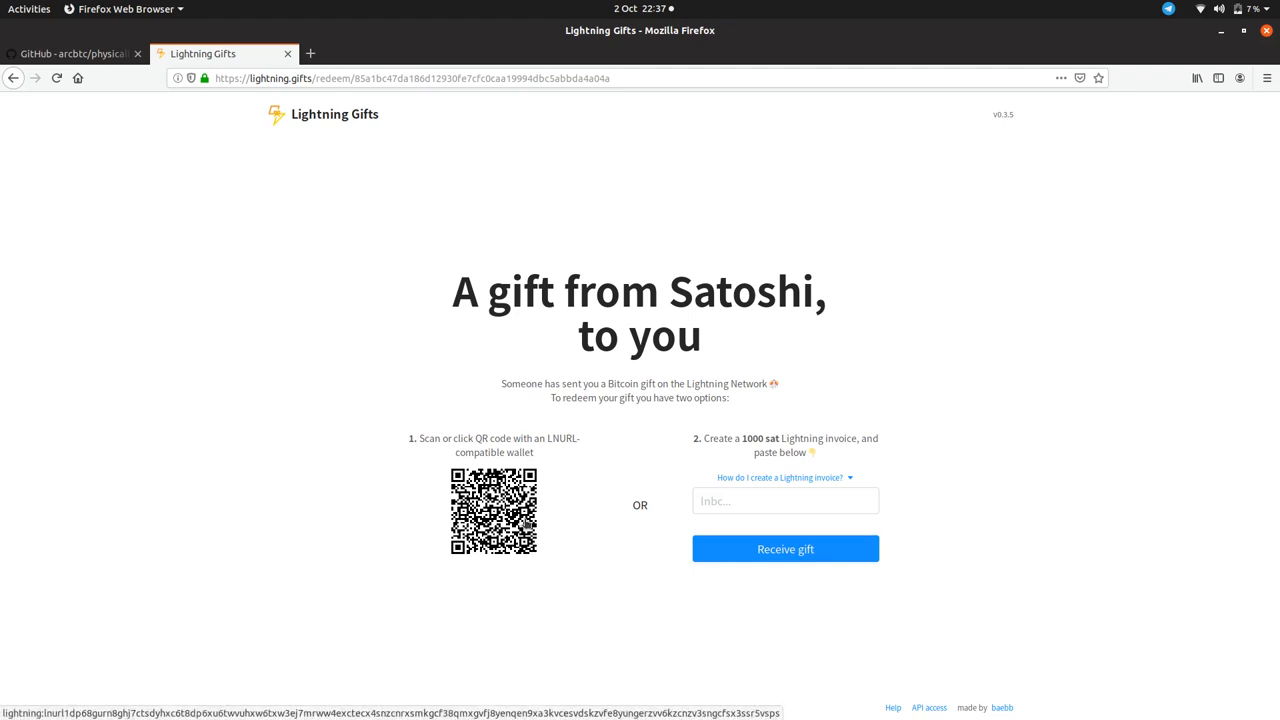
mouse_move(556, 360)
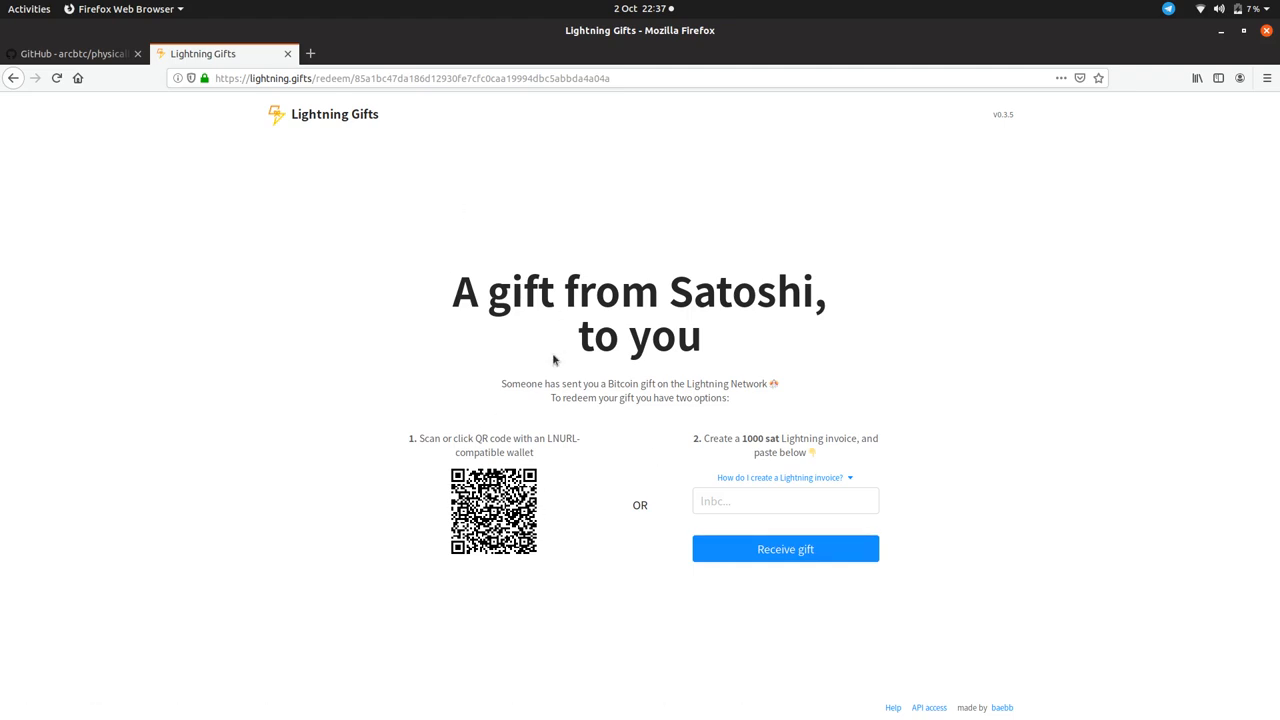
mouse_move(560, 464)
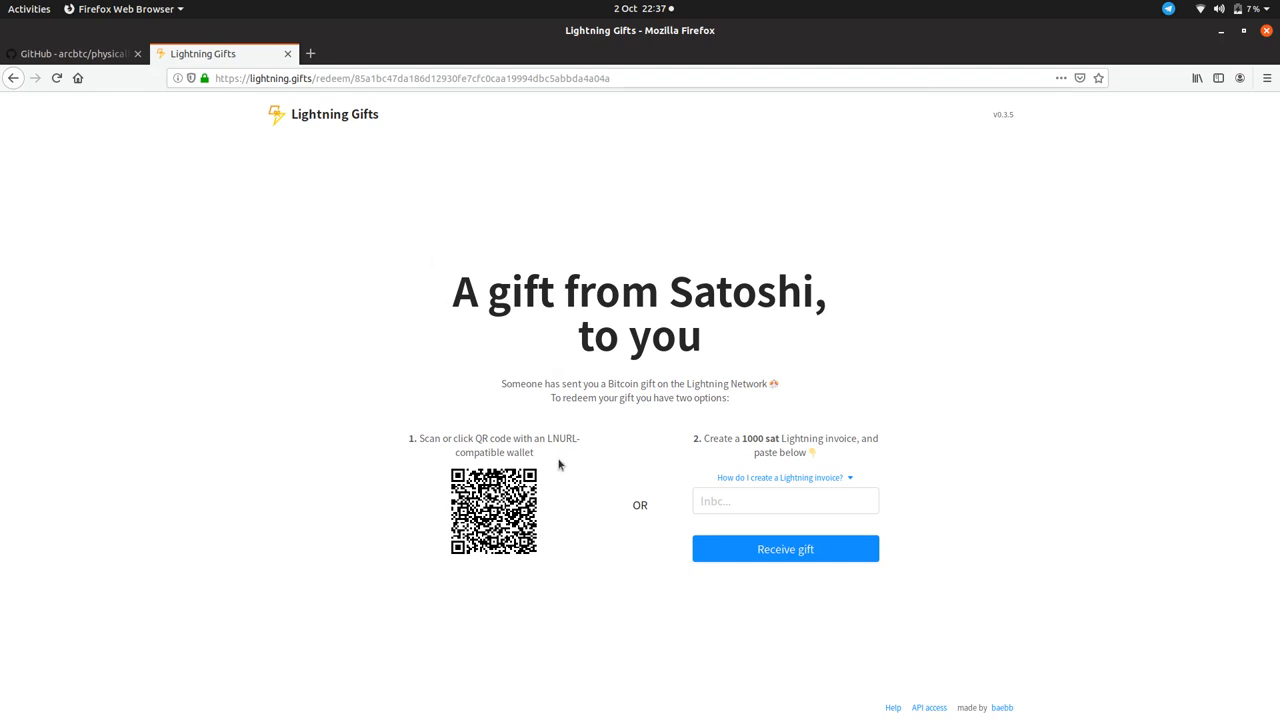
mouse_move(132, 96)
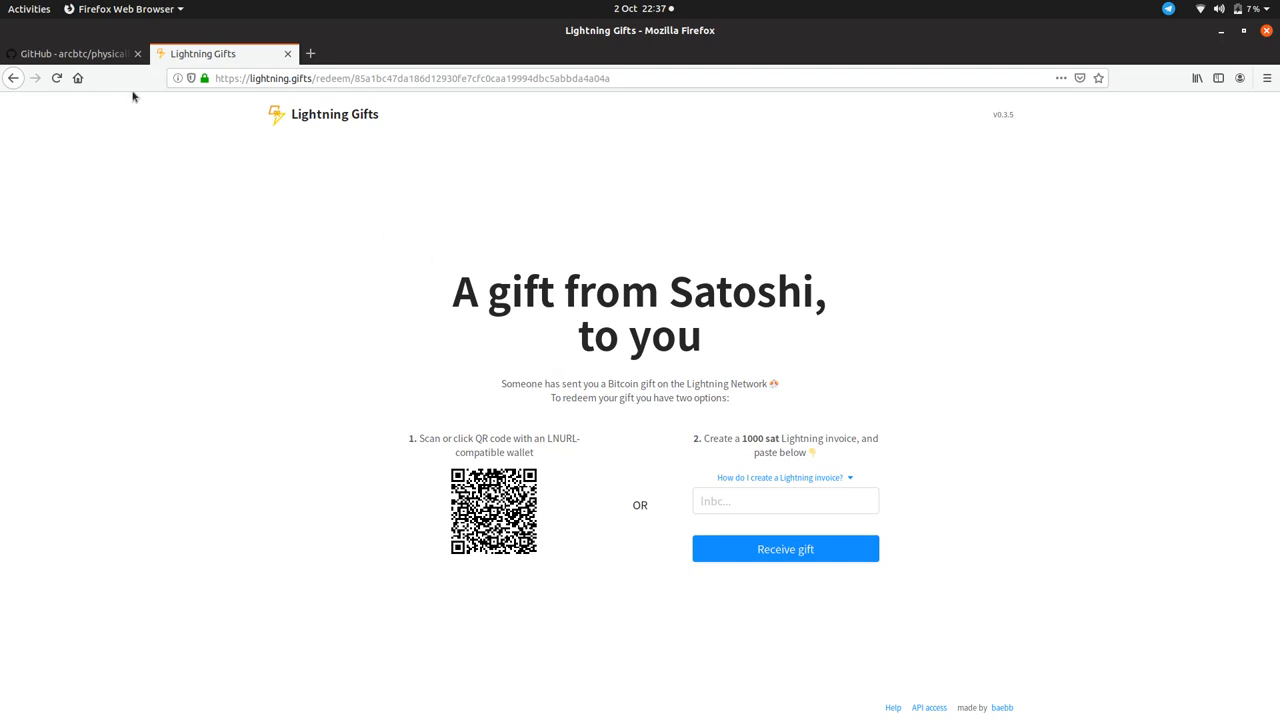
mouse_move(284, 438)
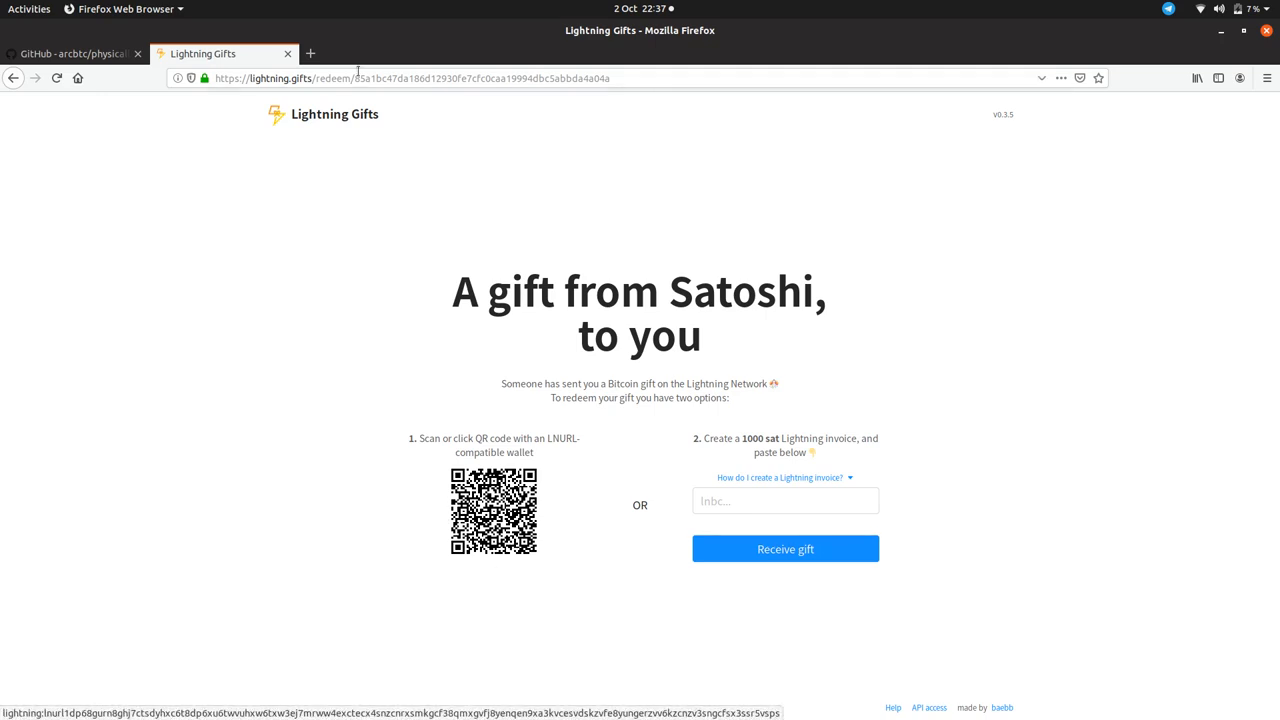
- Browse the physically-faucet README's Parts, Workflow, Installing and GPIO map sections
left_click(72, 52)
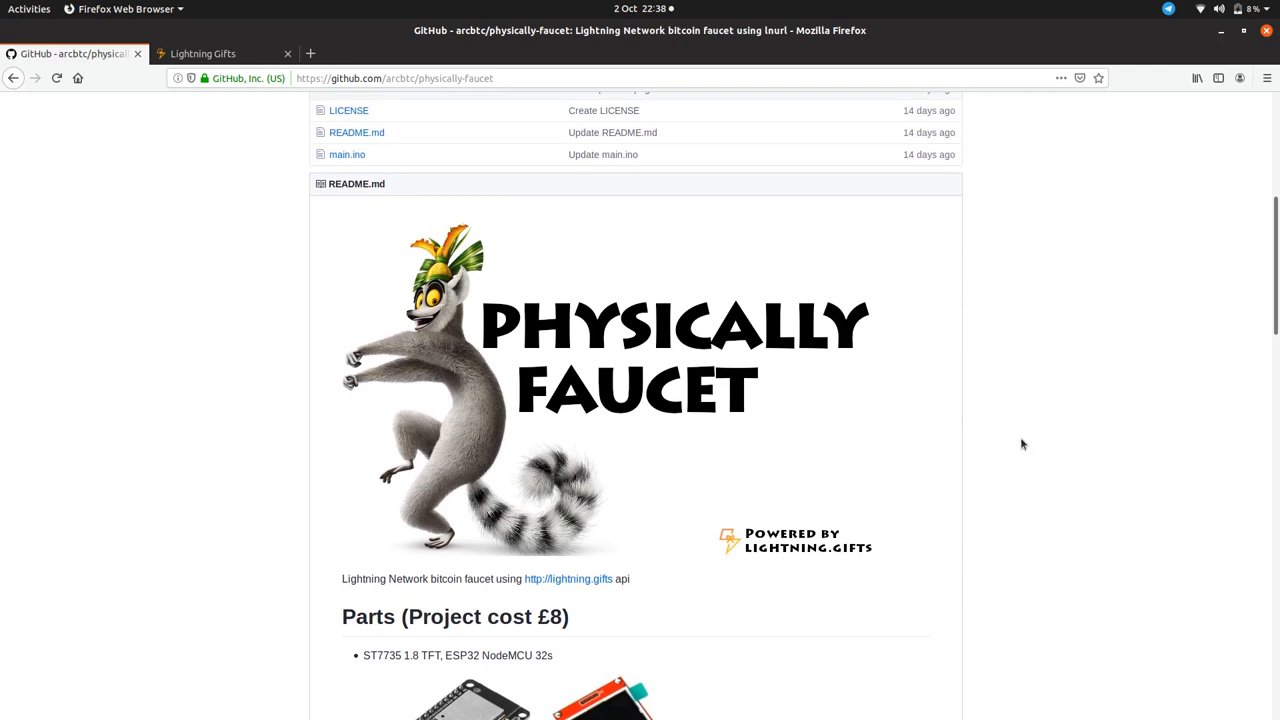
scroll("down", 3)
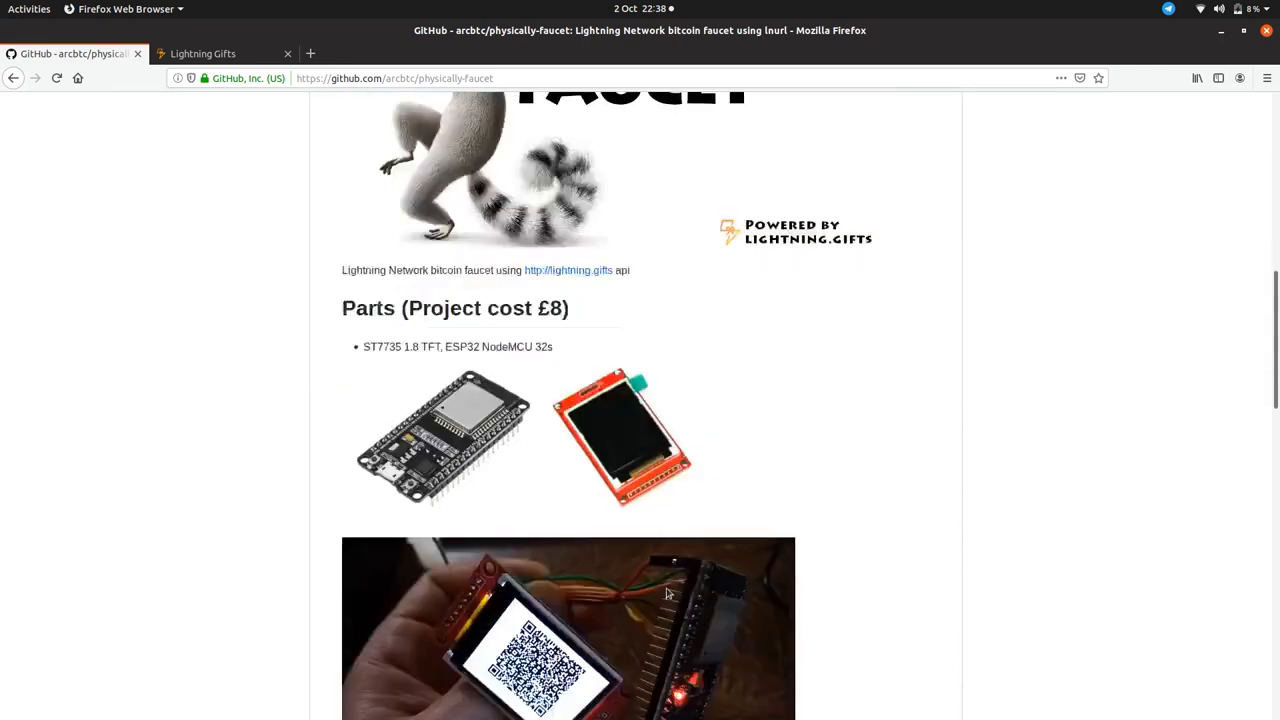
scroll("down", 3)
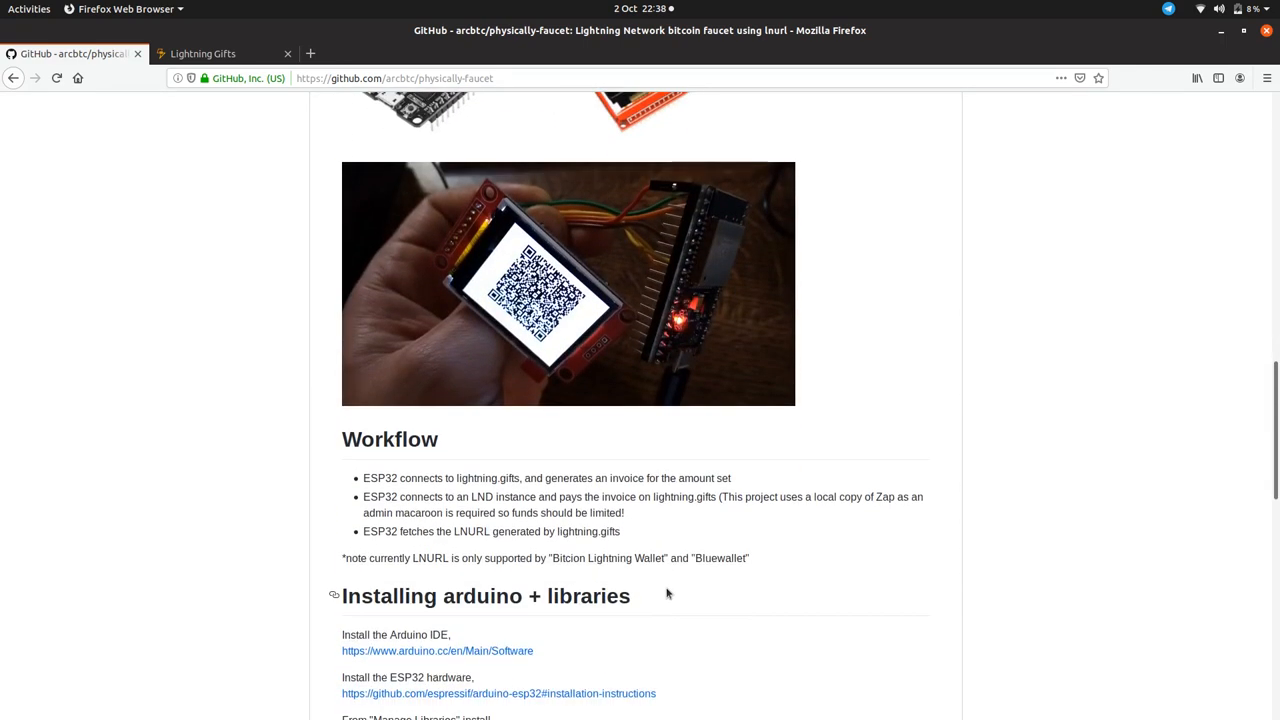
scroll("down", 3)
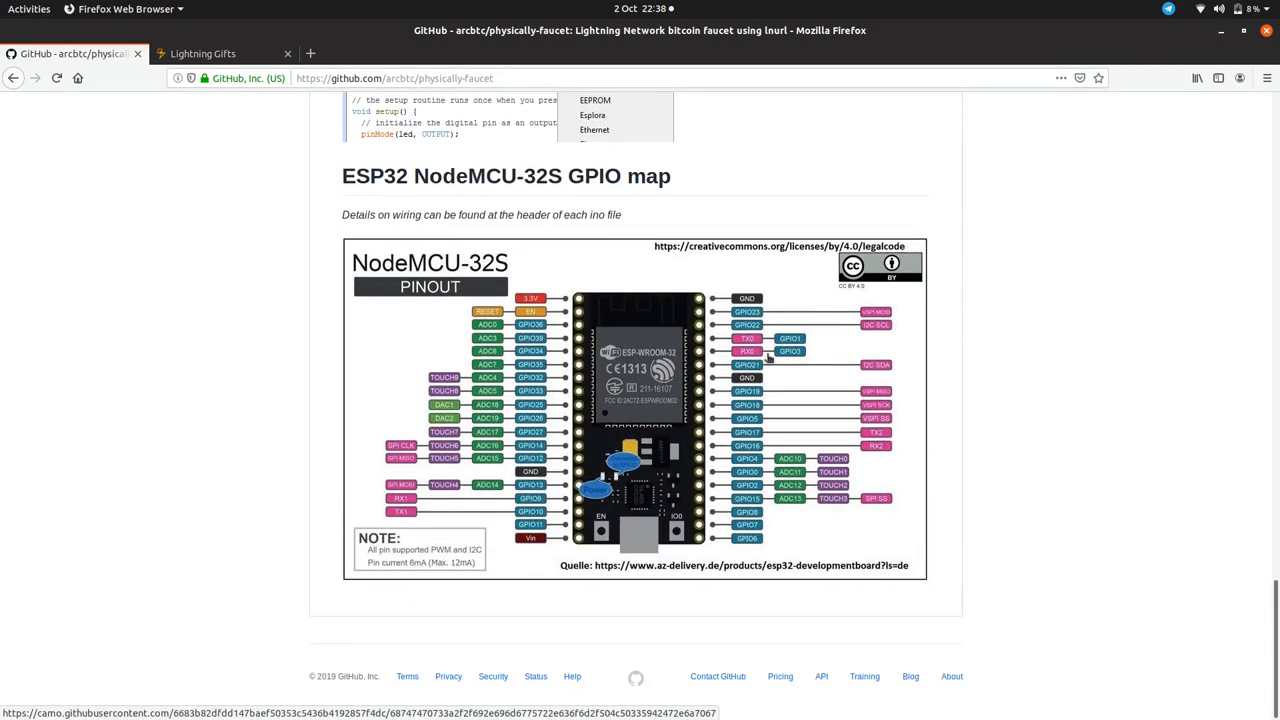
mouse_move(458, 304)
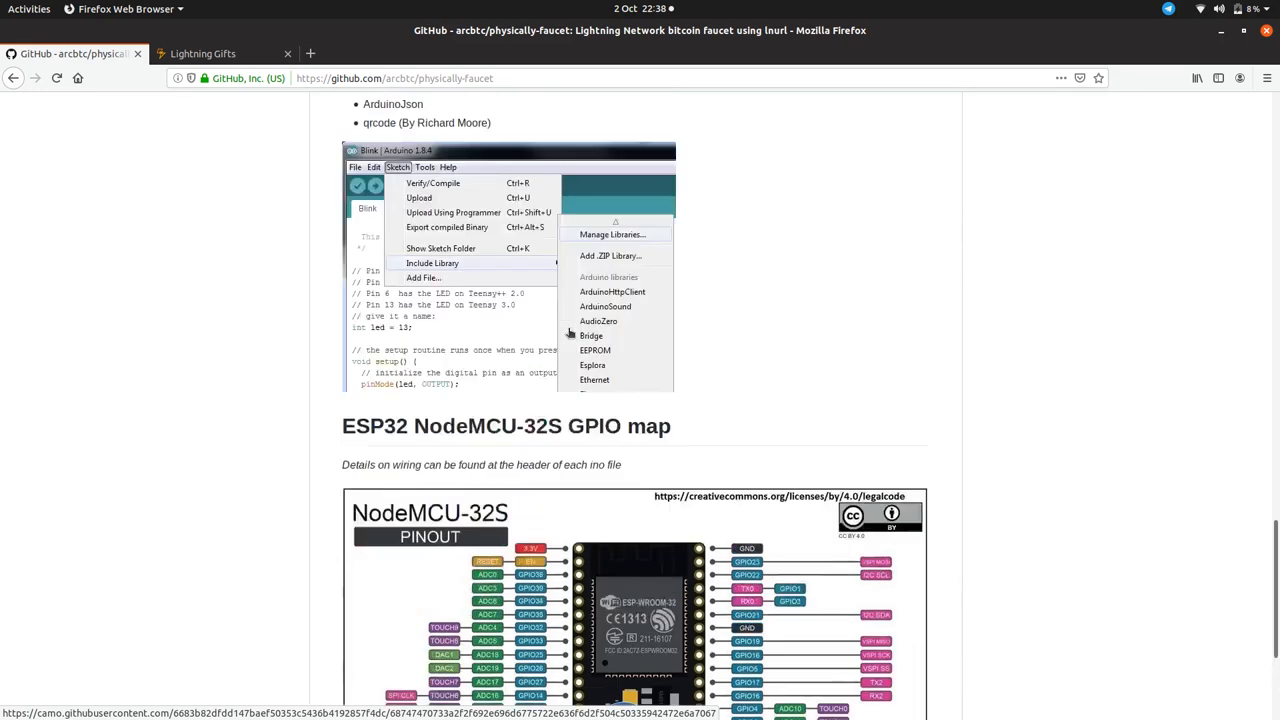
scroll("up", 3)
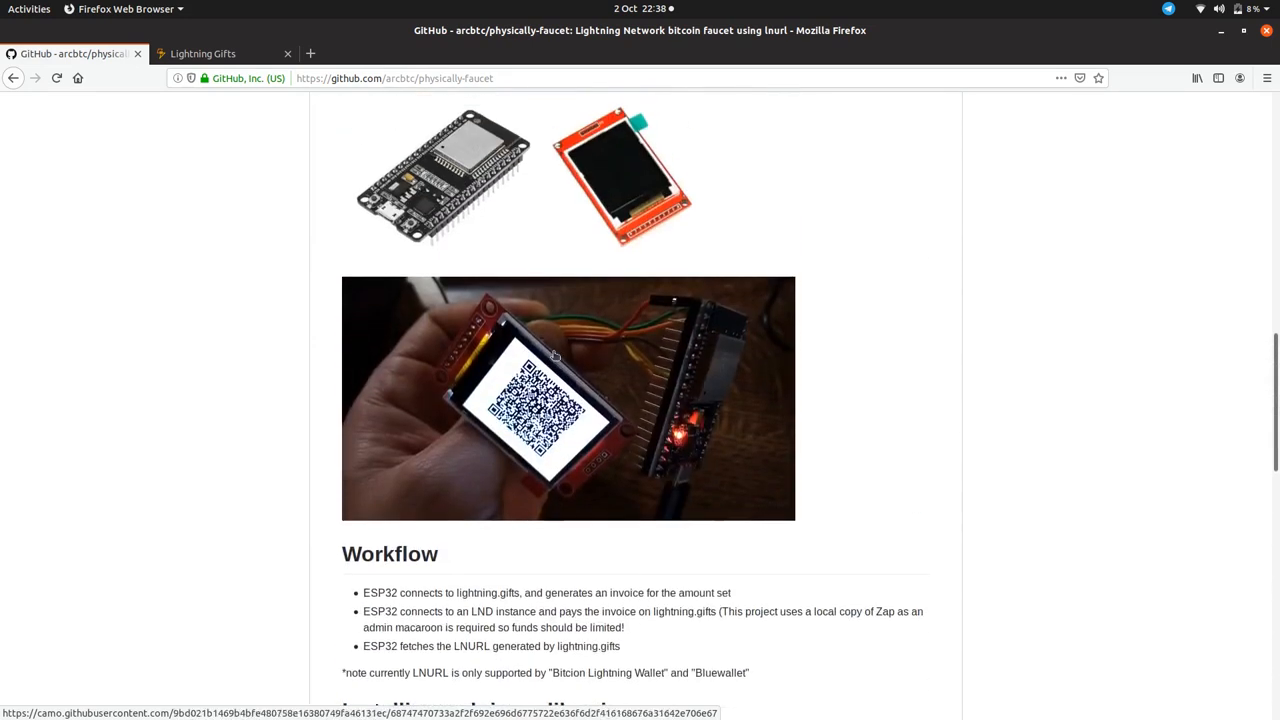
scroll("up", 3)
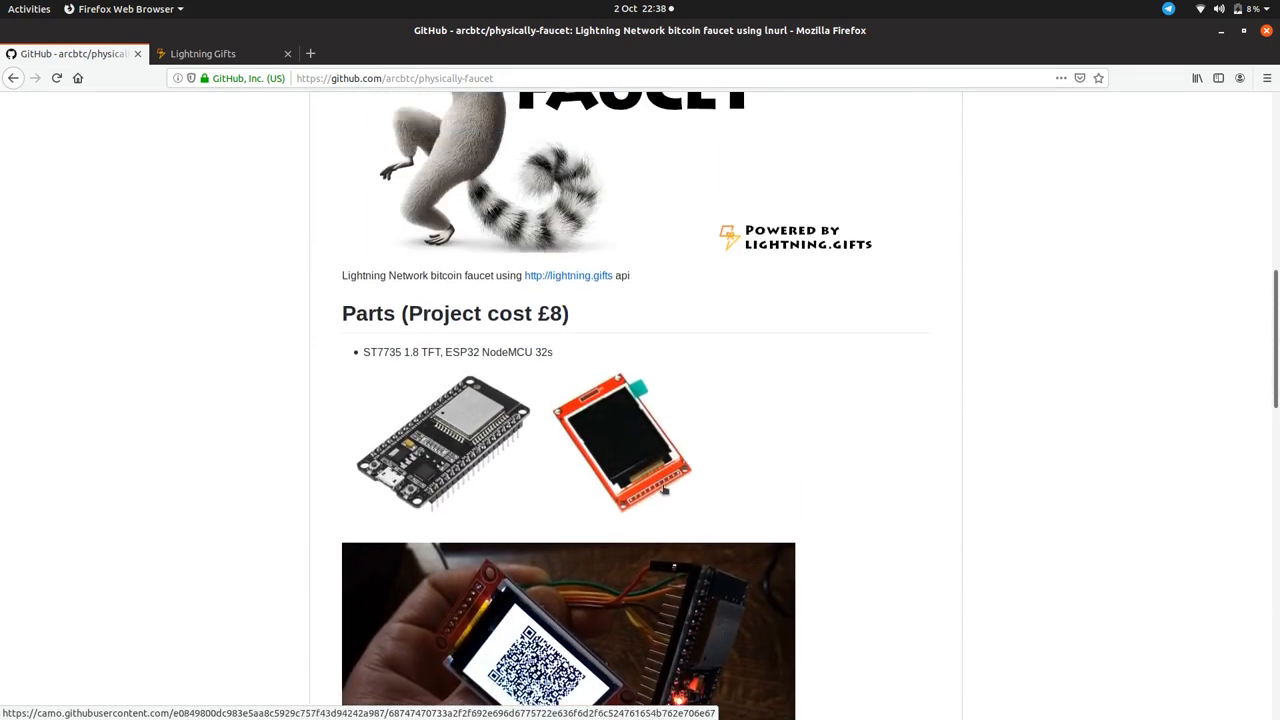
- Download the physically-faucet repository as a ZIP archive from GitHub
left_click(912, 316)
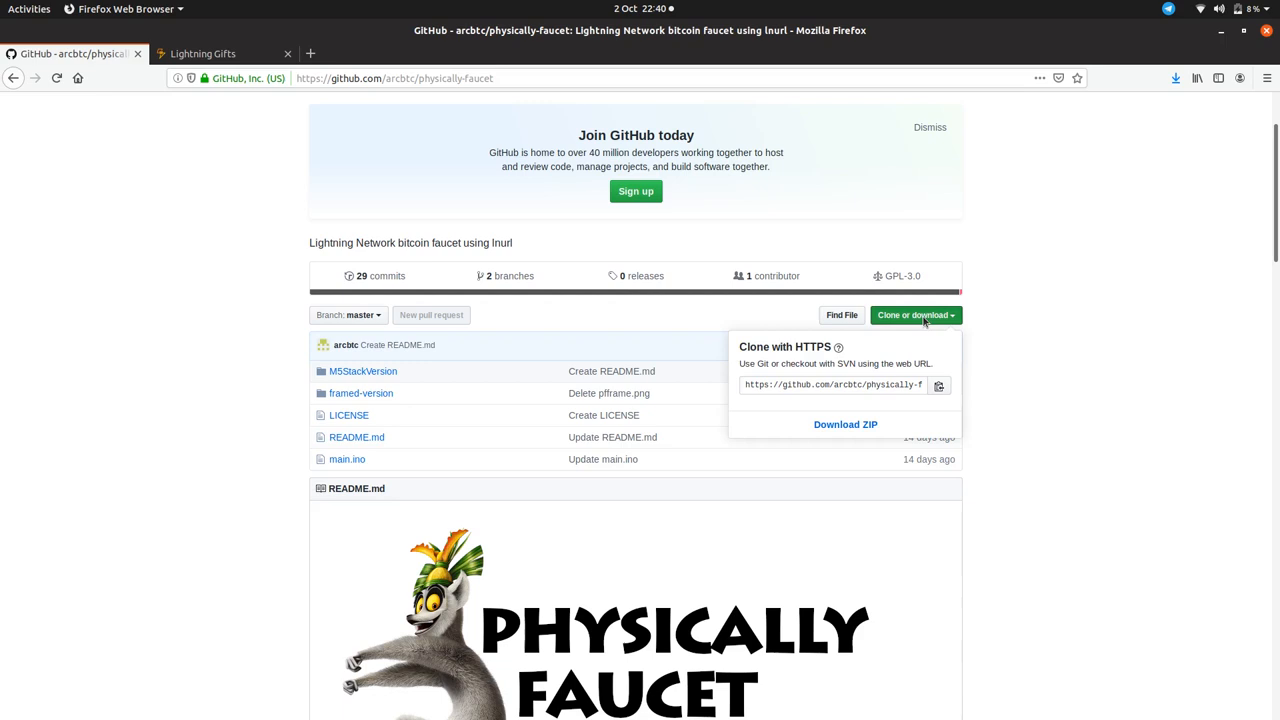
left_click(844, 424)
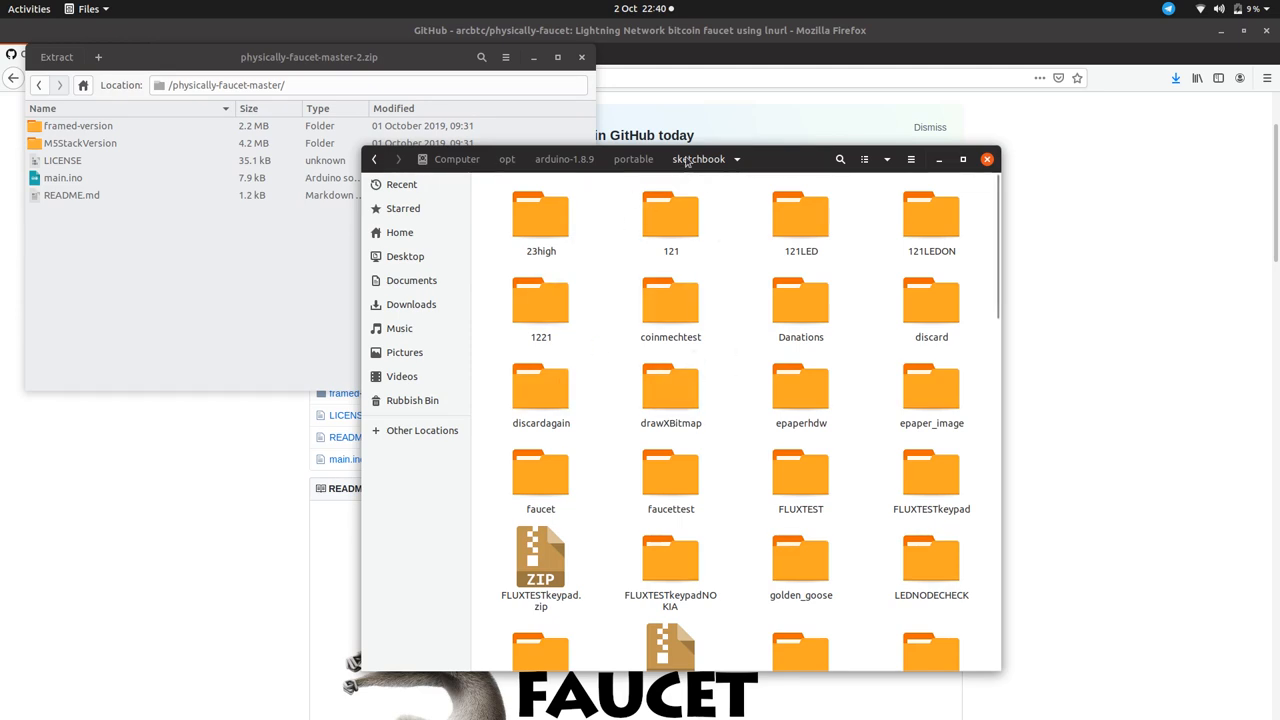
mouse_move(710, 390)
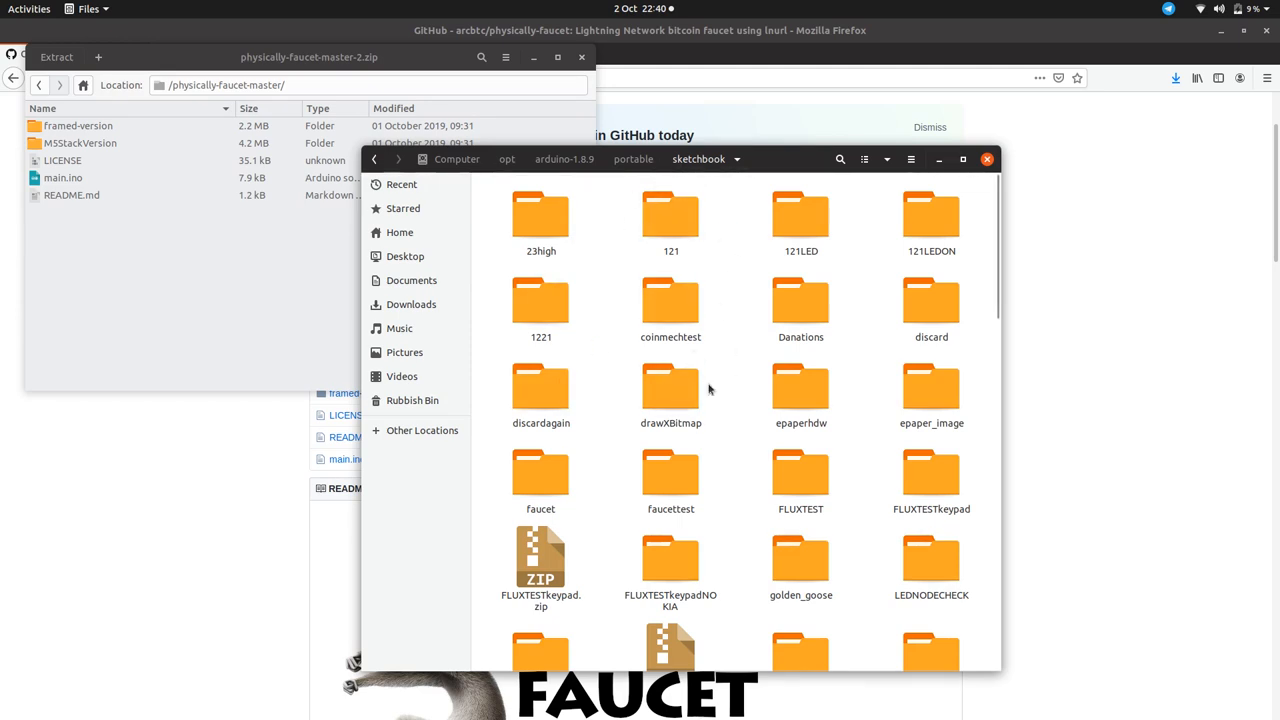
mouse_move(760, 510)
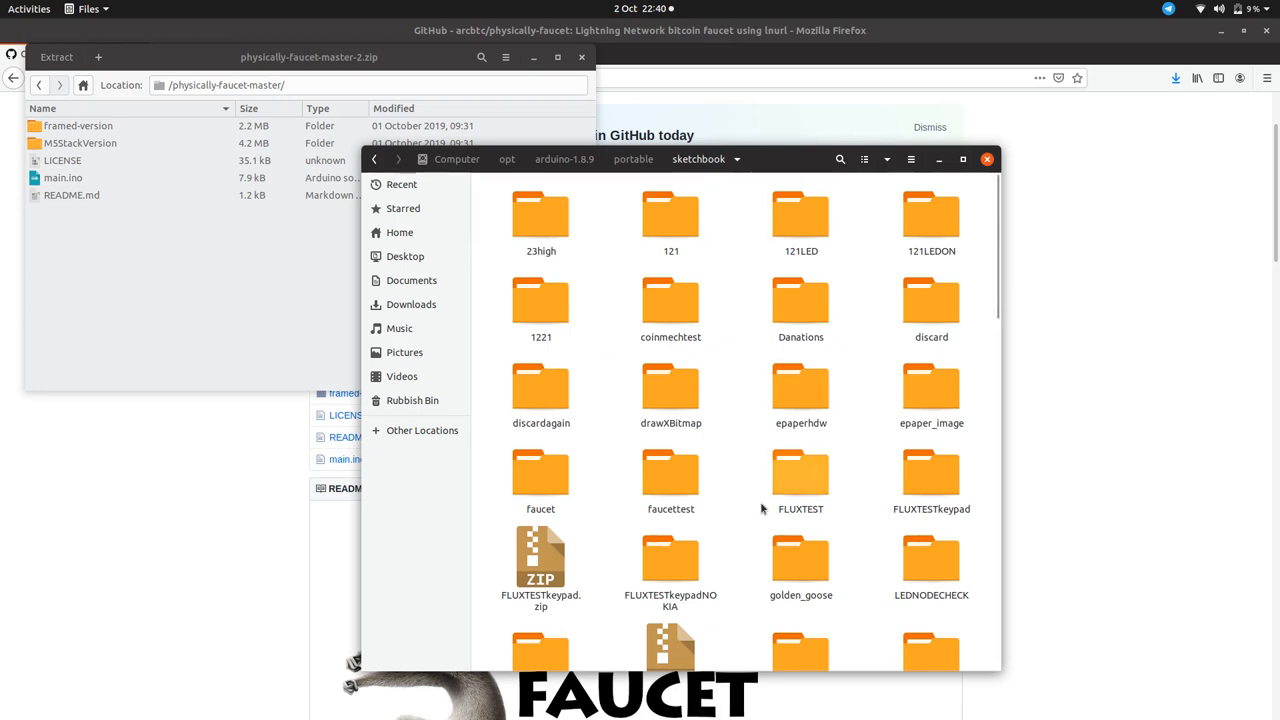
mouse_move(670, 478)
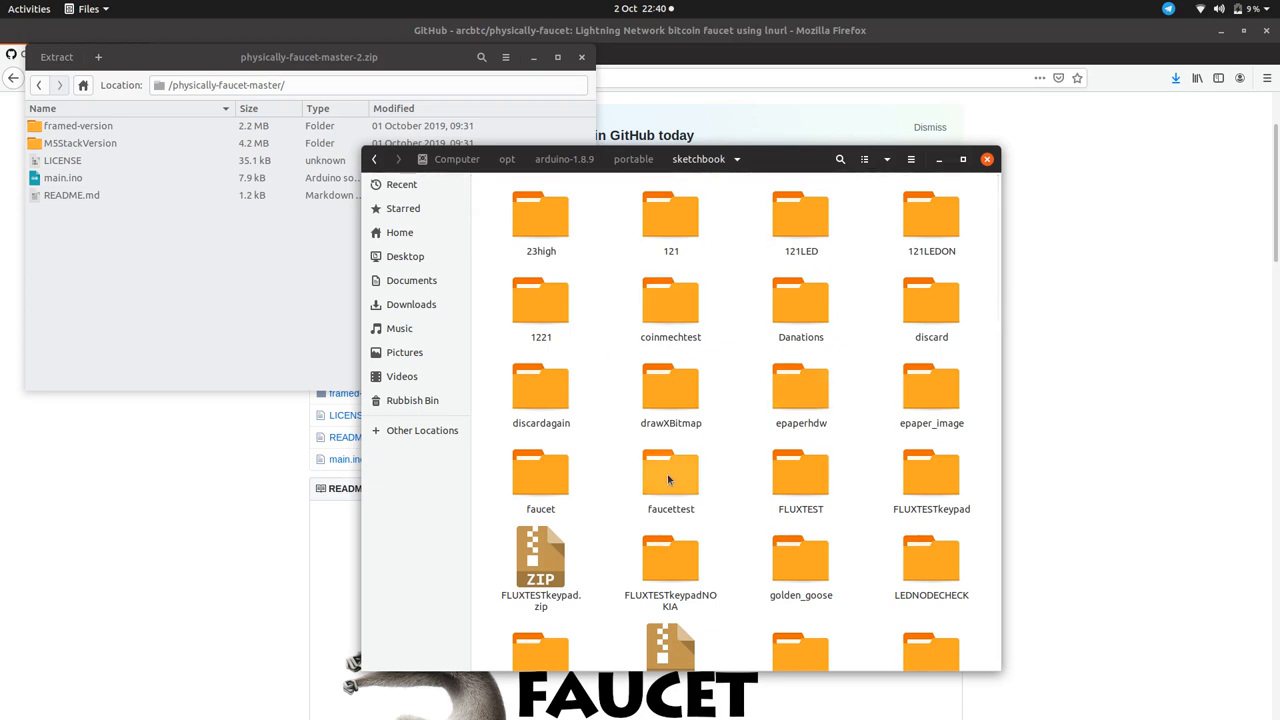
mouse_move(756, 320)
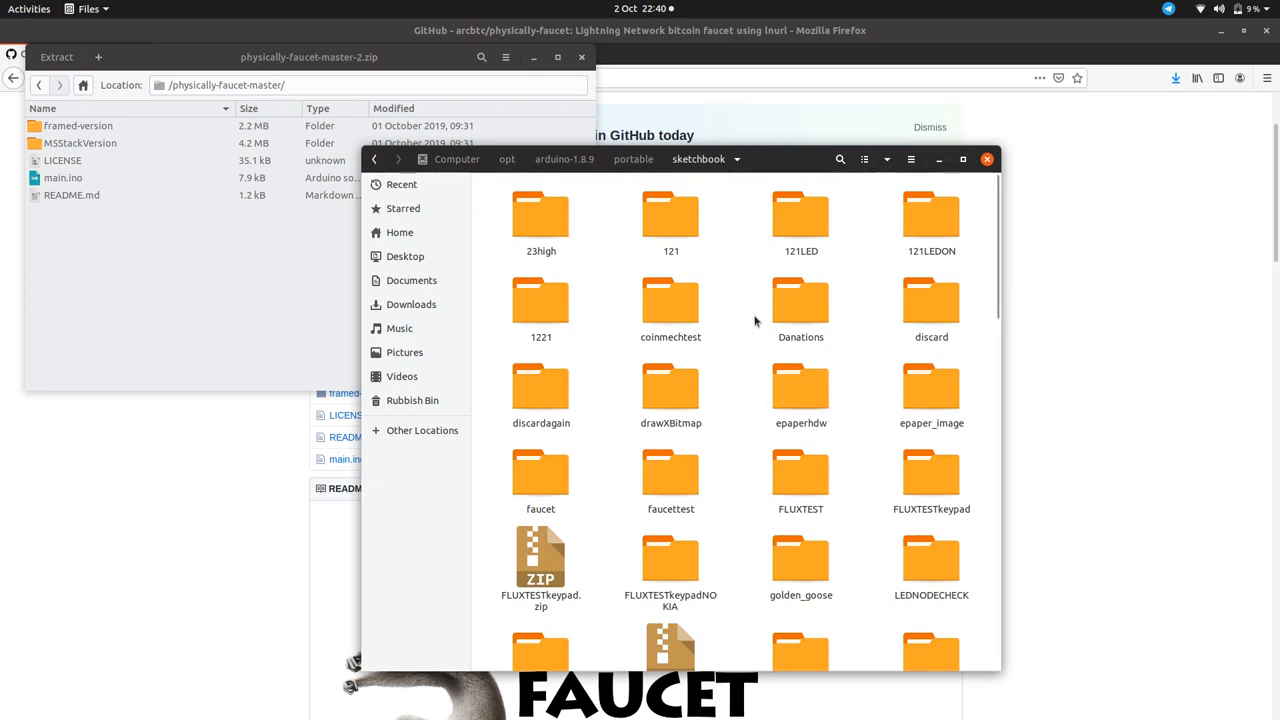
- Create a new physfauc folder in the sketchbook and enter it
left_click(910, 160)
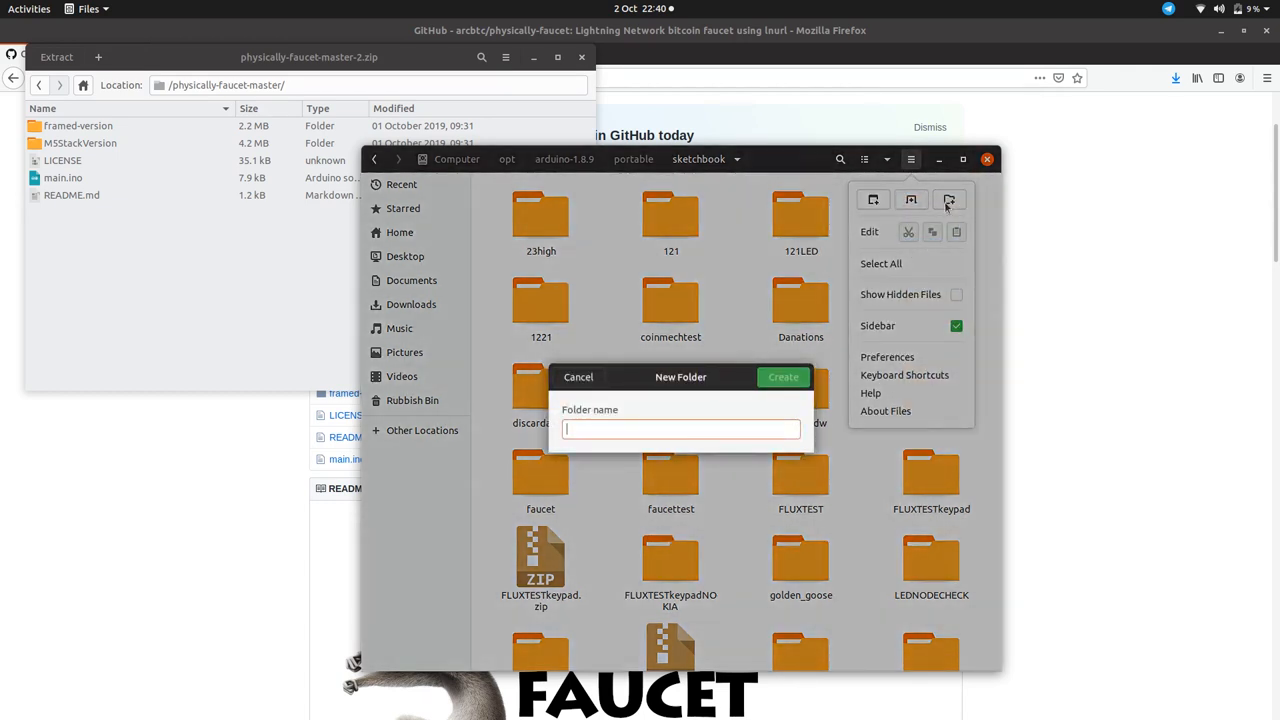
type("p")
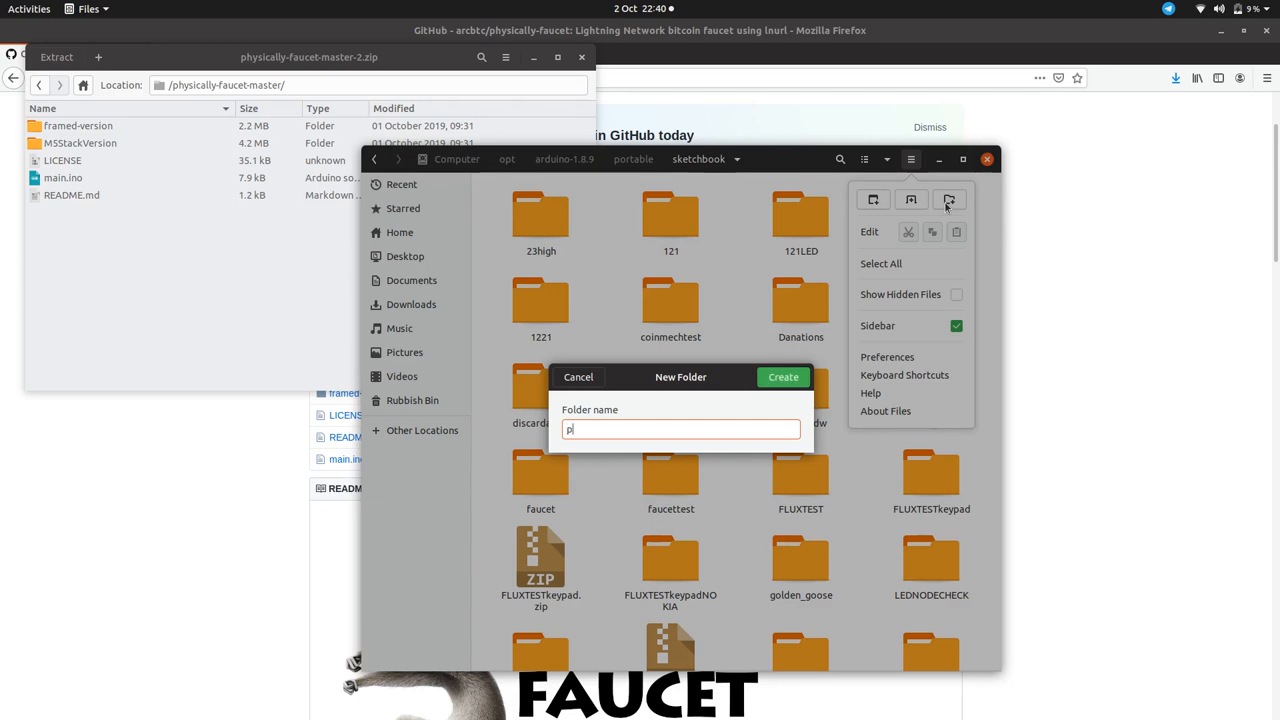
type("hysfa")
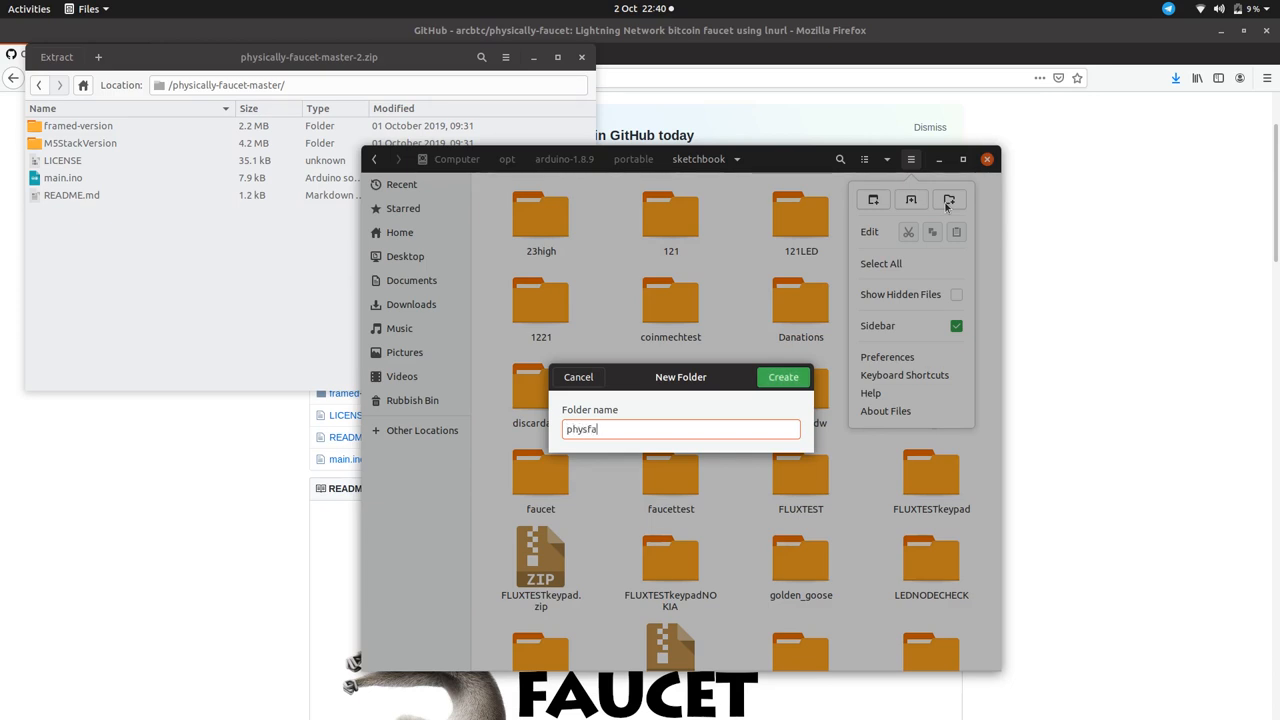
type("uc")
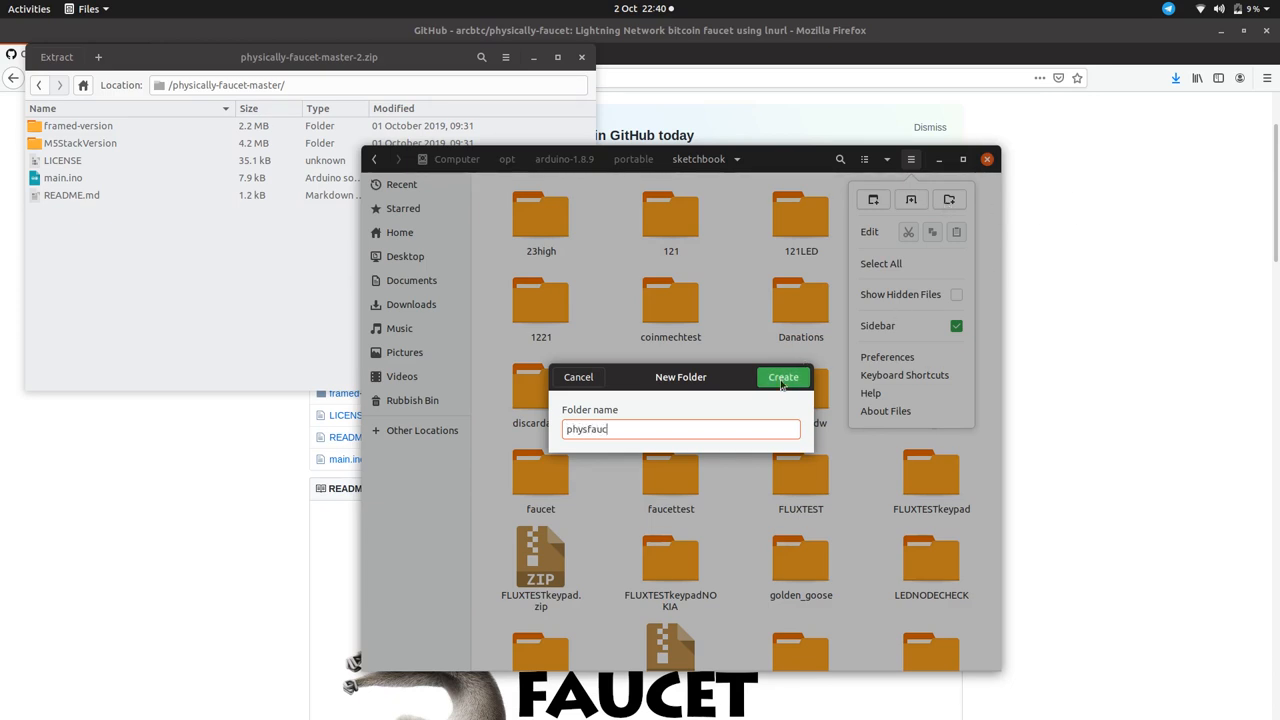
left_click(784, 376)
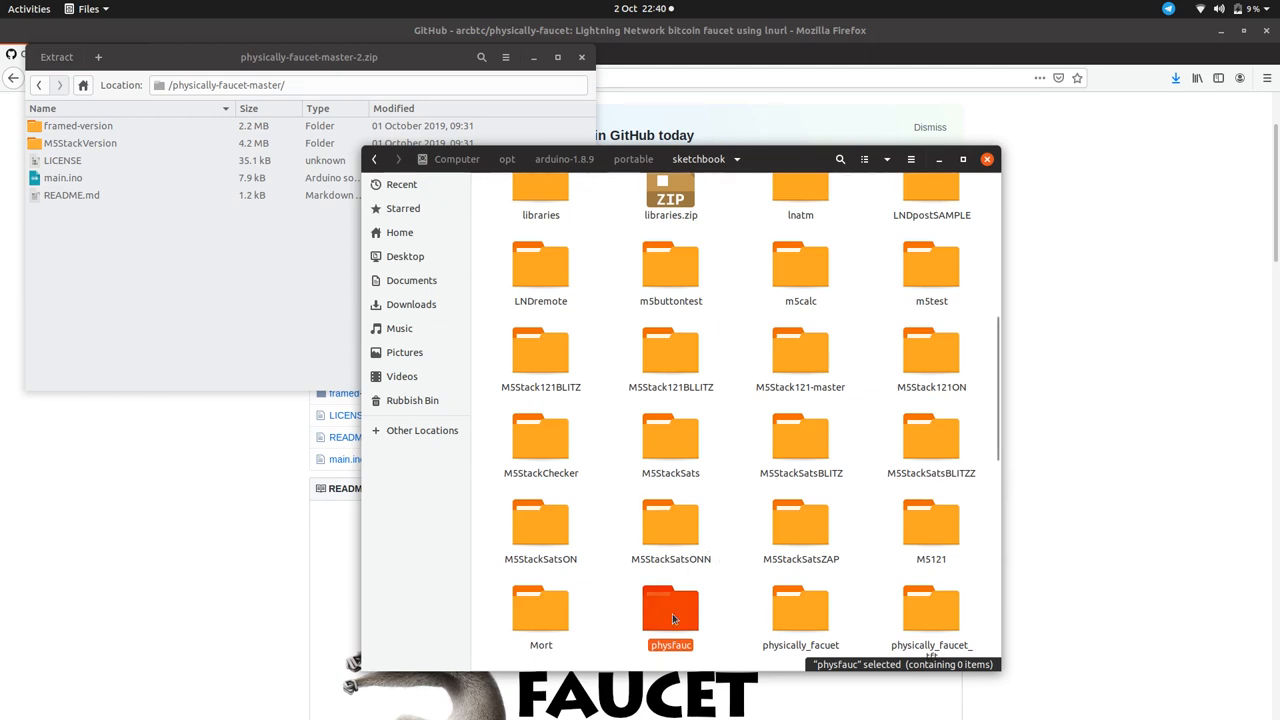
double_click(672, 608)
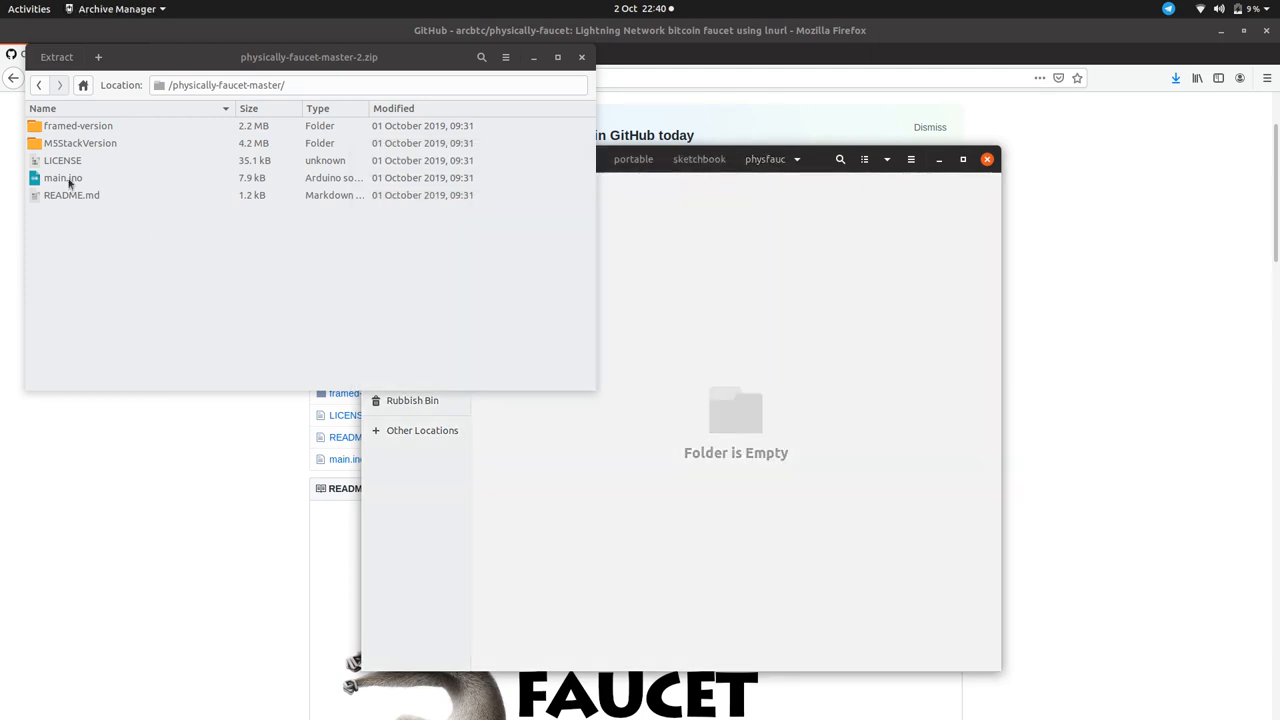
- Drop main.ino from the archive into physfauc and rename it physfauc.ino
left_click(64, 176)
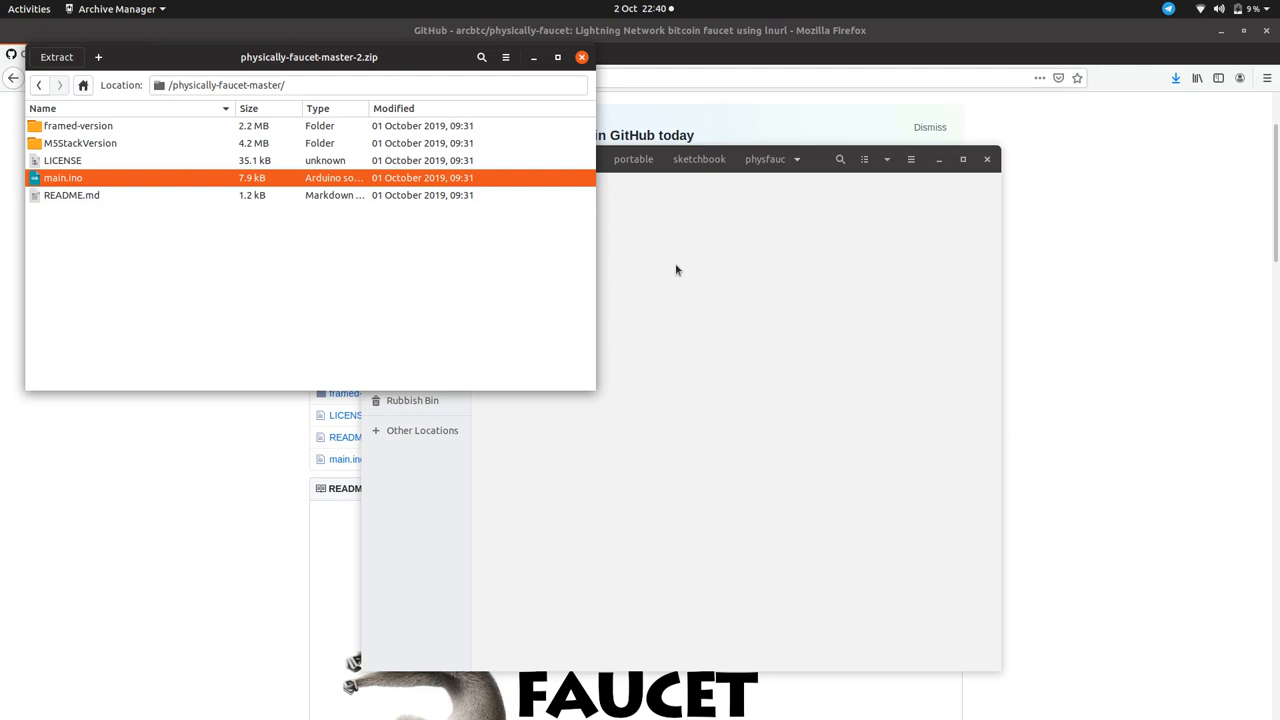
right_click(554, 212)
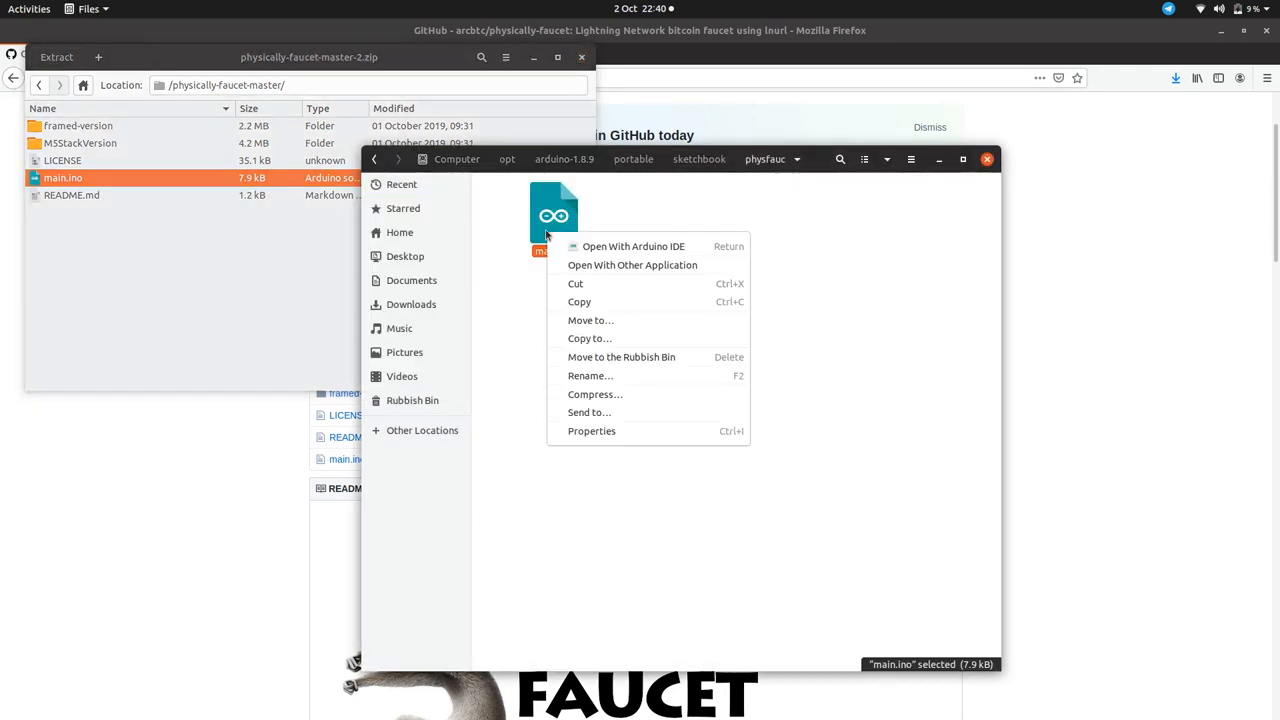
left_click(588, 376)
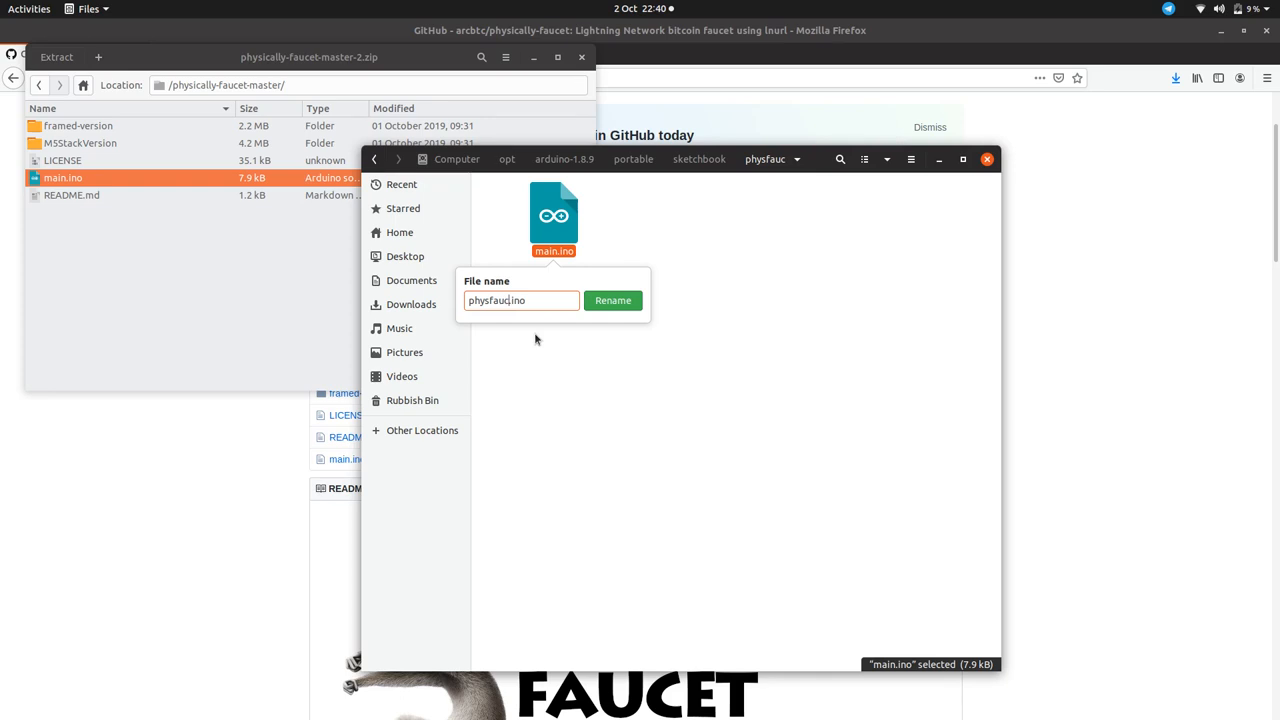
left_click(612, 300)
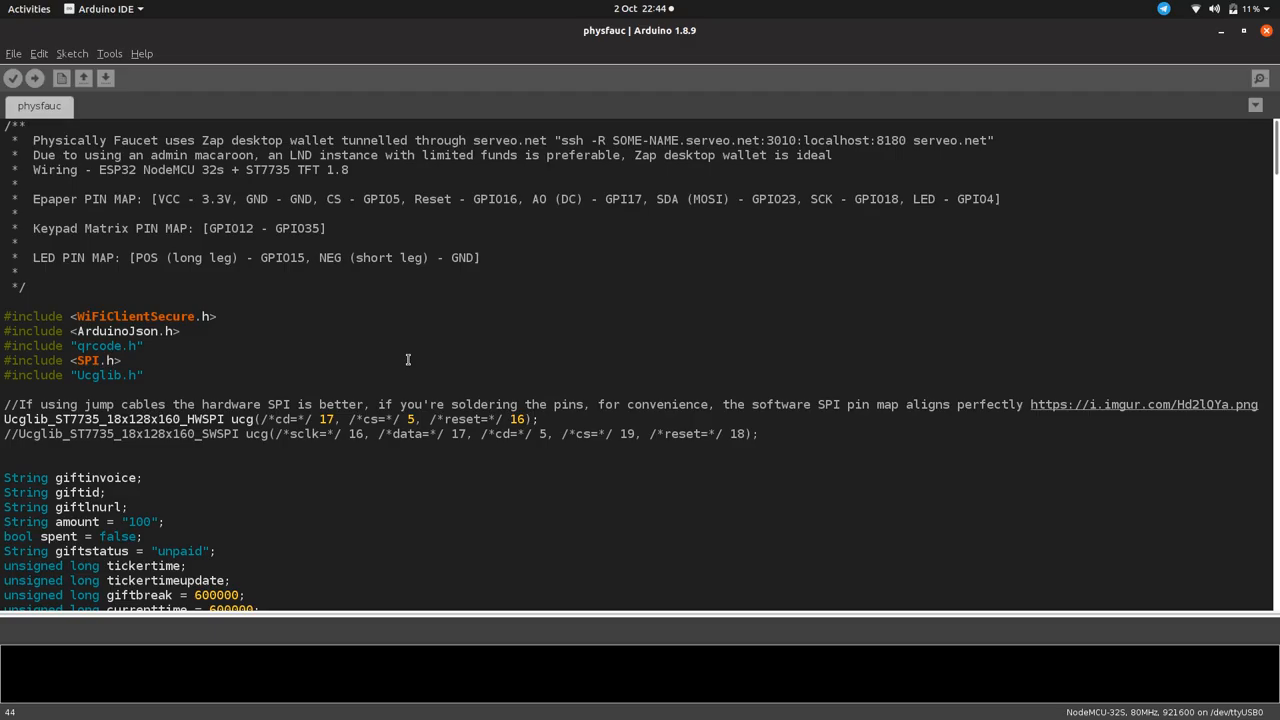
left_click(122, 360)
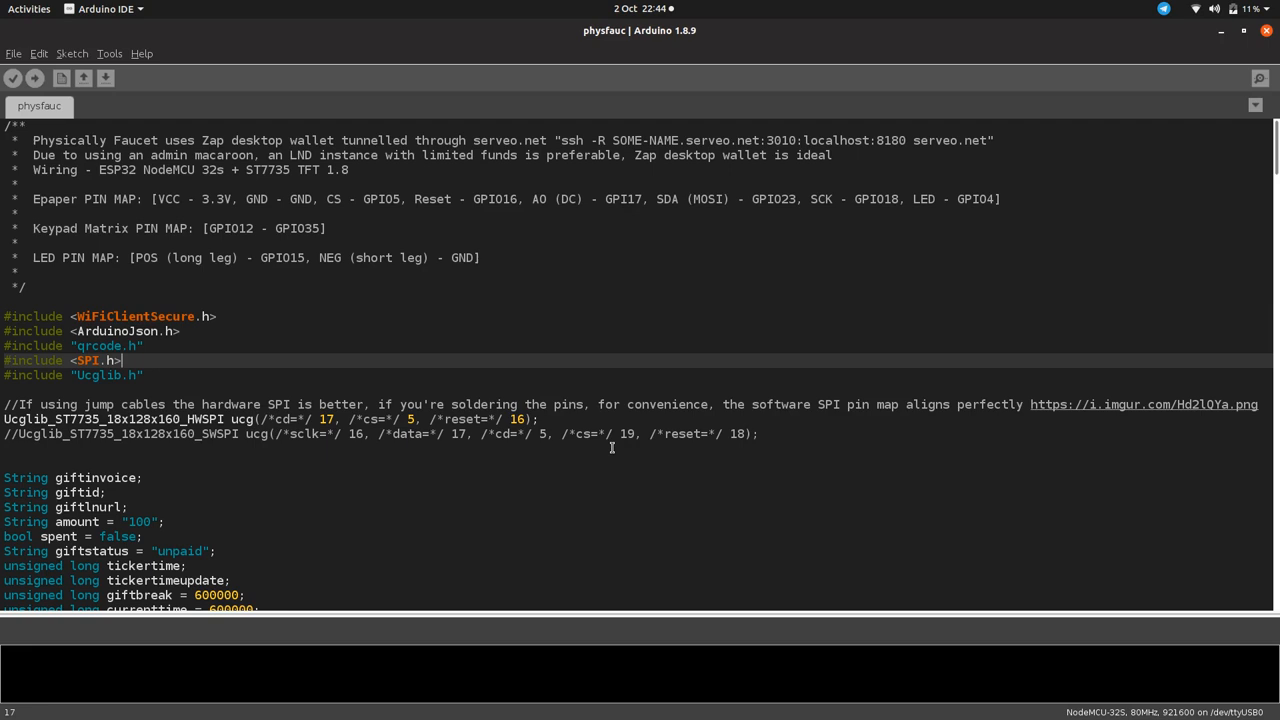
scroll("down", 3)
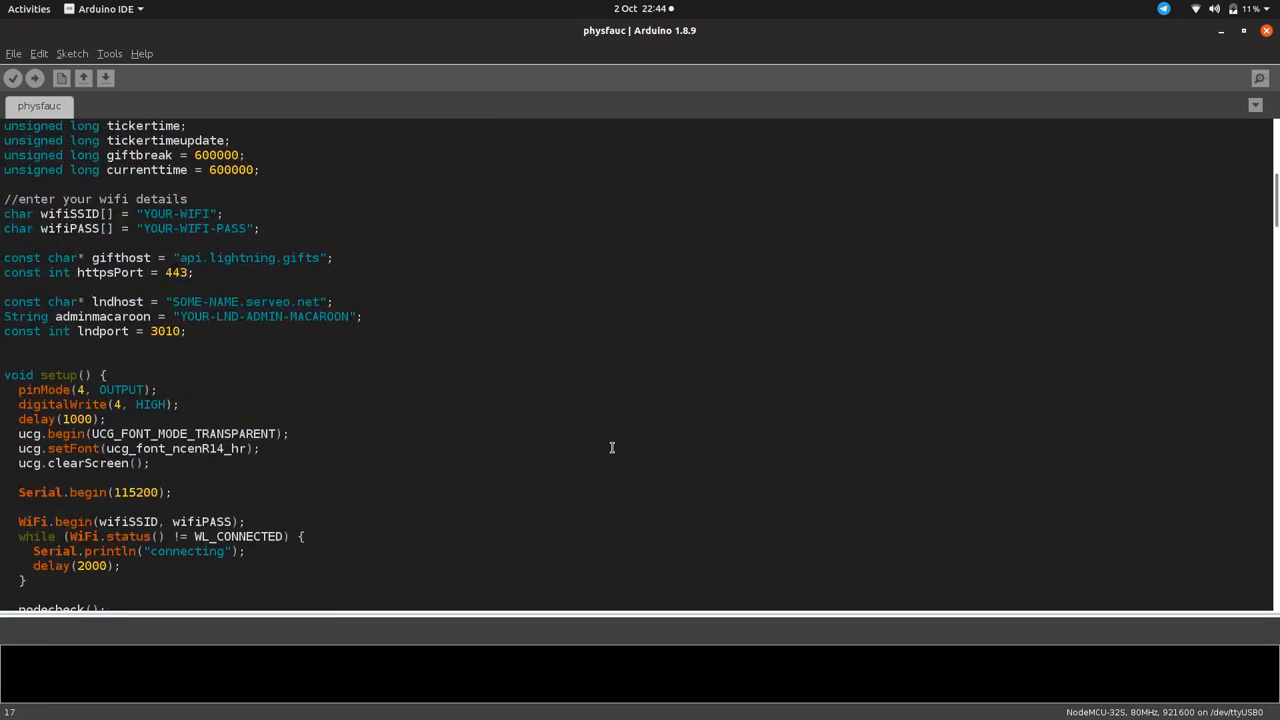
mouse_move(394, 352)
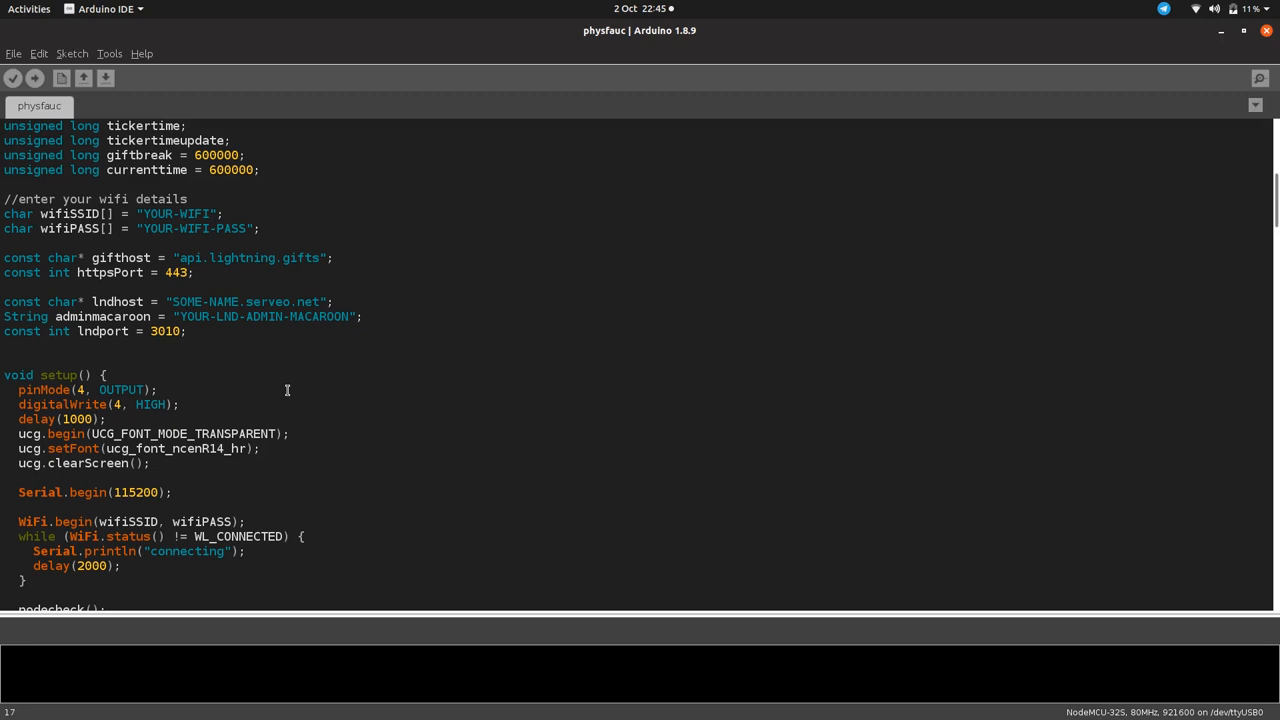
mouse_move(382, 288)
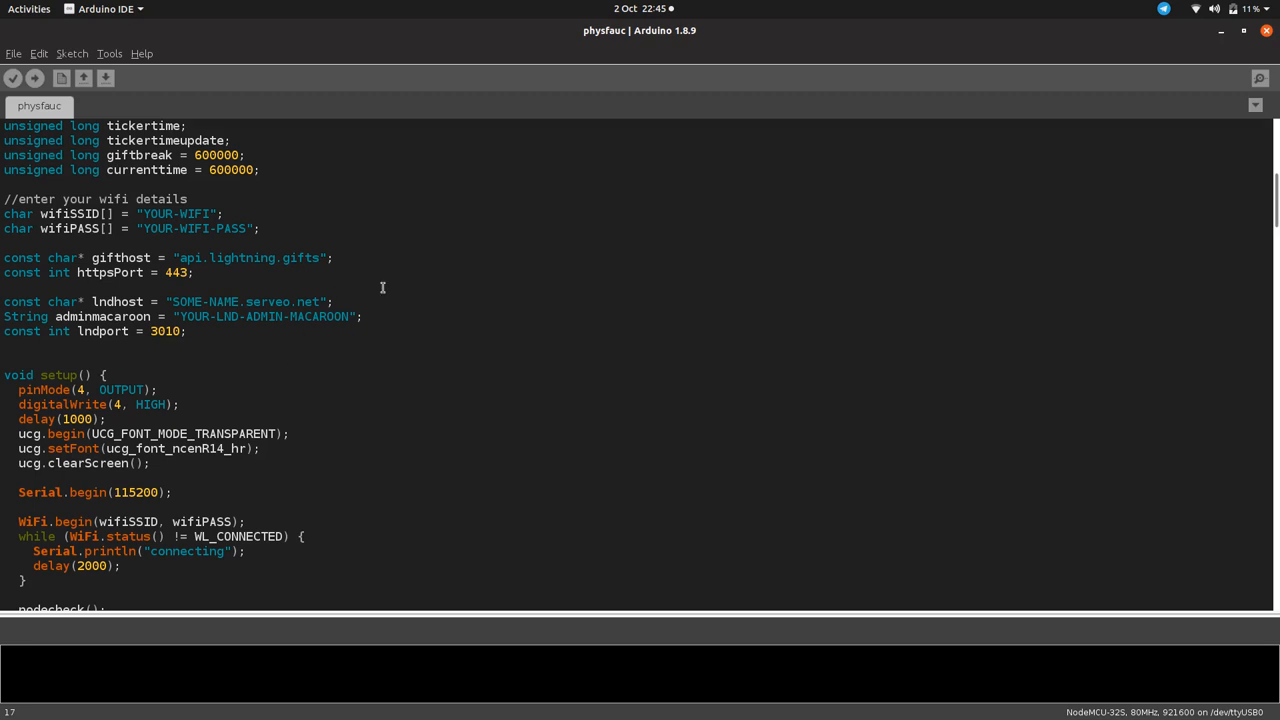
scroll("up", 3)
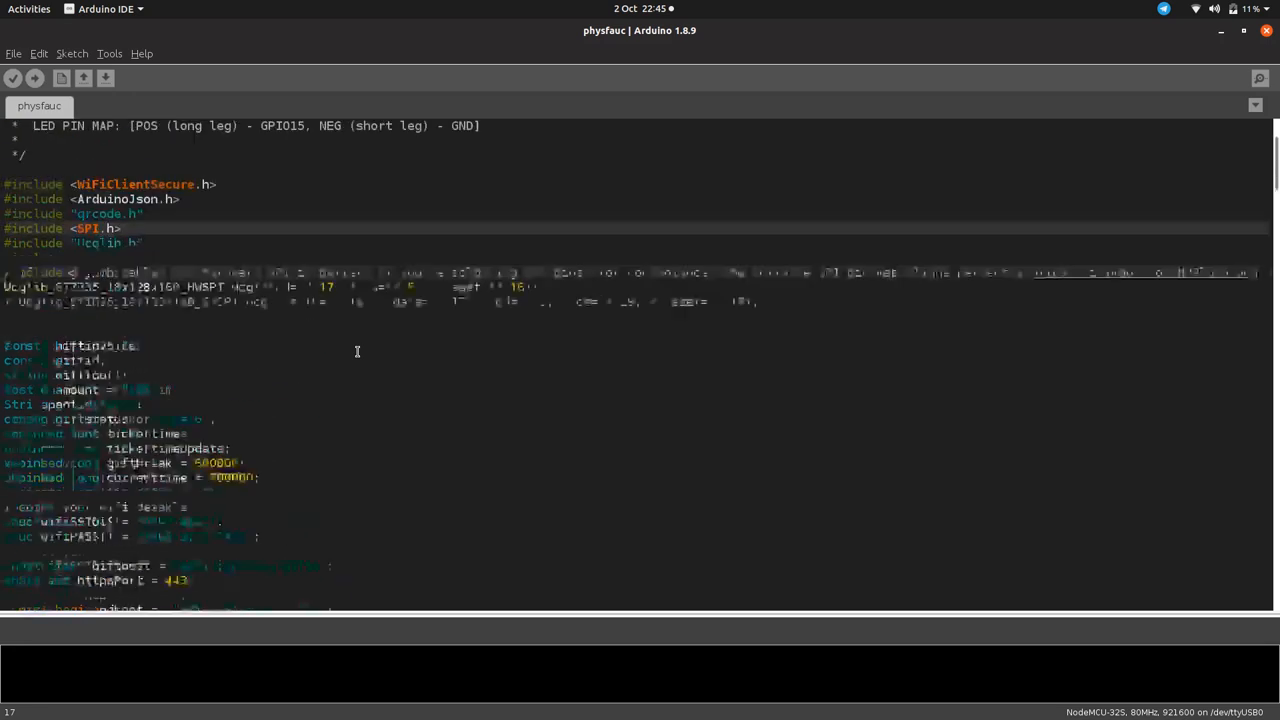
scroll("down", 3)
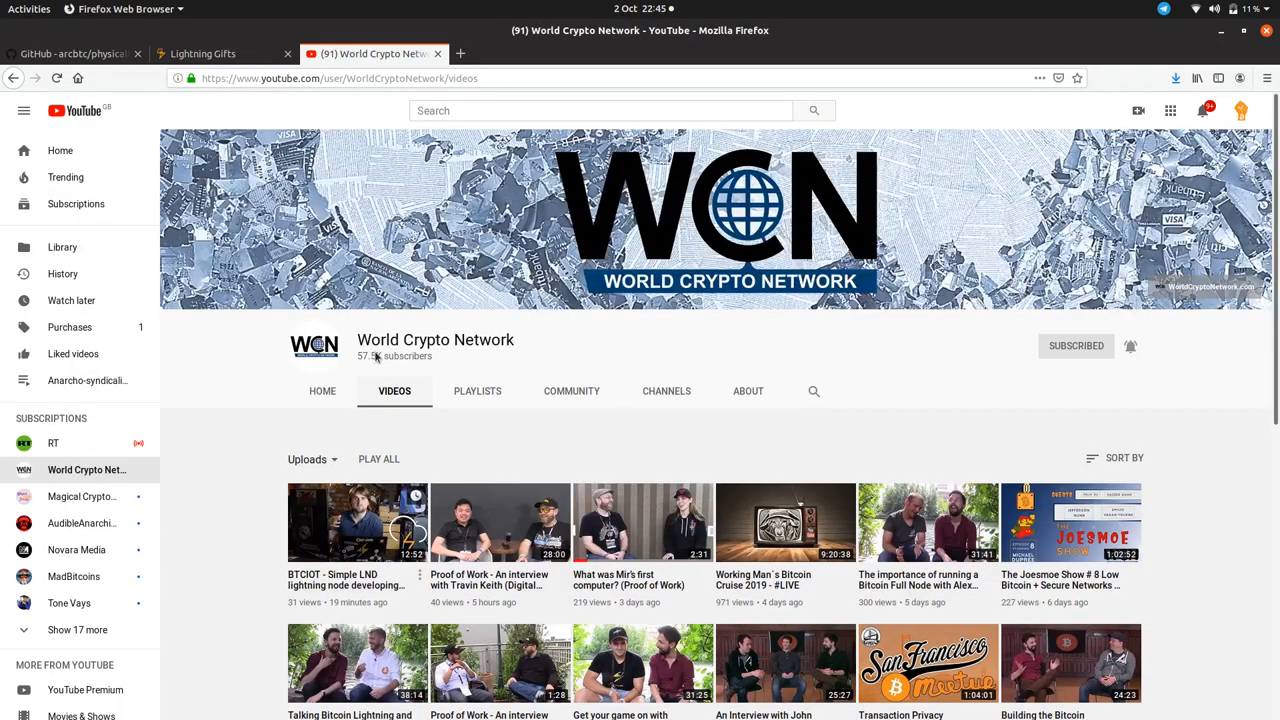
mouse_move(308, 544)
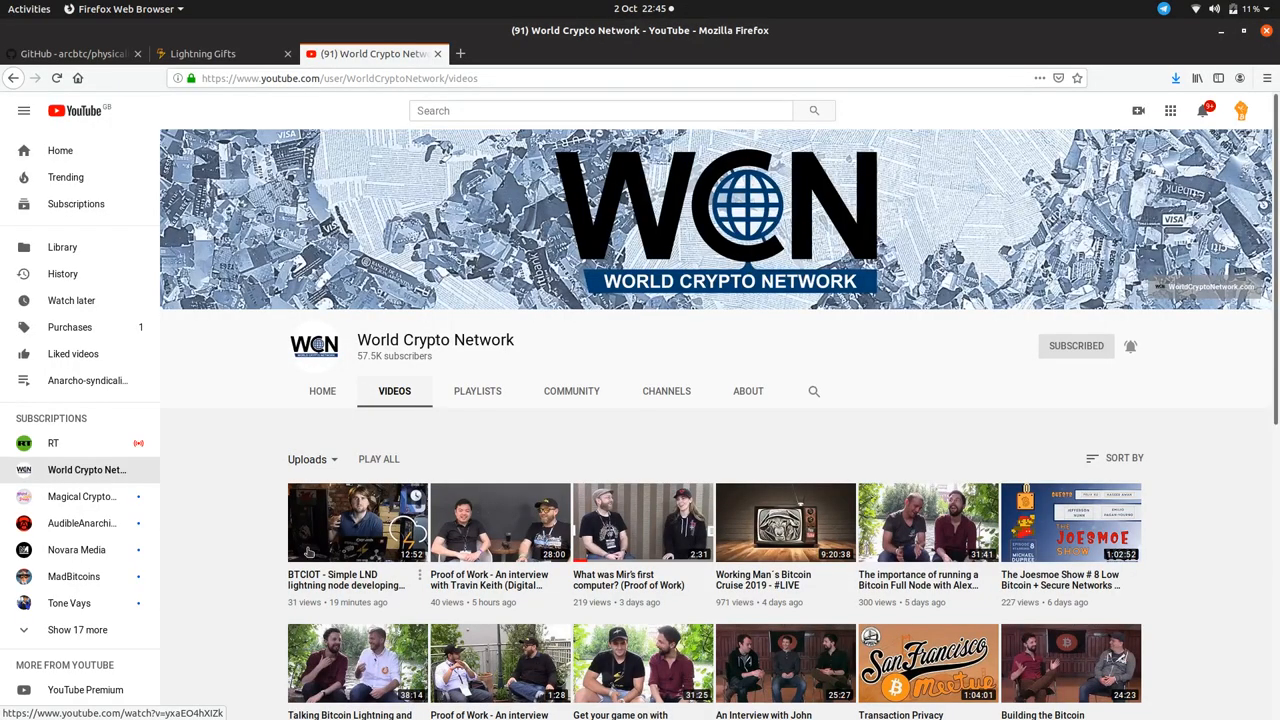
mouse_move(298, 568)
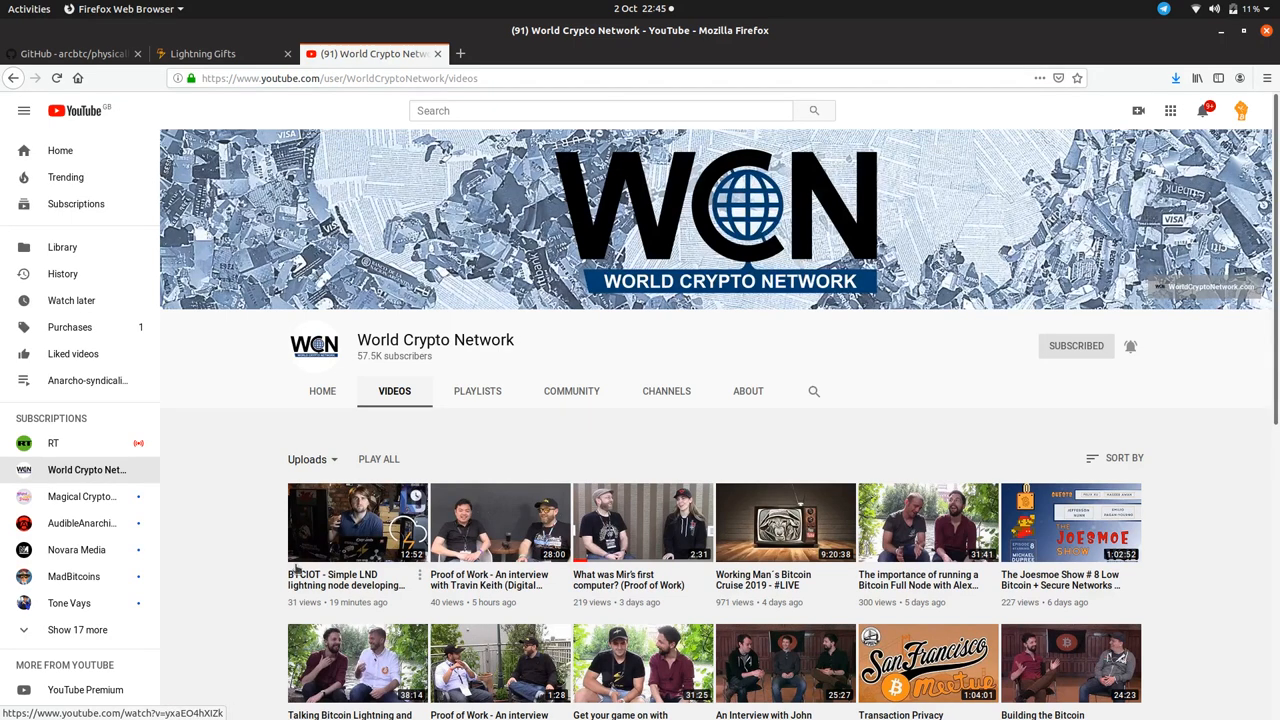
mouse_move(320, 588)
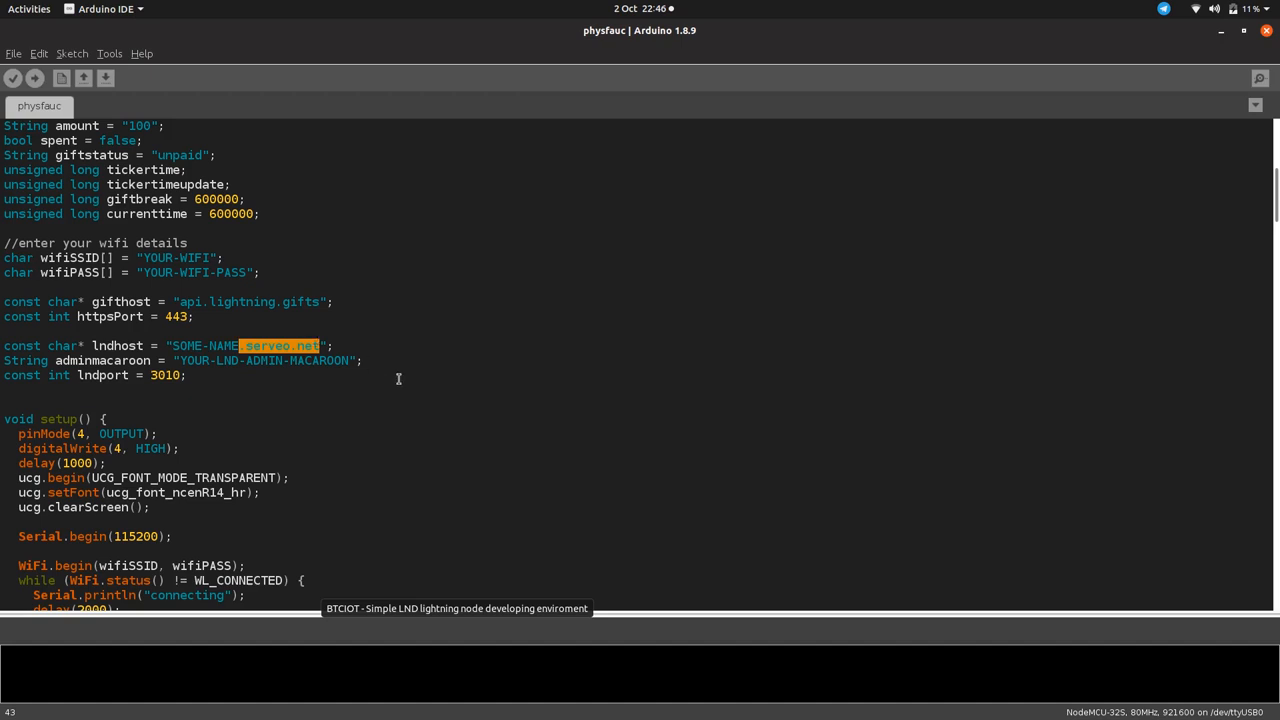
- Review the physfauc sketch's header wiring notes and the Ucglib.h library include
scroll("up", 3)
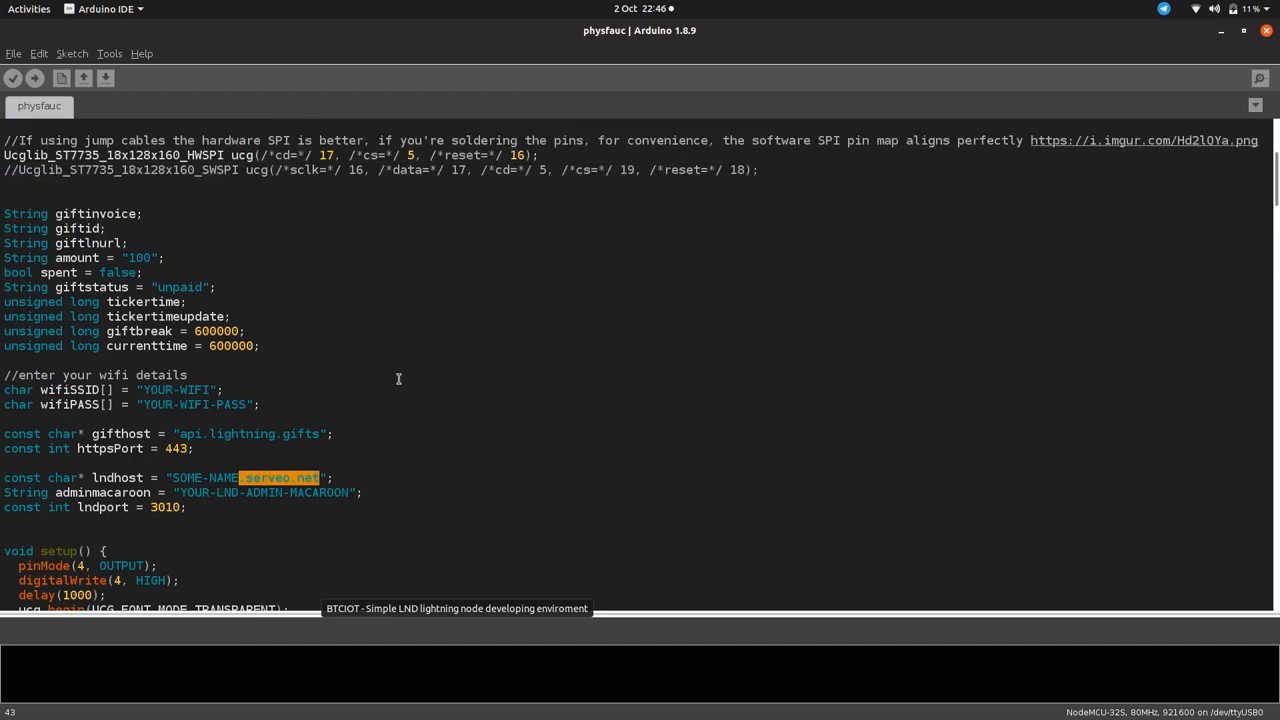
scroll("down", 3)
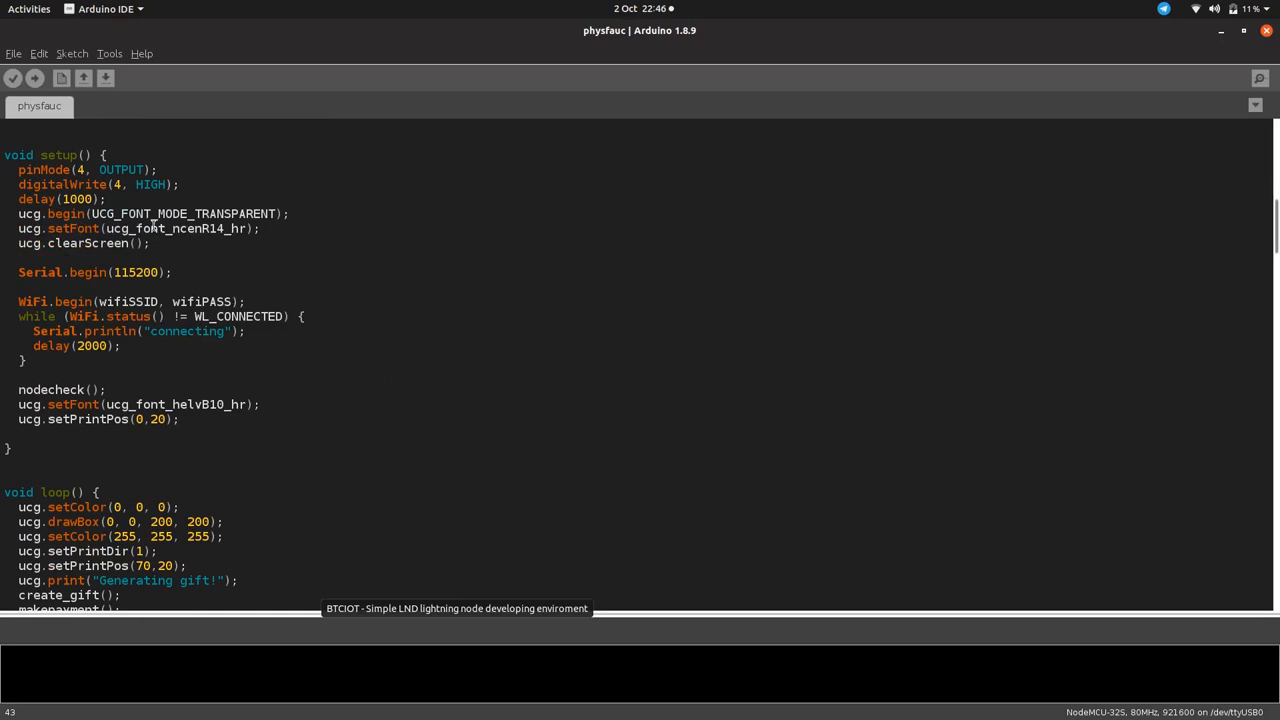
scroll("up", 3)
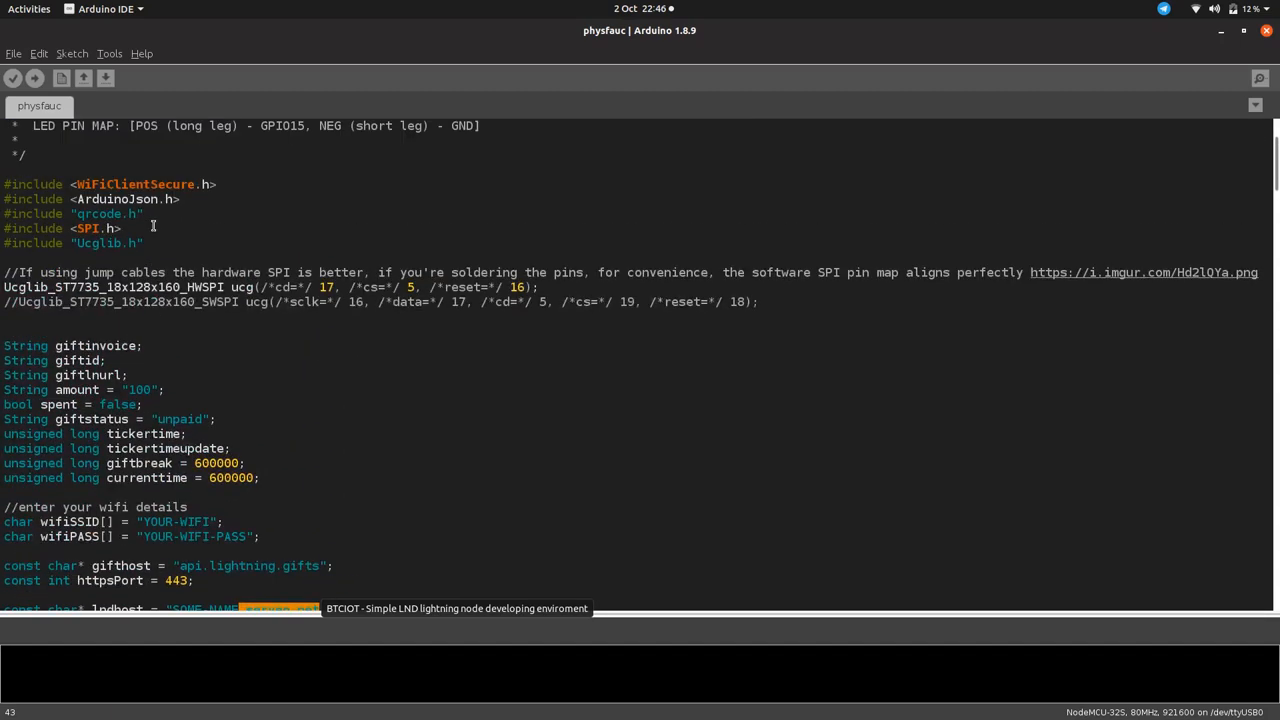
scroll("up", 3)
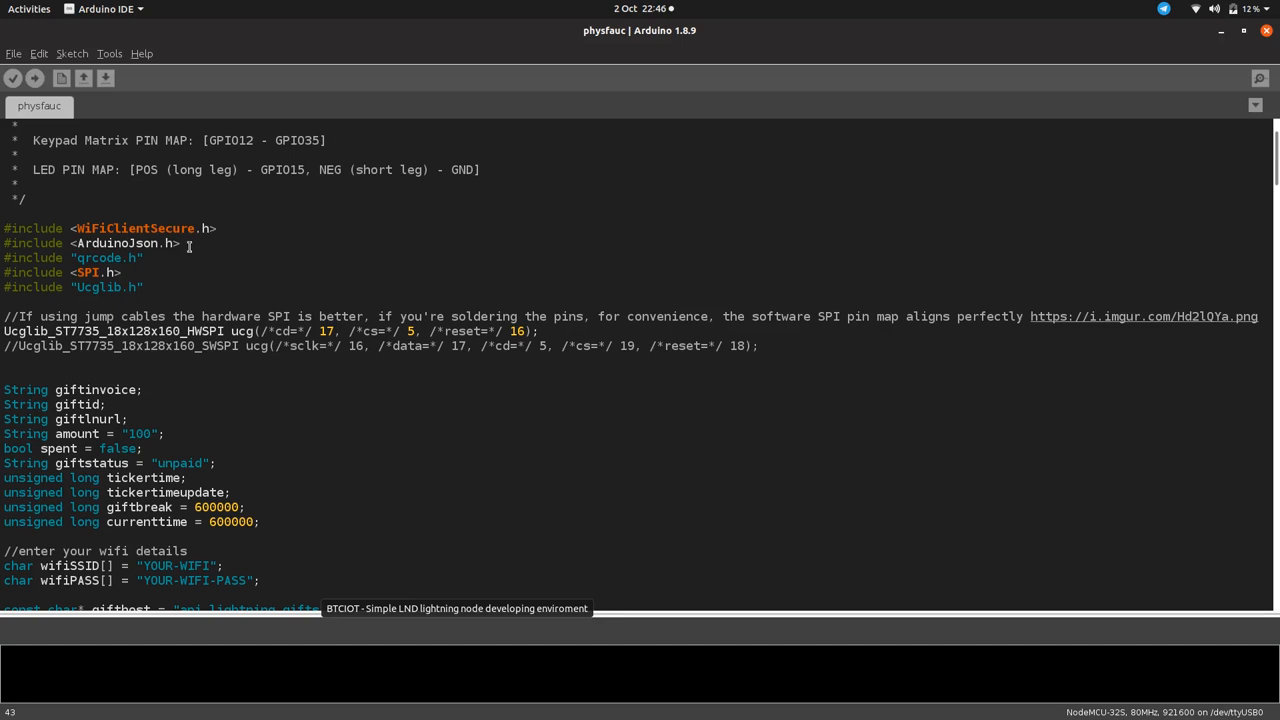
double_click(124, 244)
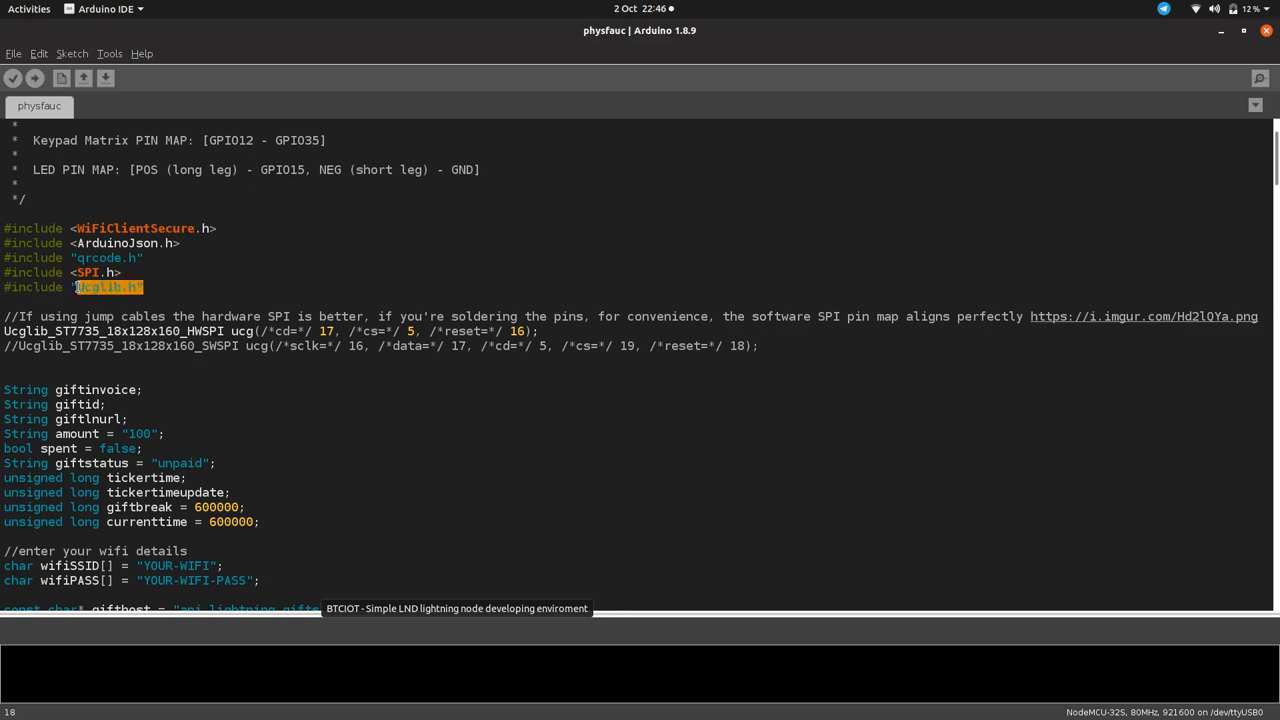
left_click(218, 340)
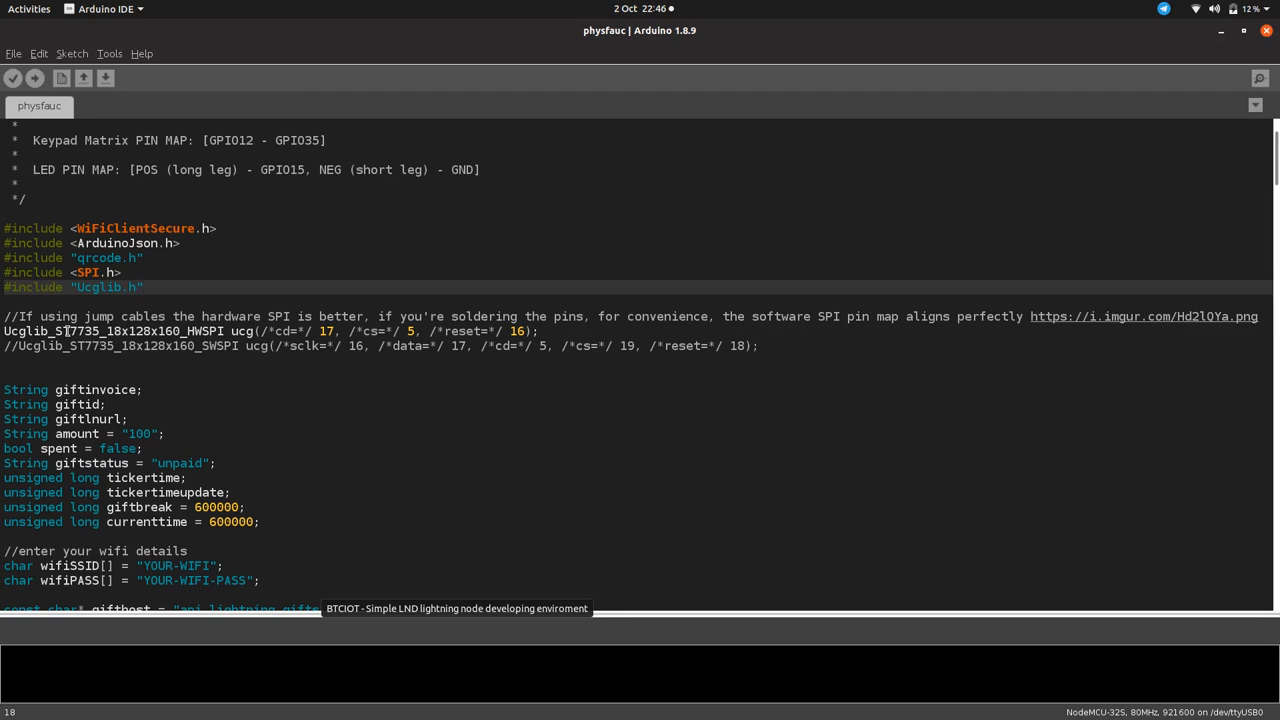
scroll("up", 3)
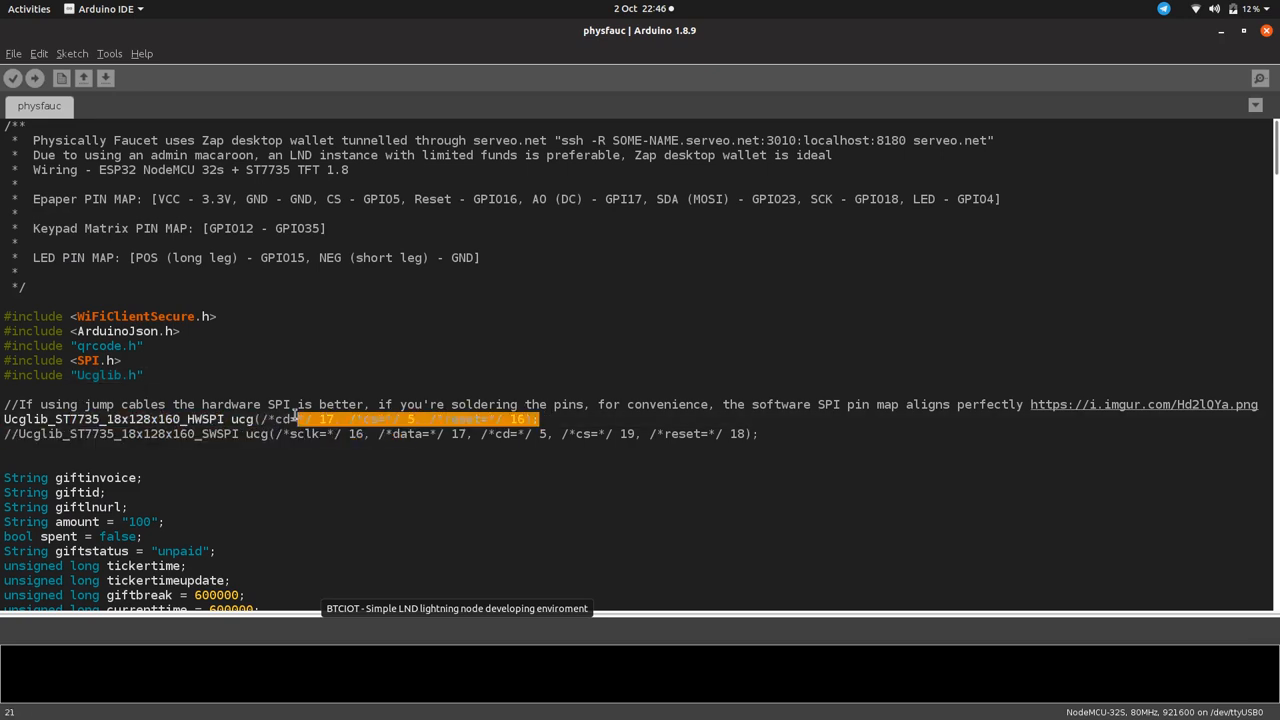
mouse_move(156, 204)
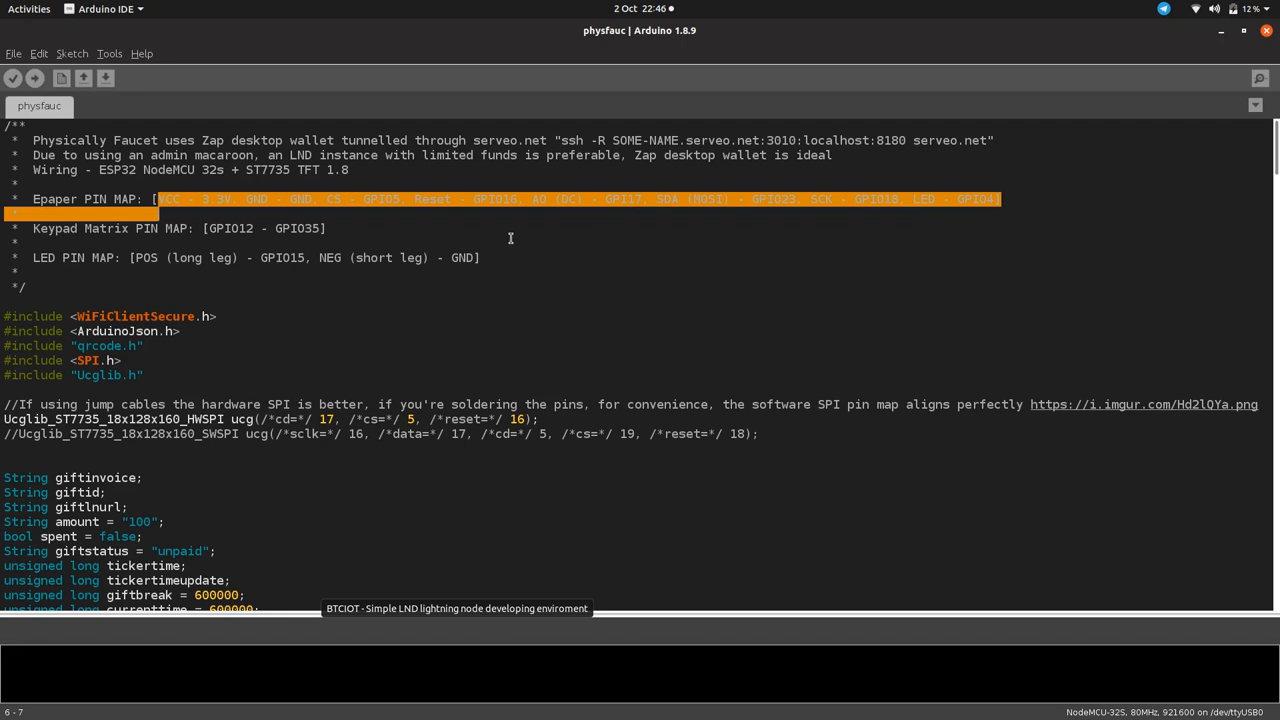
scroll("down", 3)
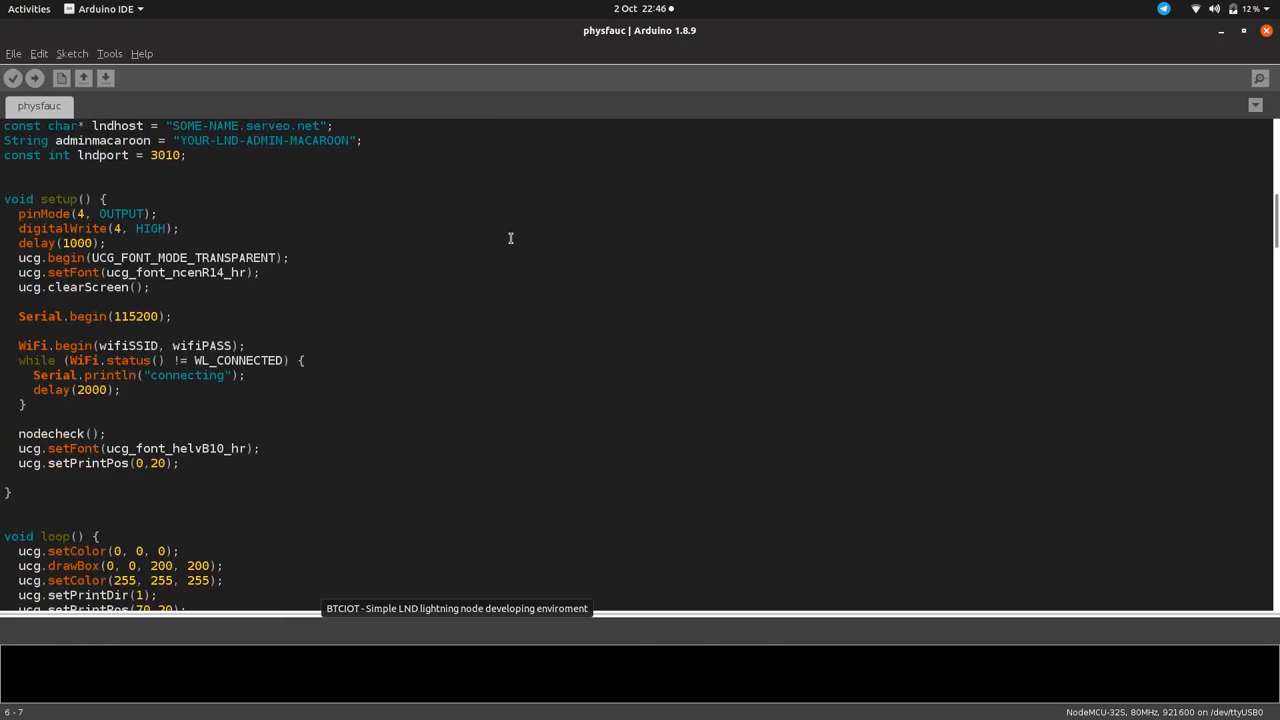
scroll("up", 3)
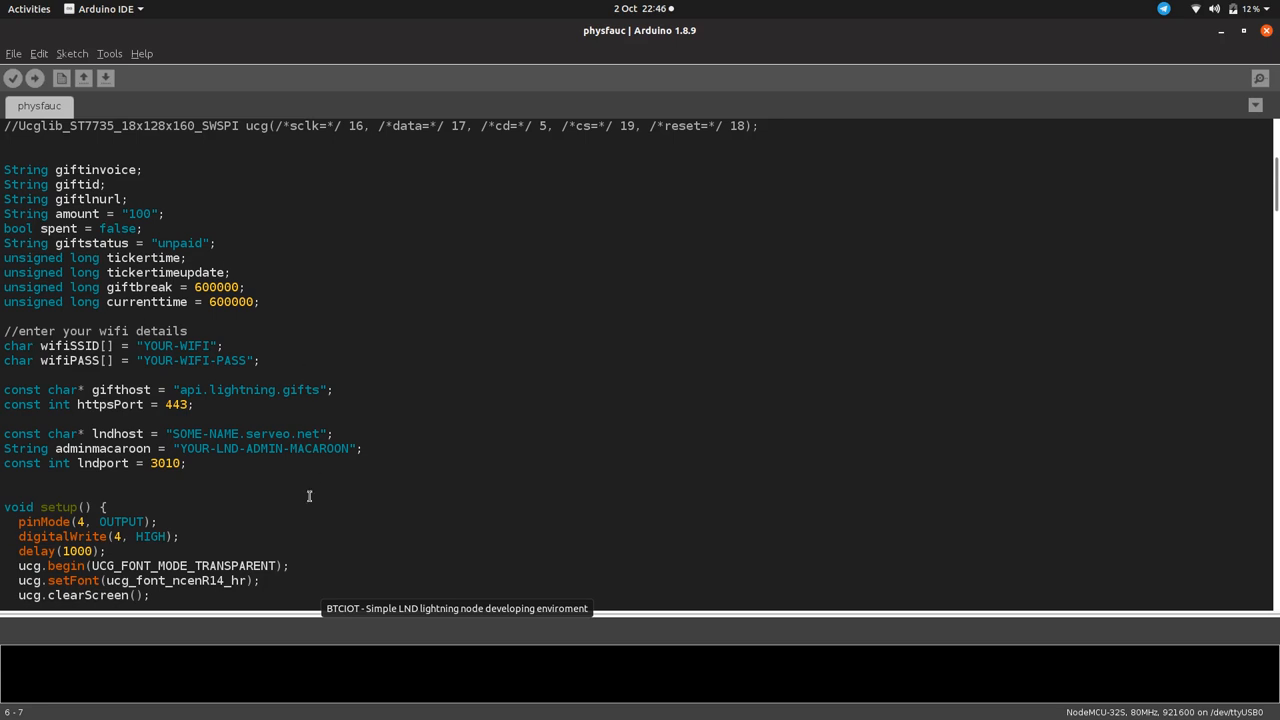
scroll("down", 3)
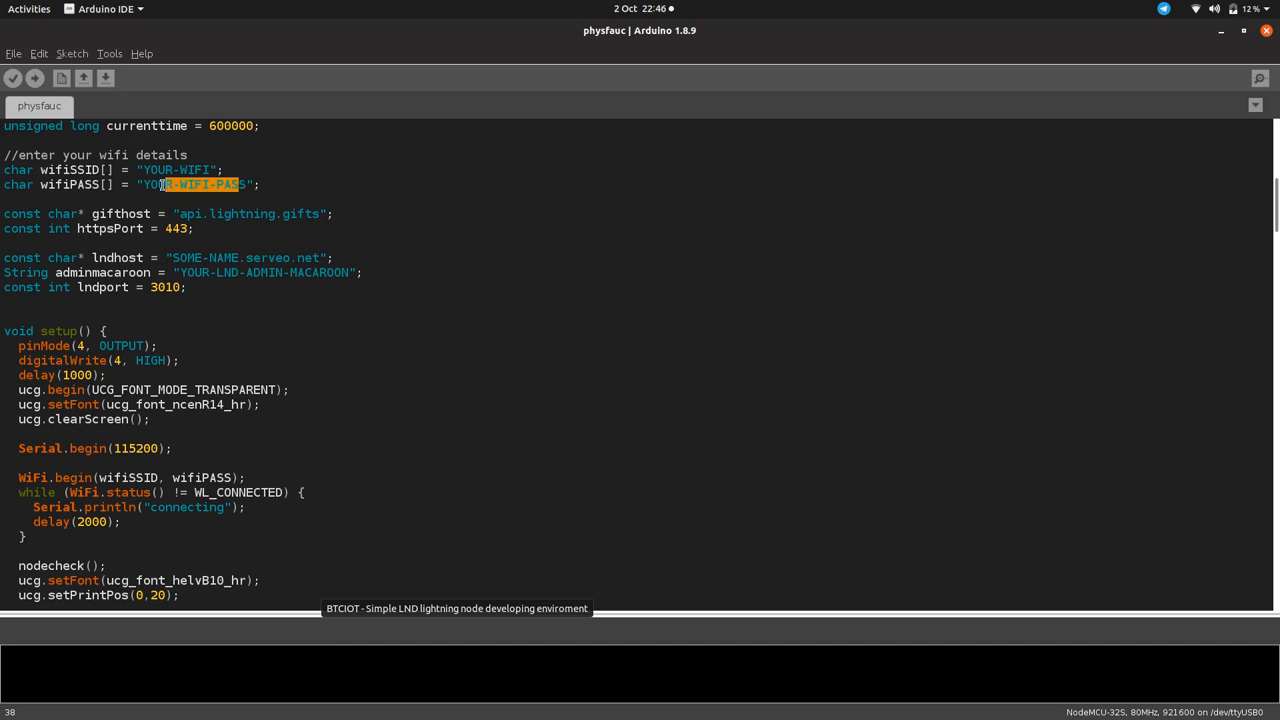
double_click(244, 212)
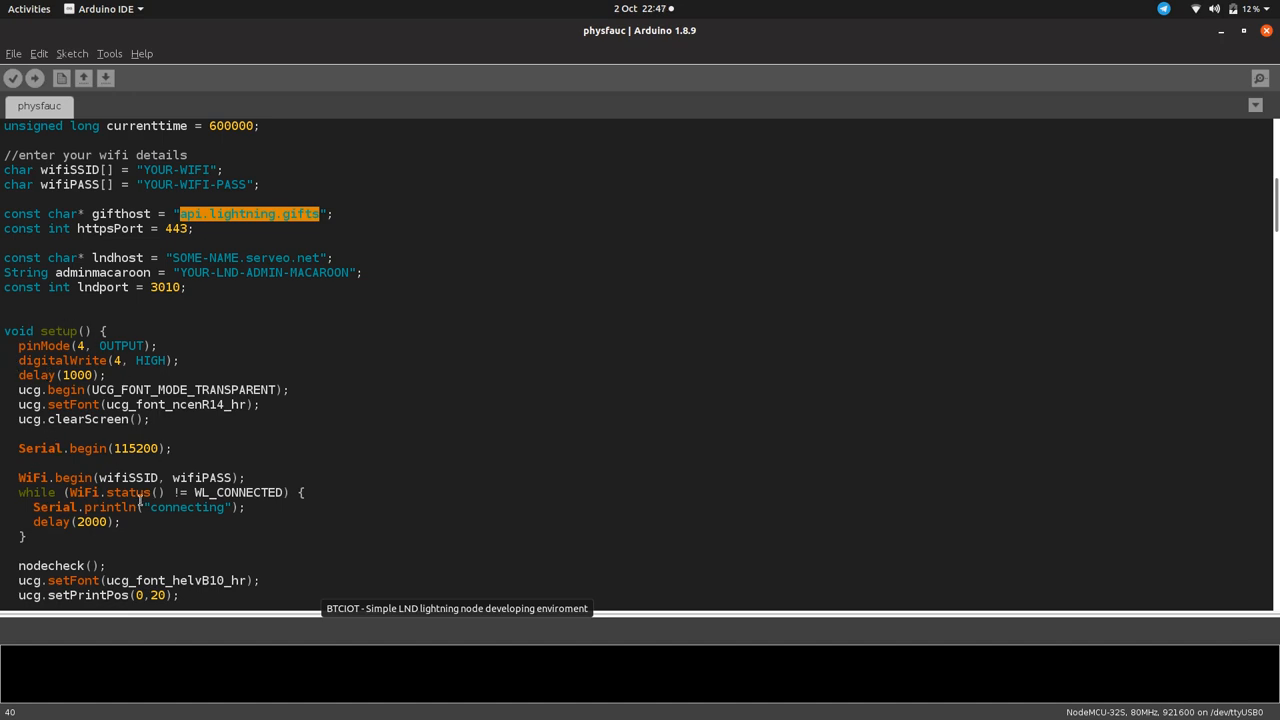
scroll("down", 3)
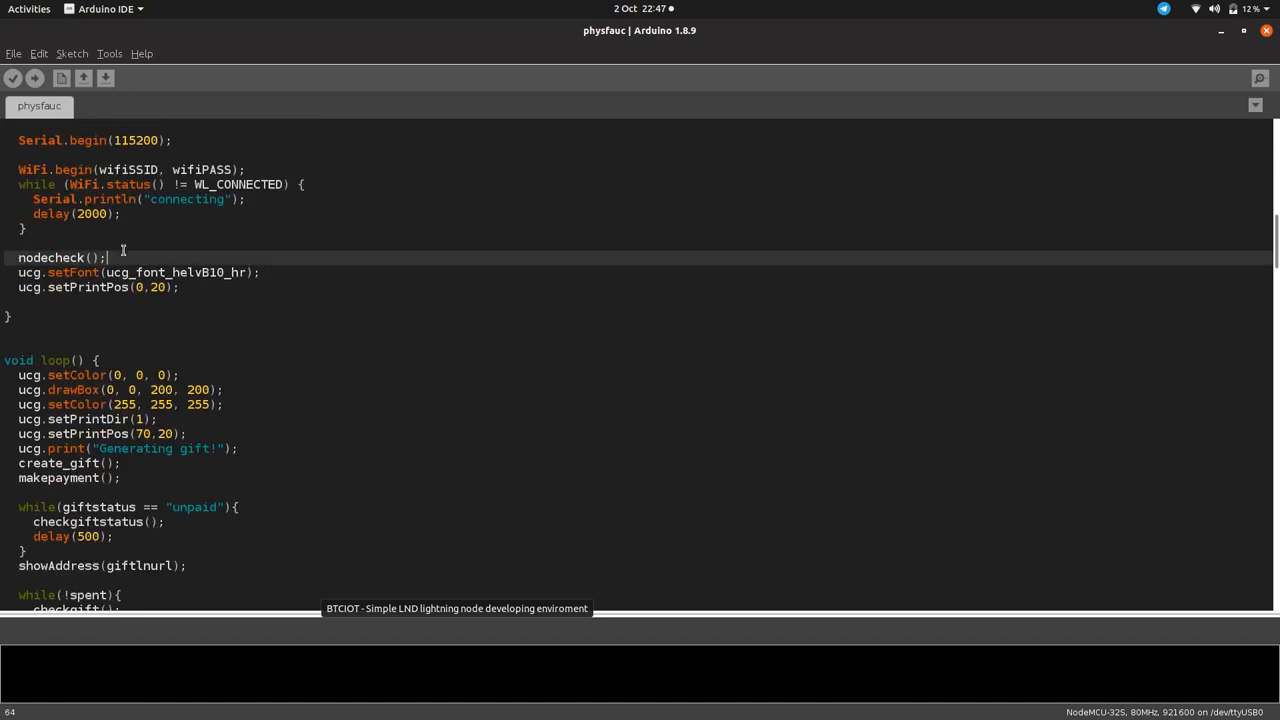
double_click(60, 256)
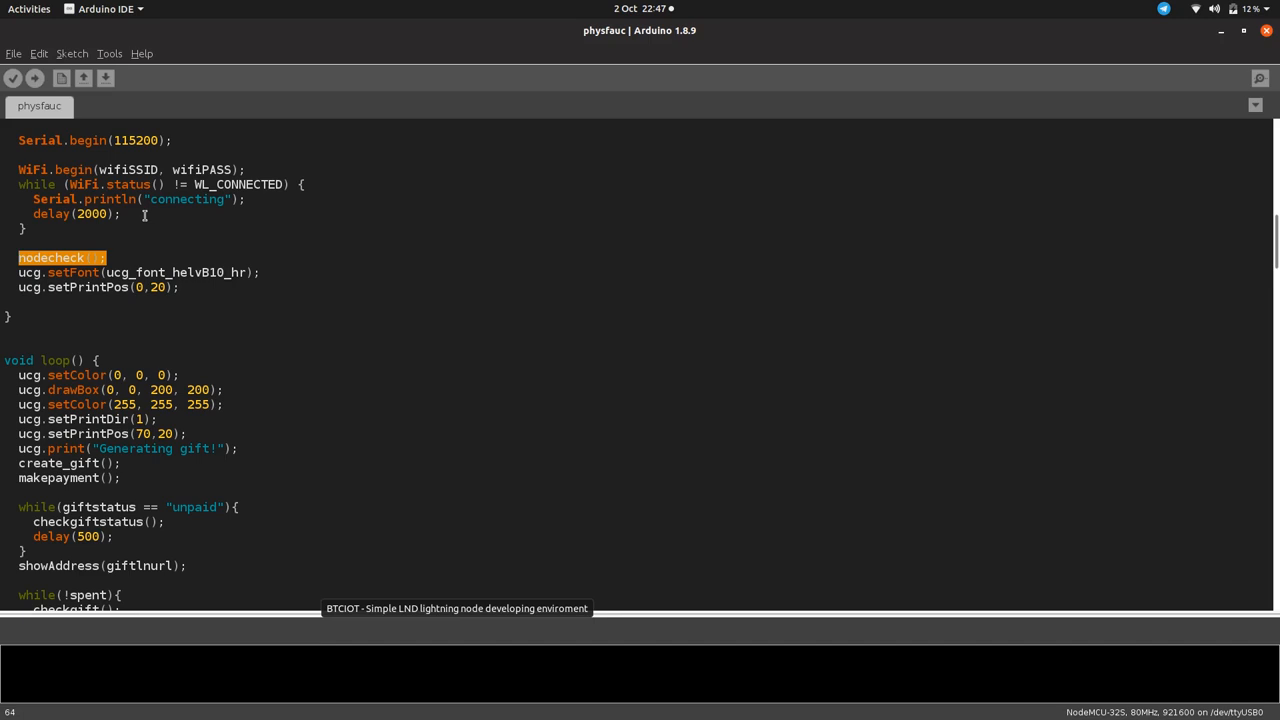
mouse_move(216, 304)
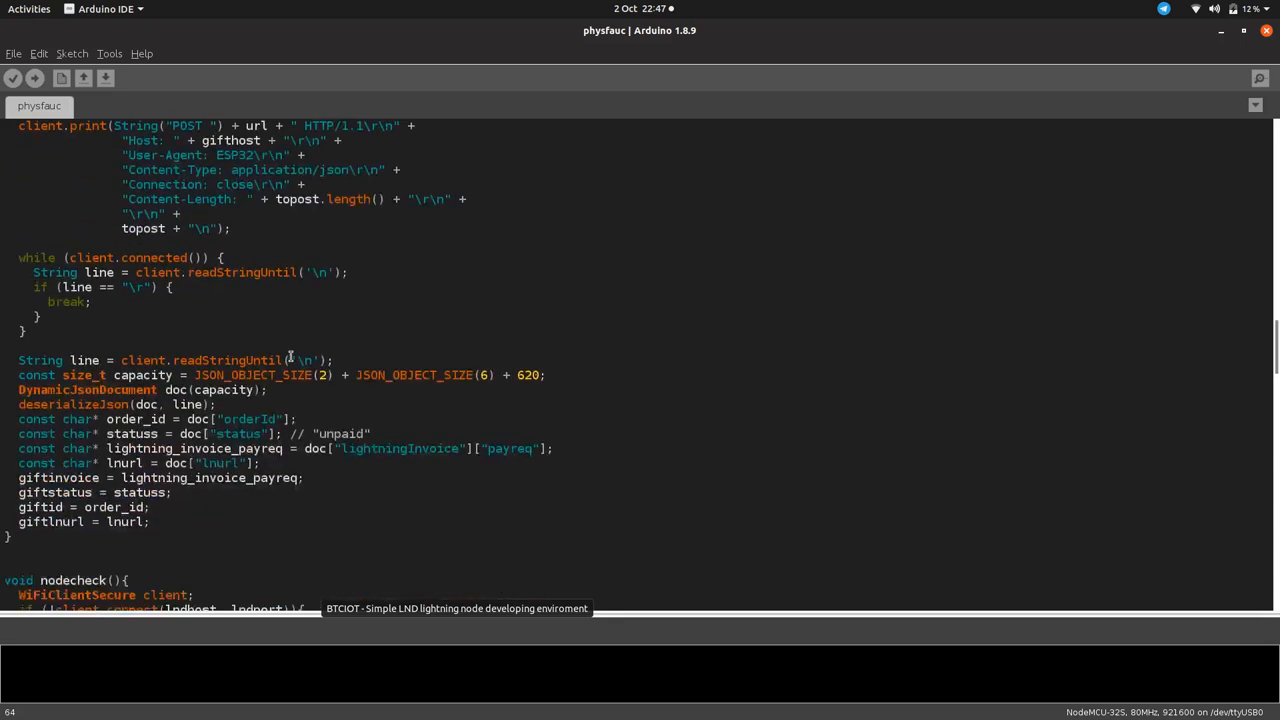
scroll("down", 3)
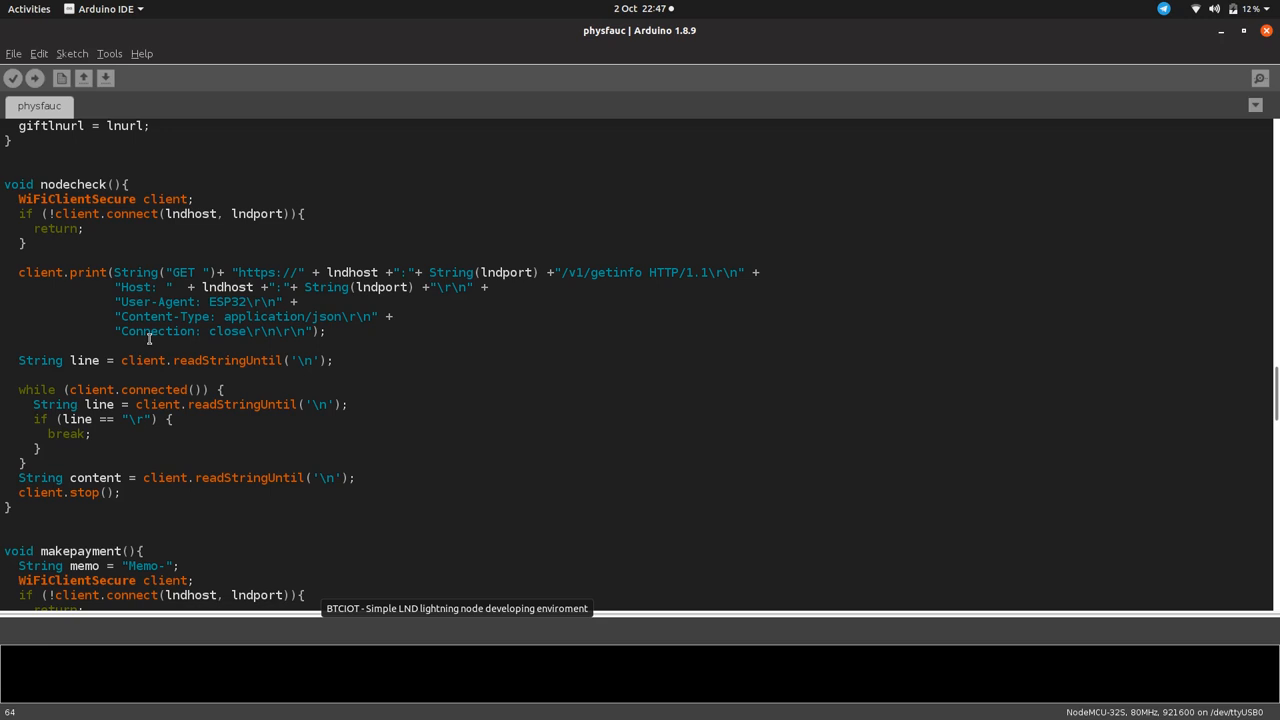
mouse_move(32, 244)
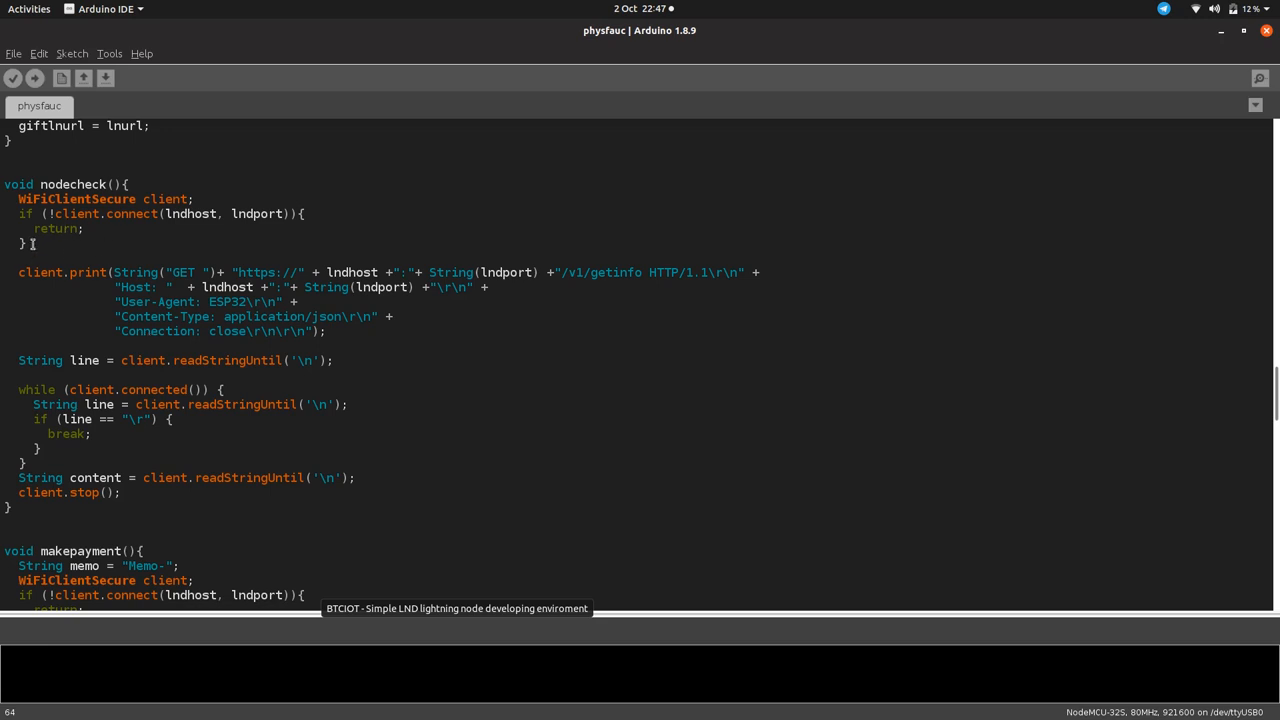
mouse_move(160, 374)
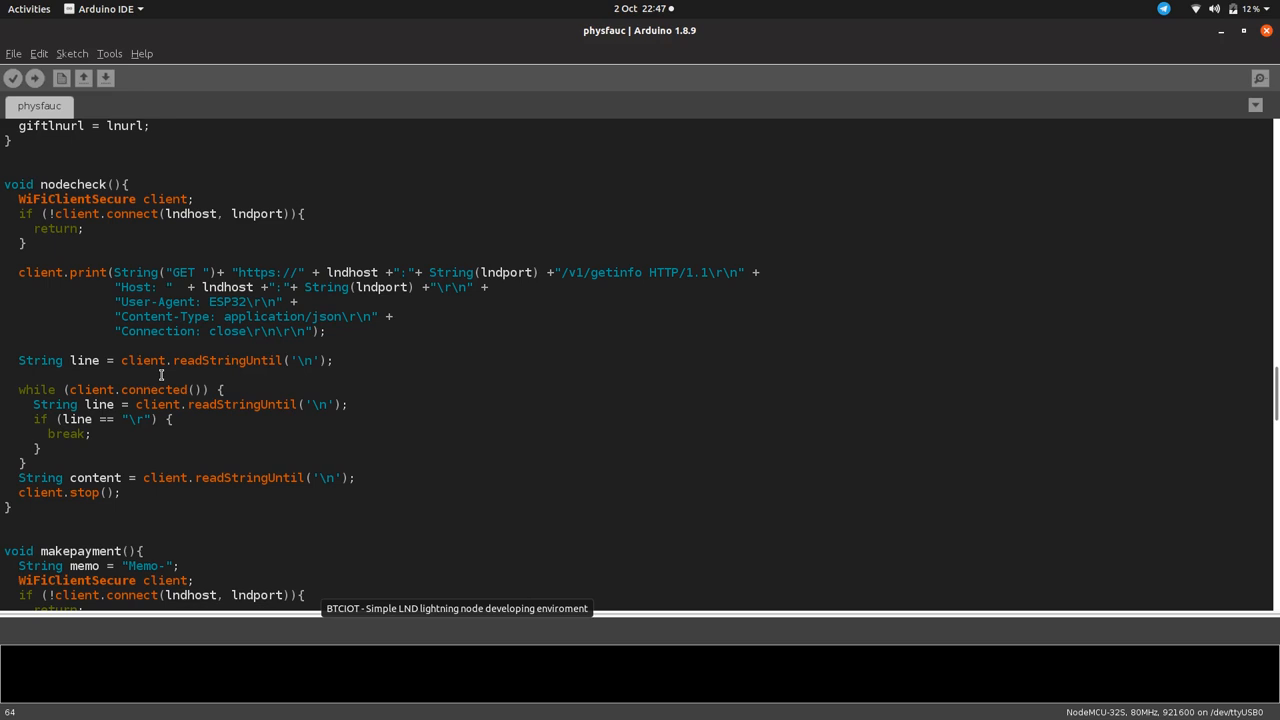
mouse_move(220, 348)
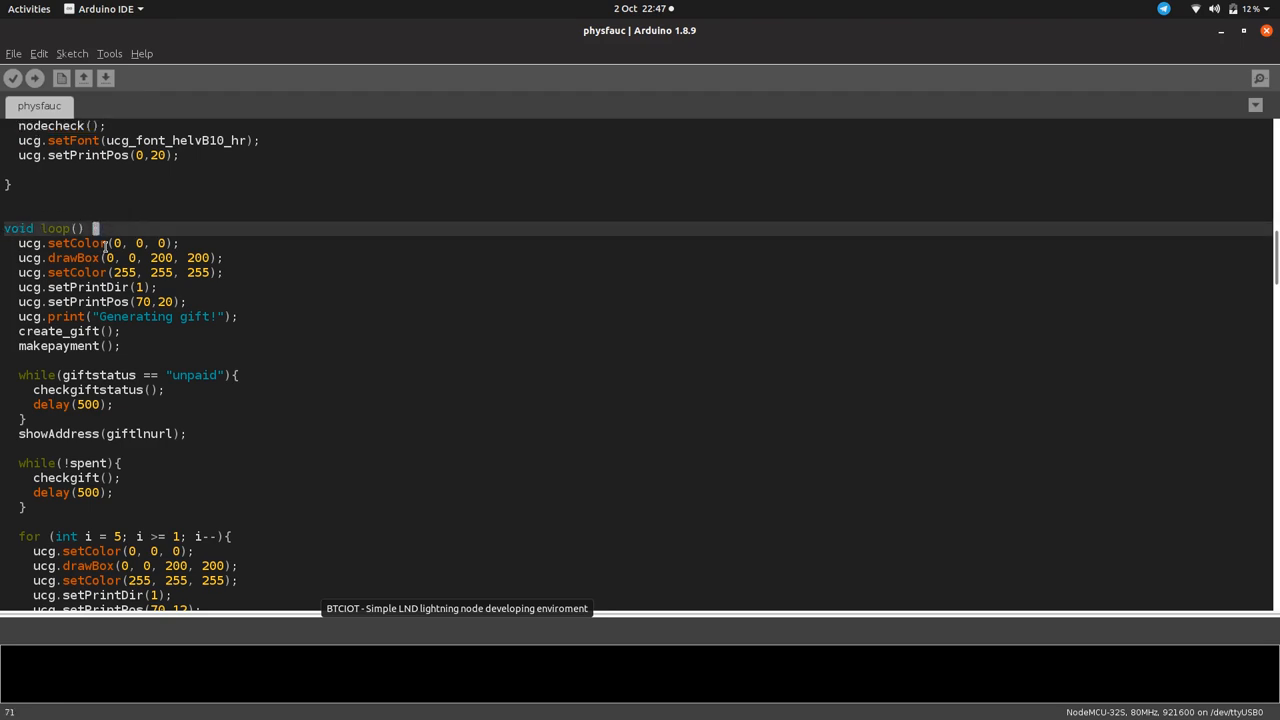
mouse_move(116, 124)
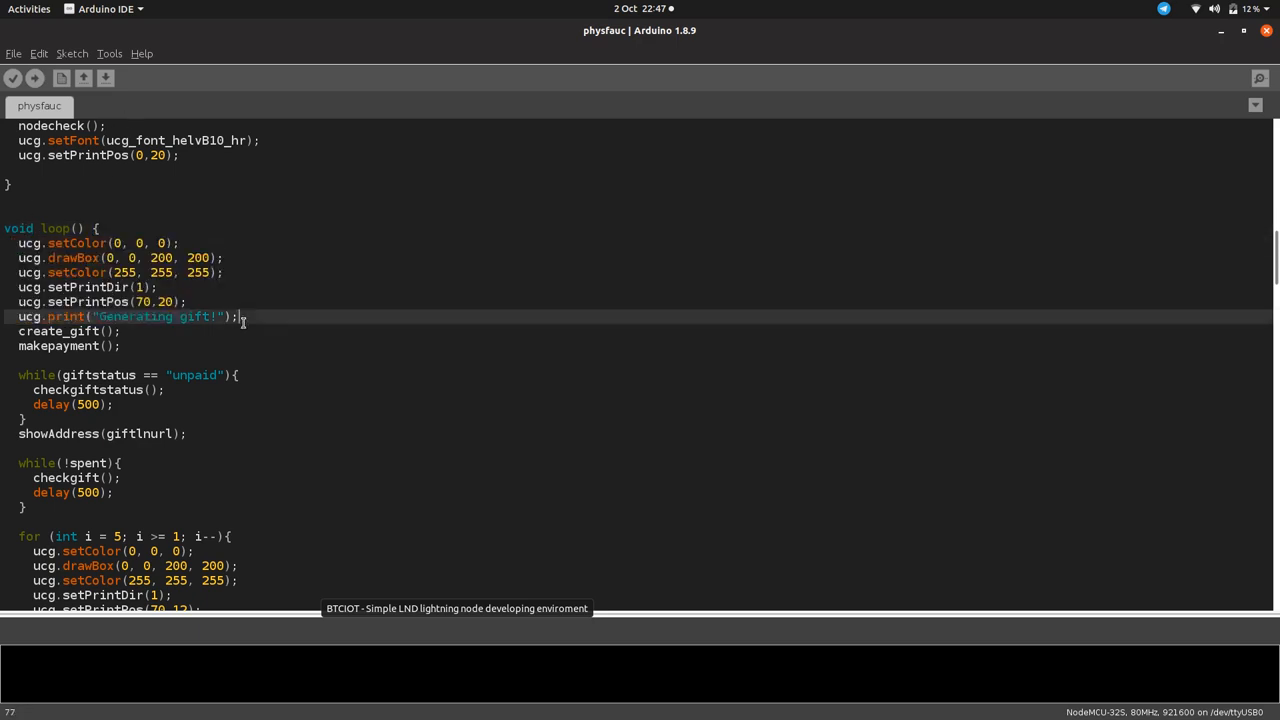
double_click(160, 316)
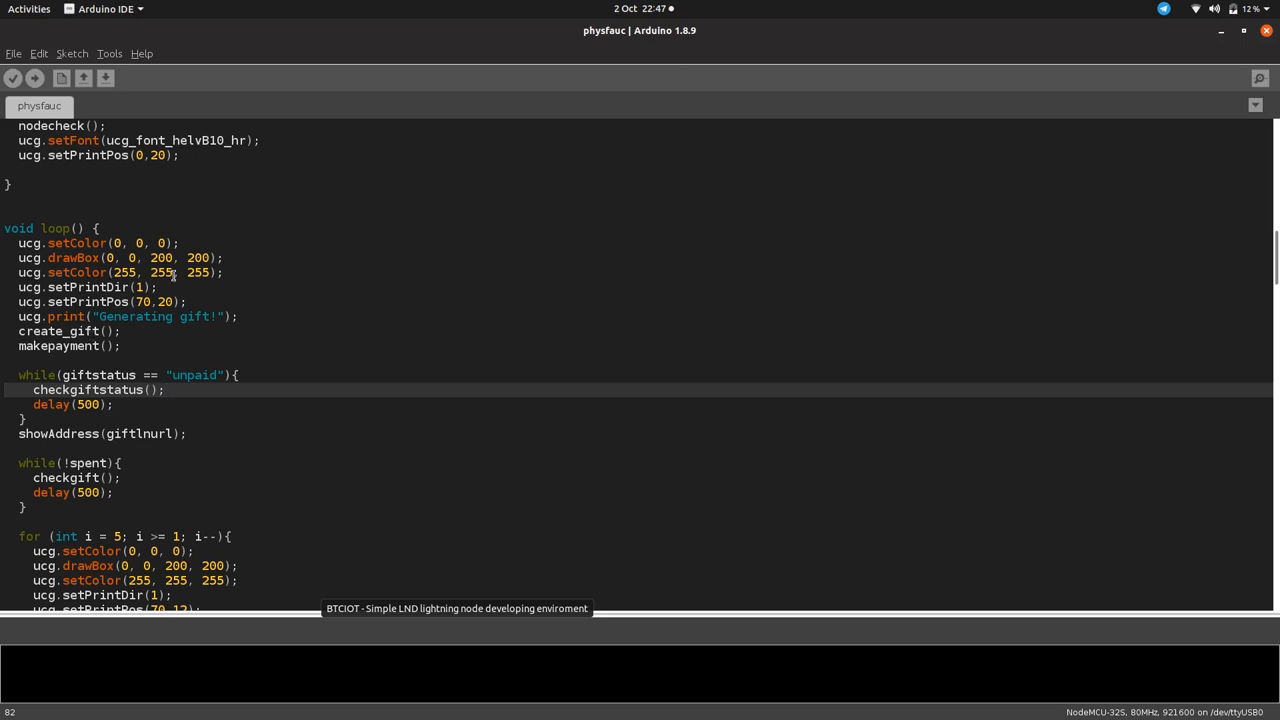
mouse_move(372, 404)
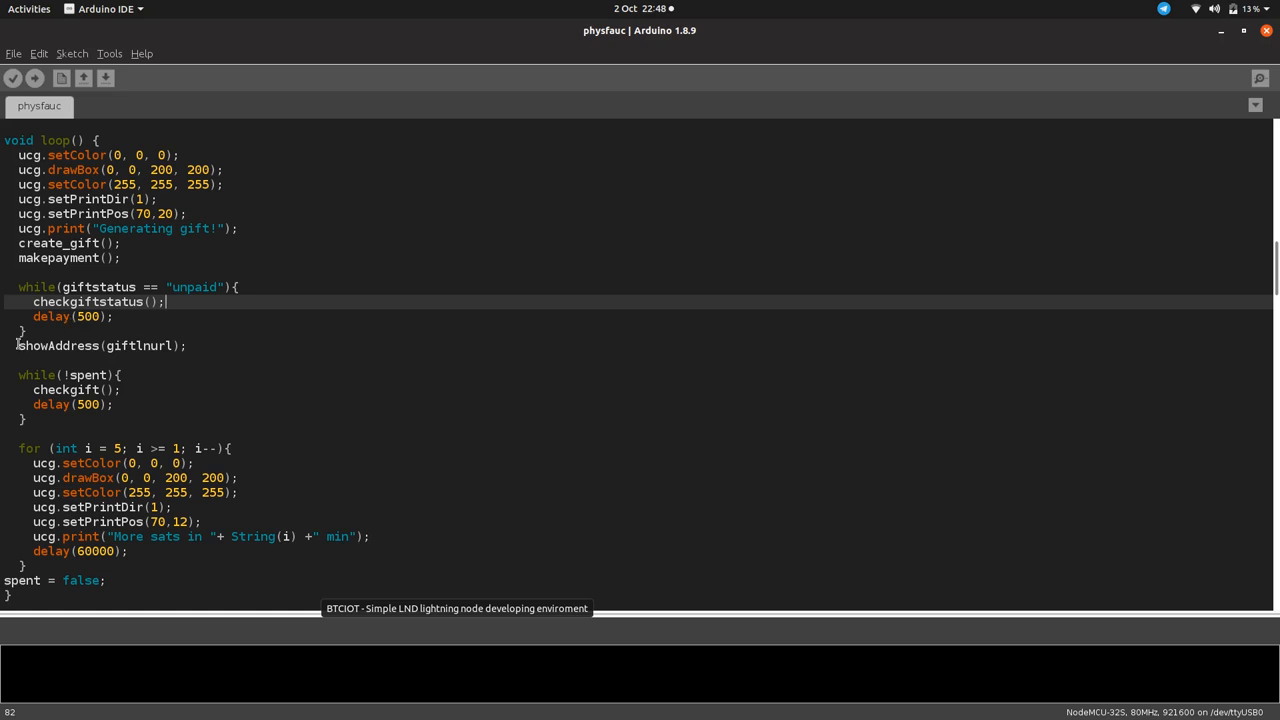
scroll("up", 3)
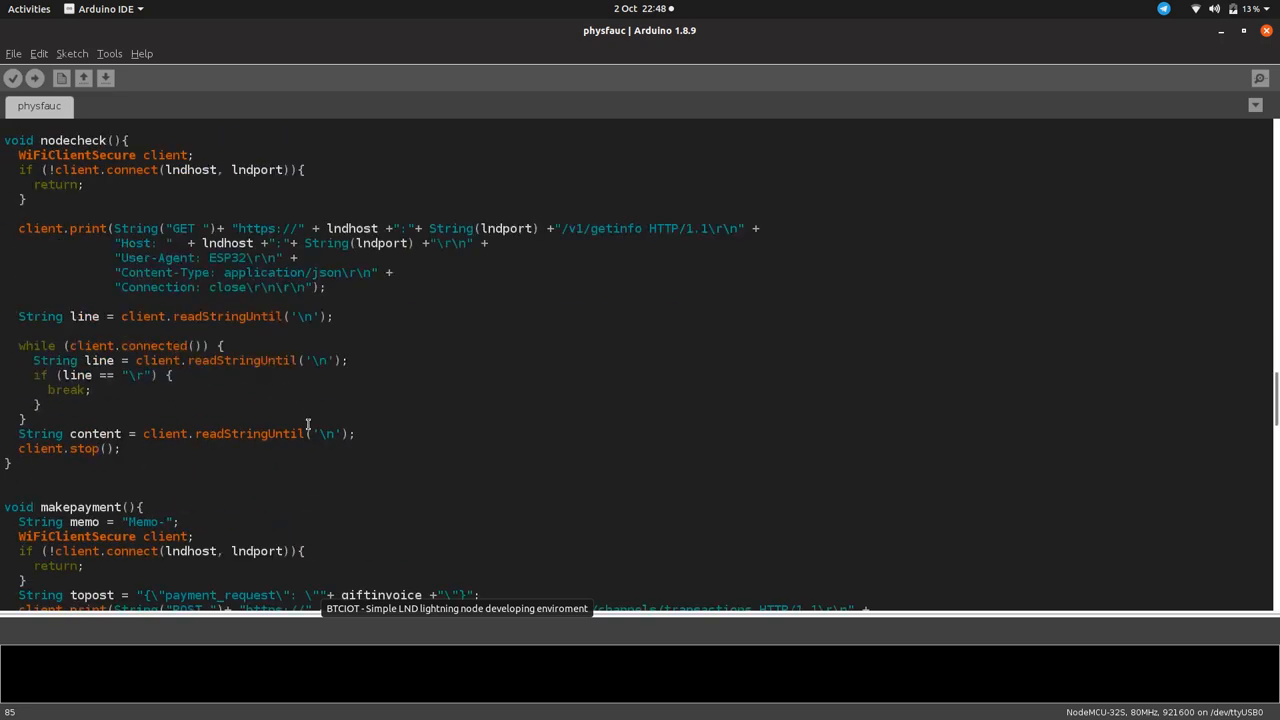
- Locate and select the checkgift call inside the spent loop
scroll("down", 3)
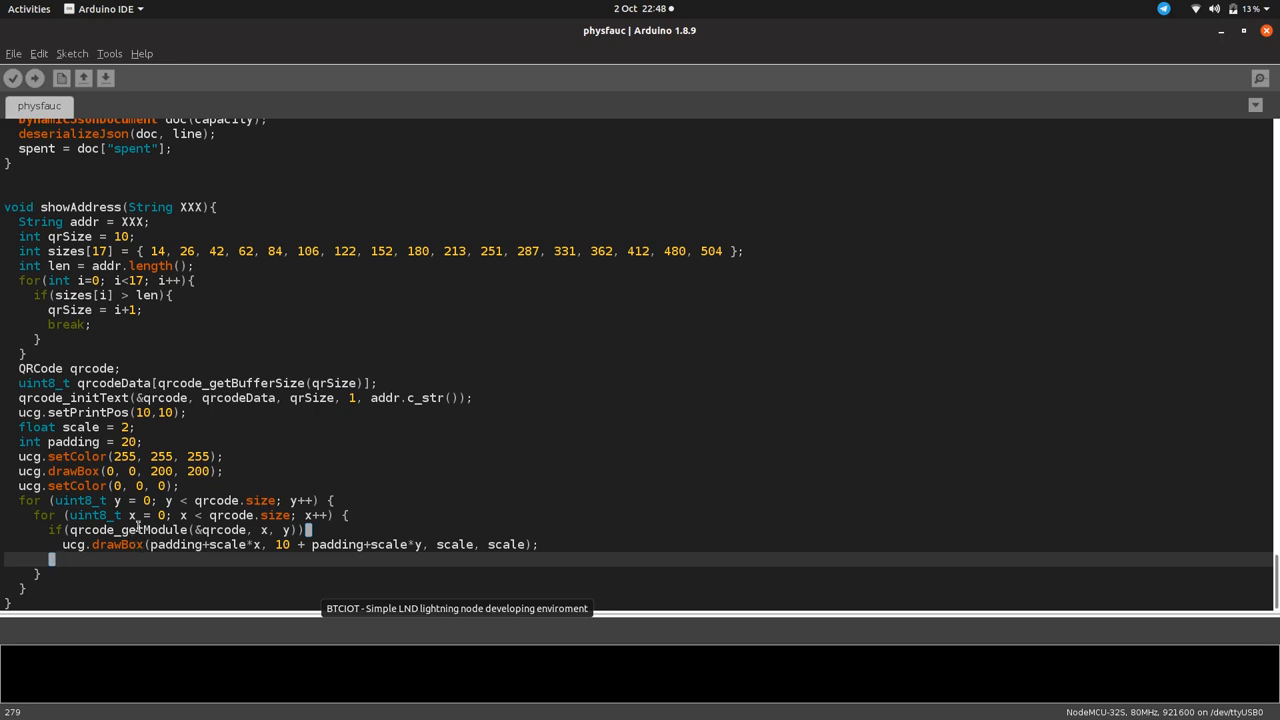
scroll("up", 3)
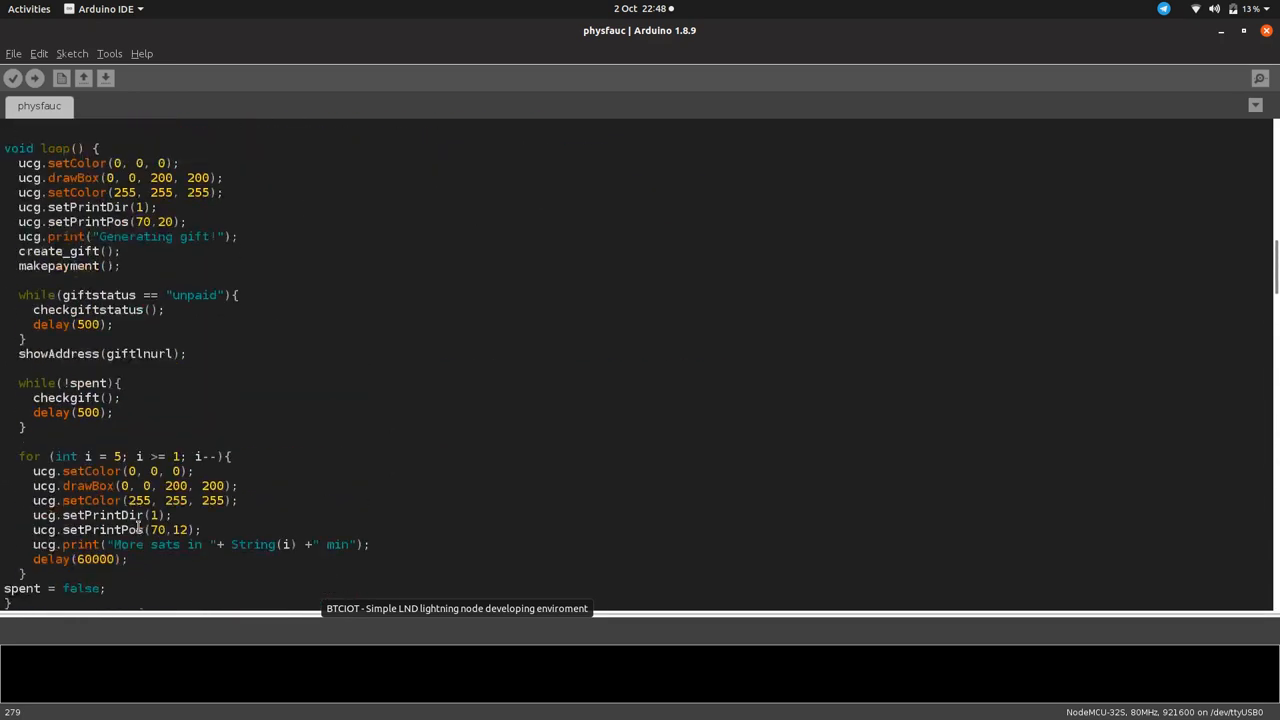
scroll("down", 3)
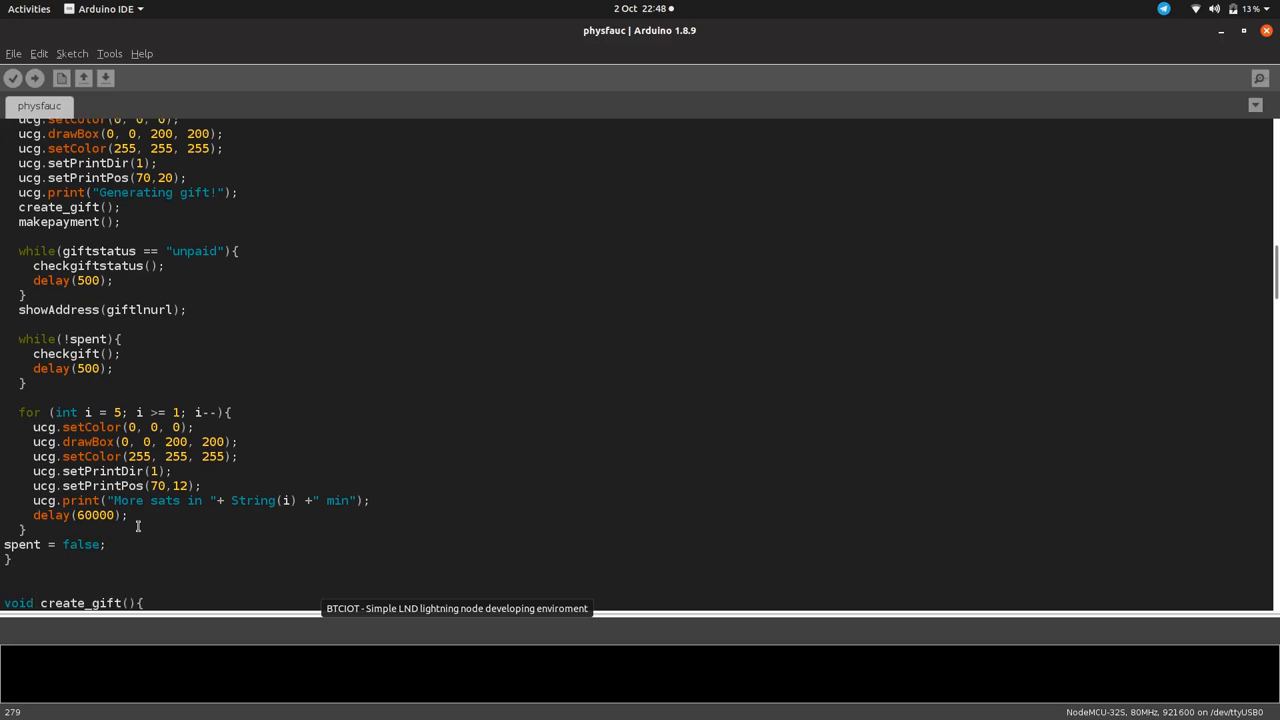
left_click(18, 340)
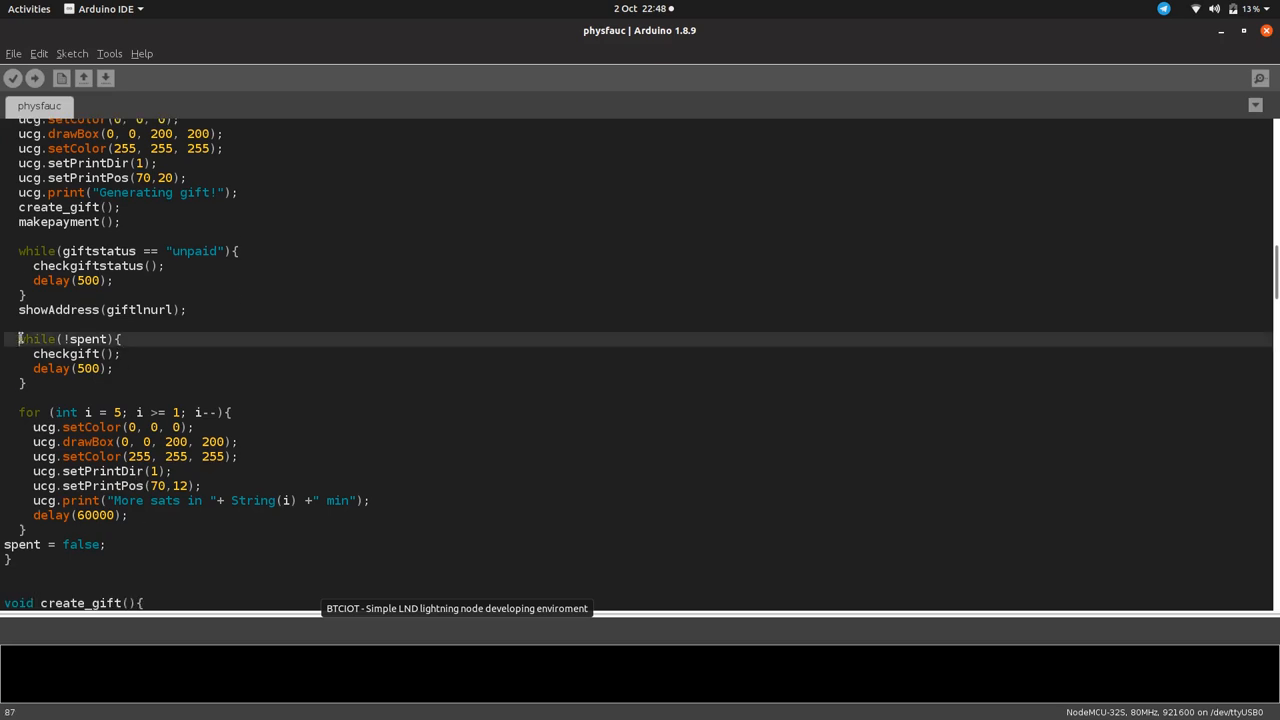
double_click(40, 340)
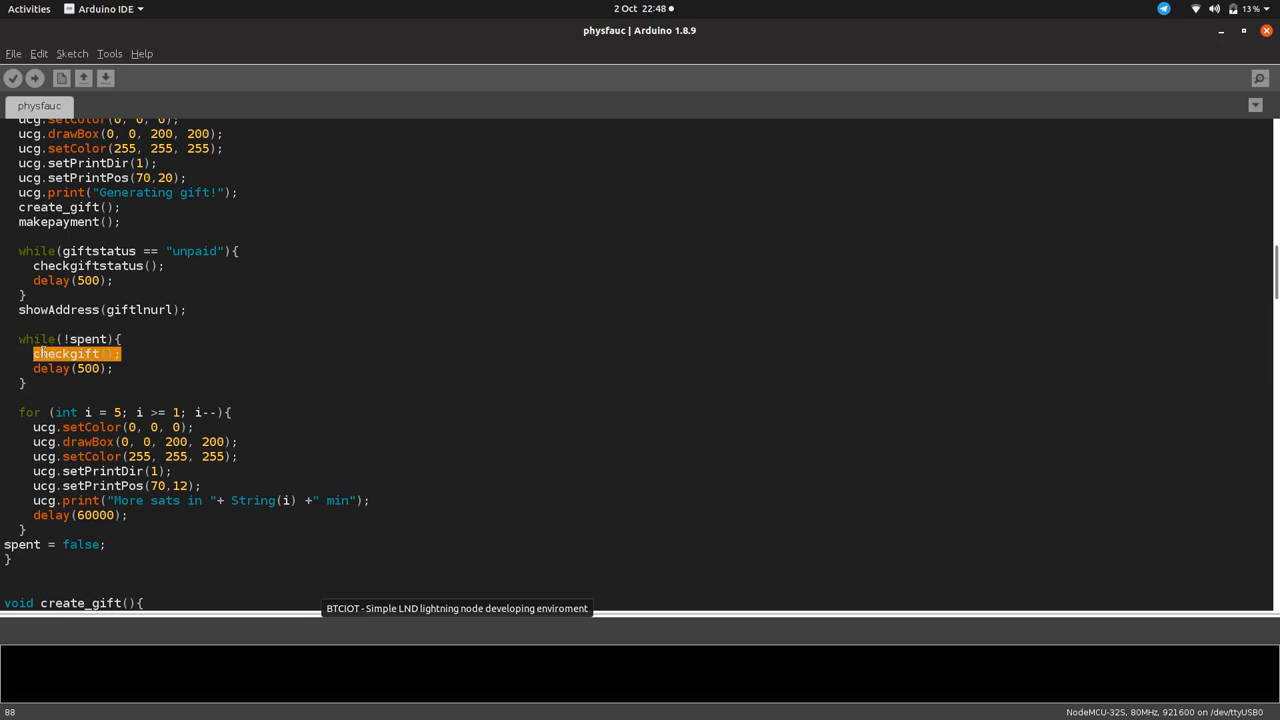
- Read through the checkgift and makepayment functions, then return to the main loop
scroll("up", 3)
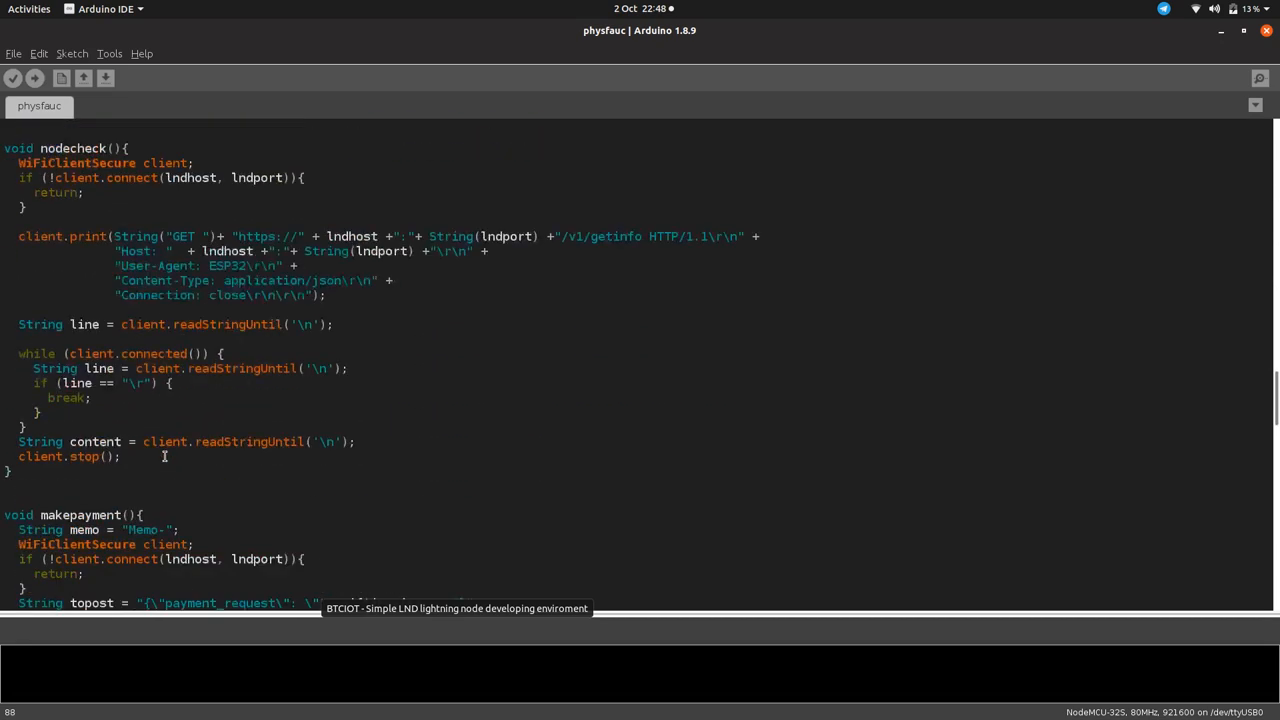
scroll("down", 3)
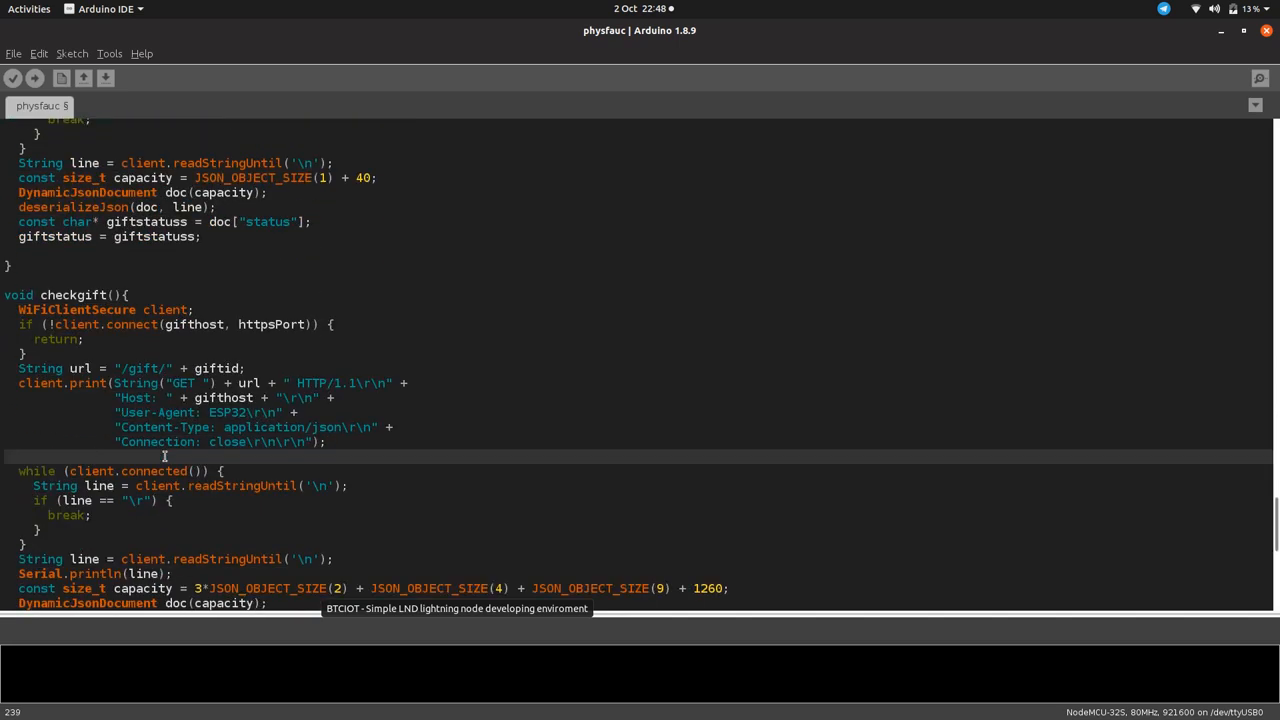
scroll("down", 3)
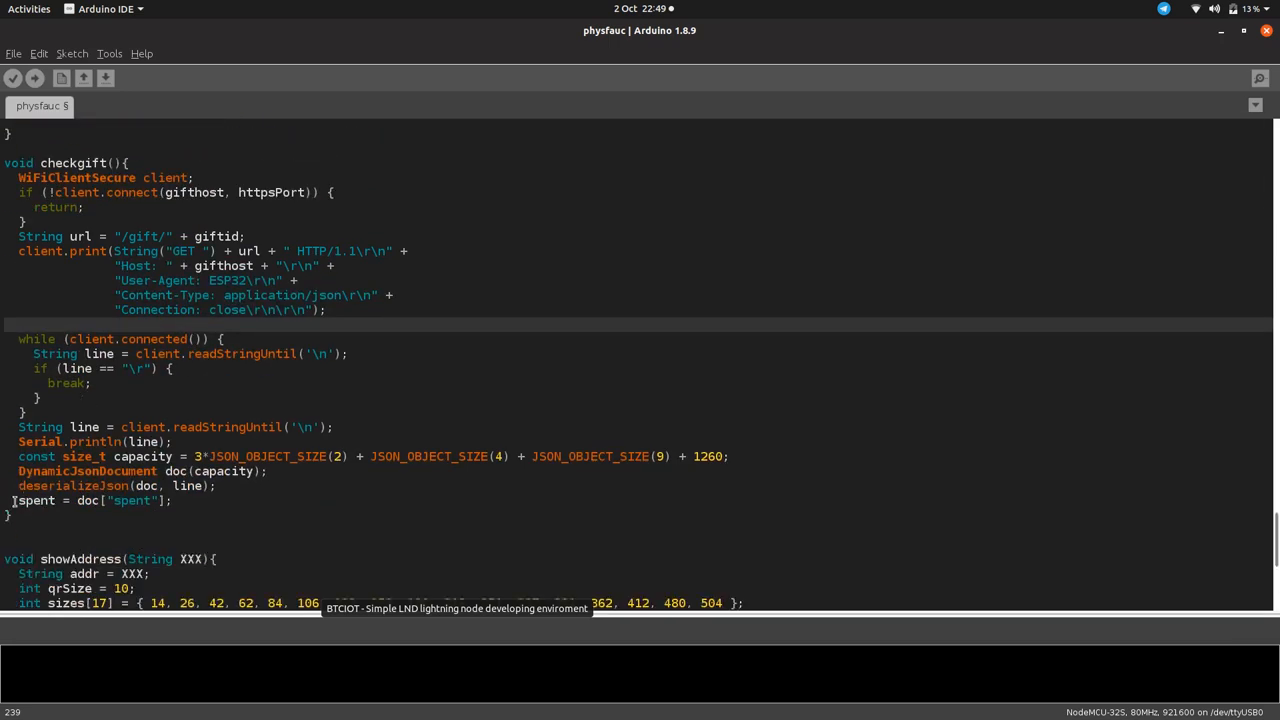
scroll("down", 3)
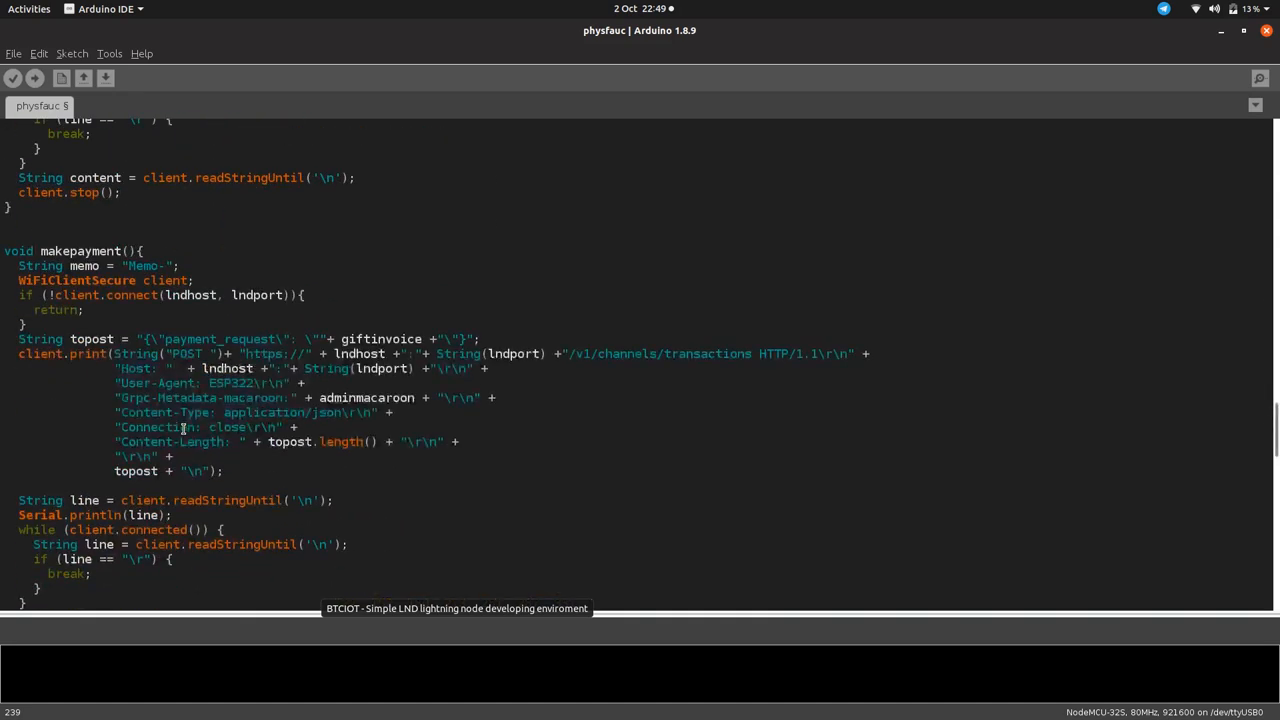
scroll("up", 3)
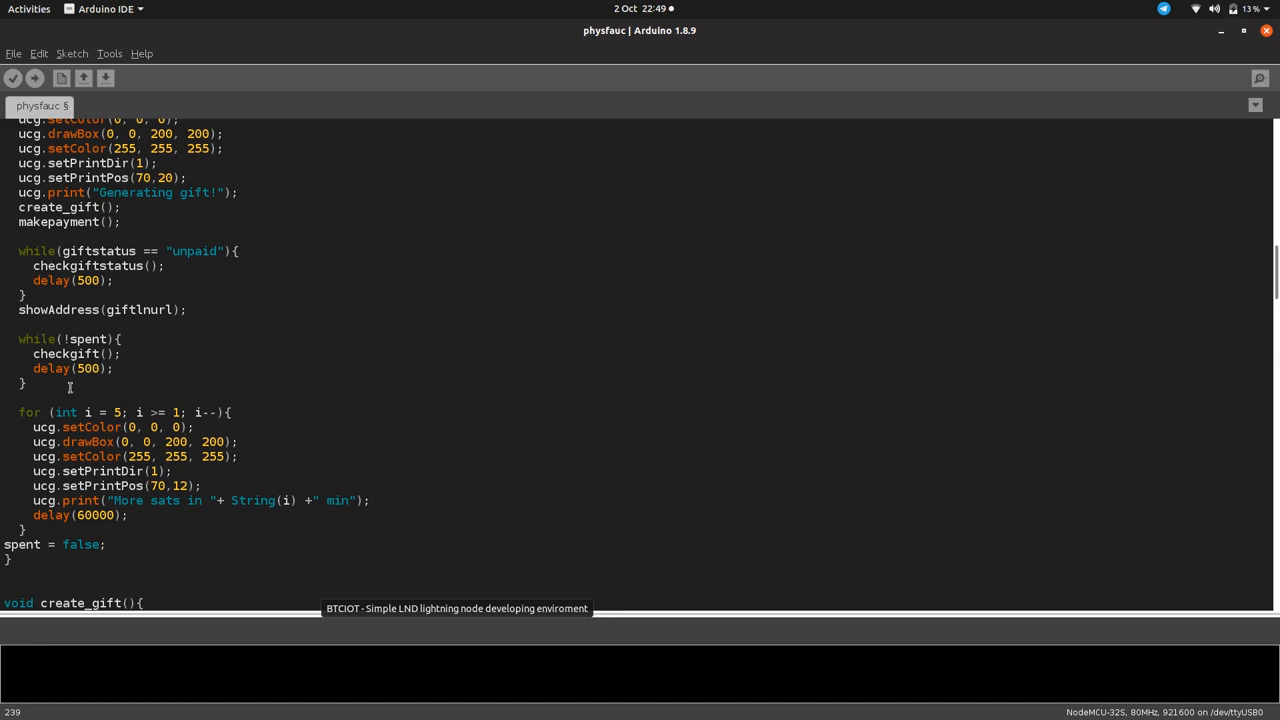
mouse_move(128, 364)
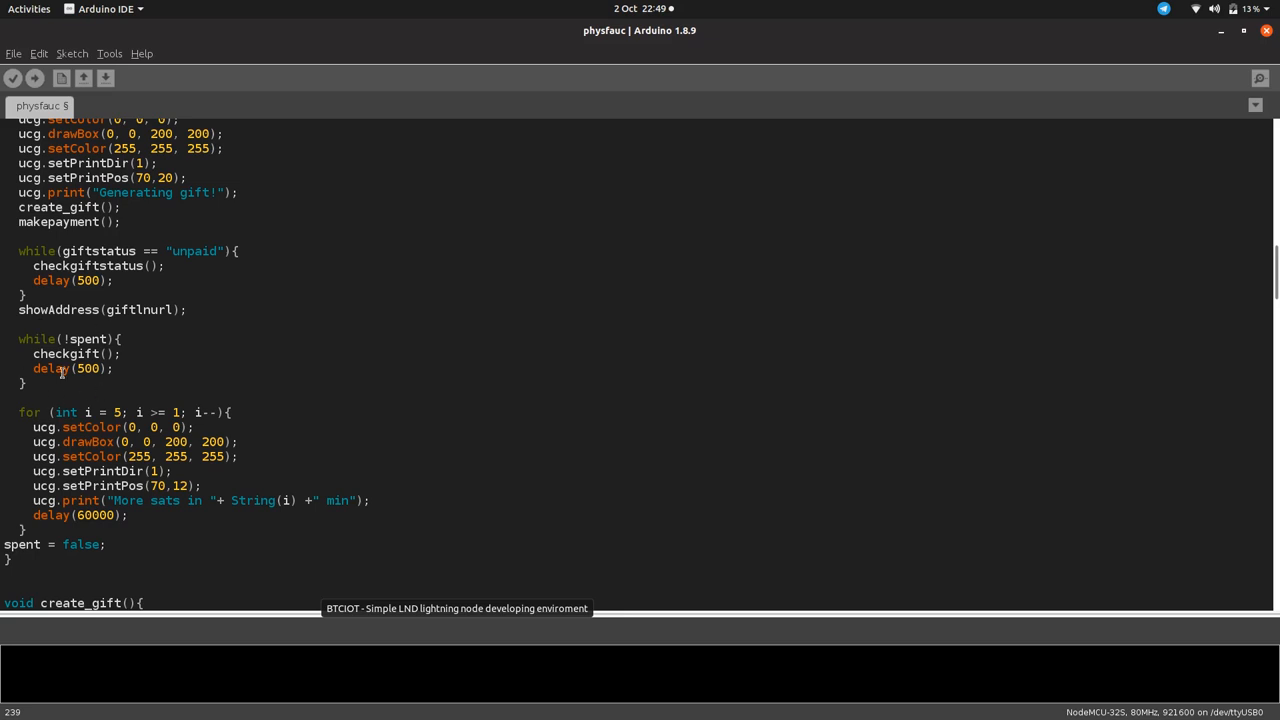
mouse_move(156, 476)
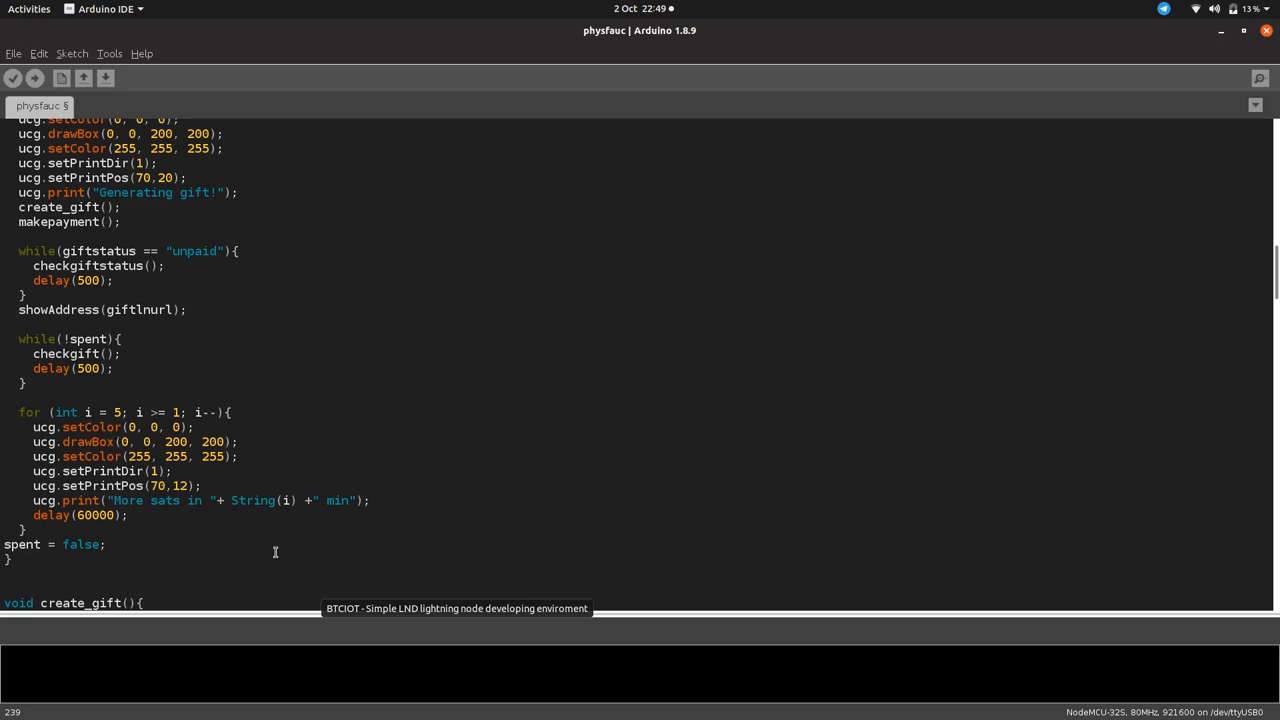
mouse_move(184, 528)
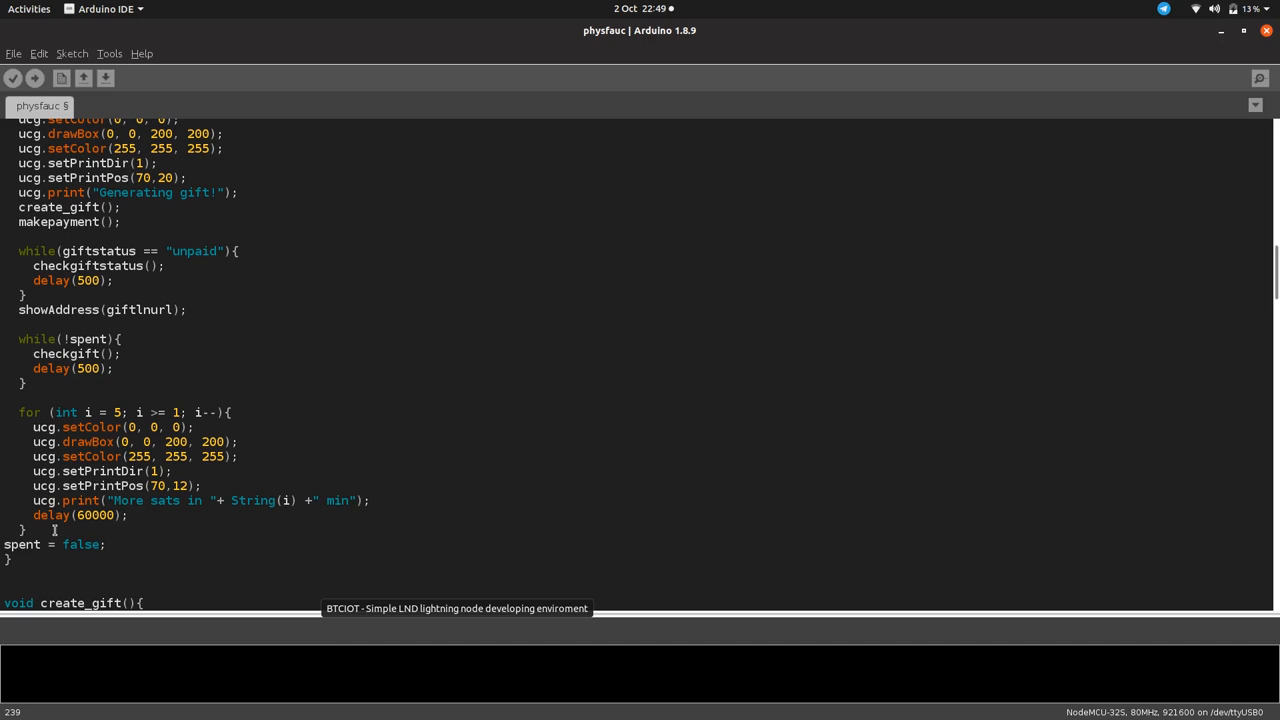
scroll("up", 3)
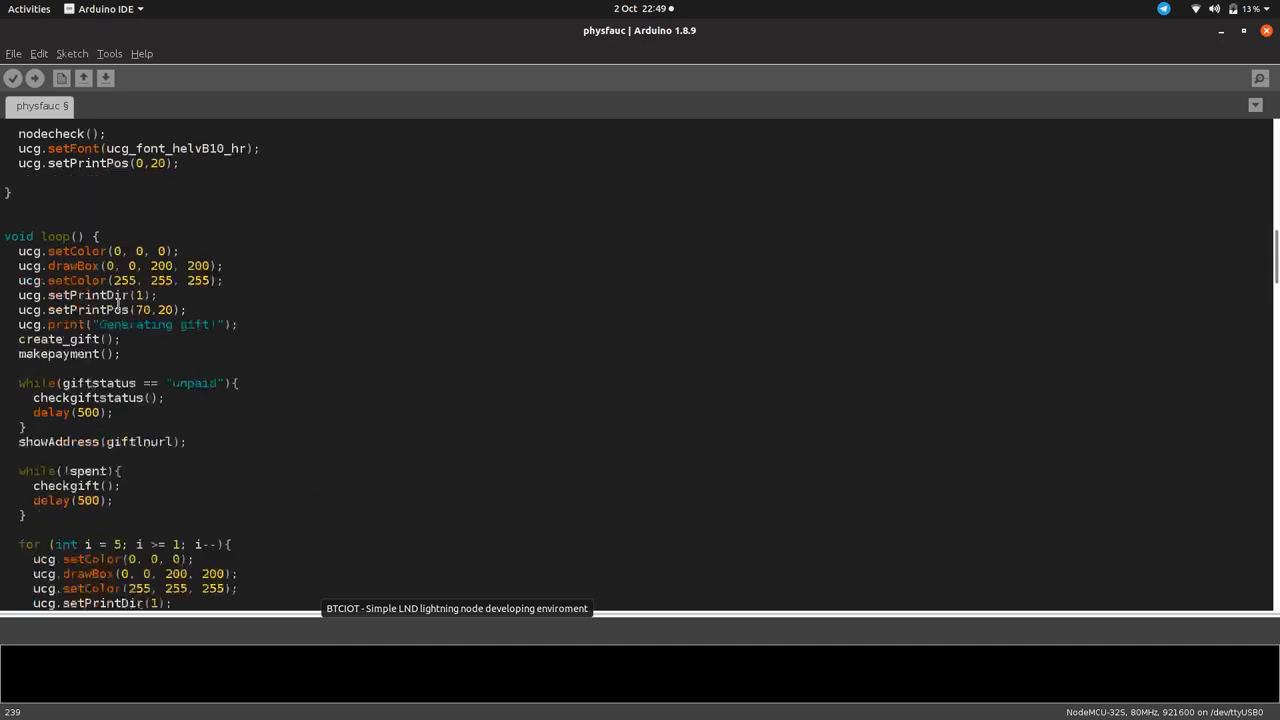
scroll("up", 3)
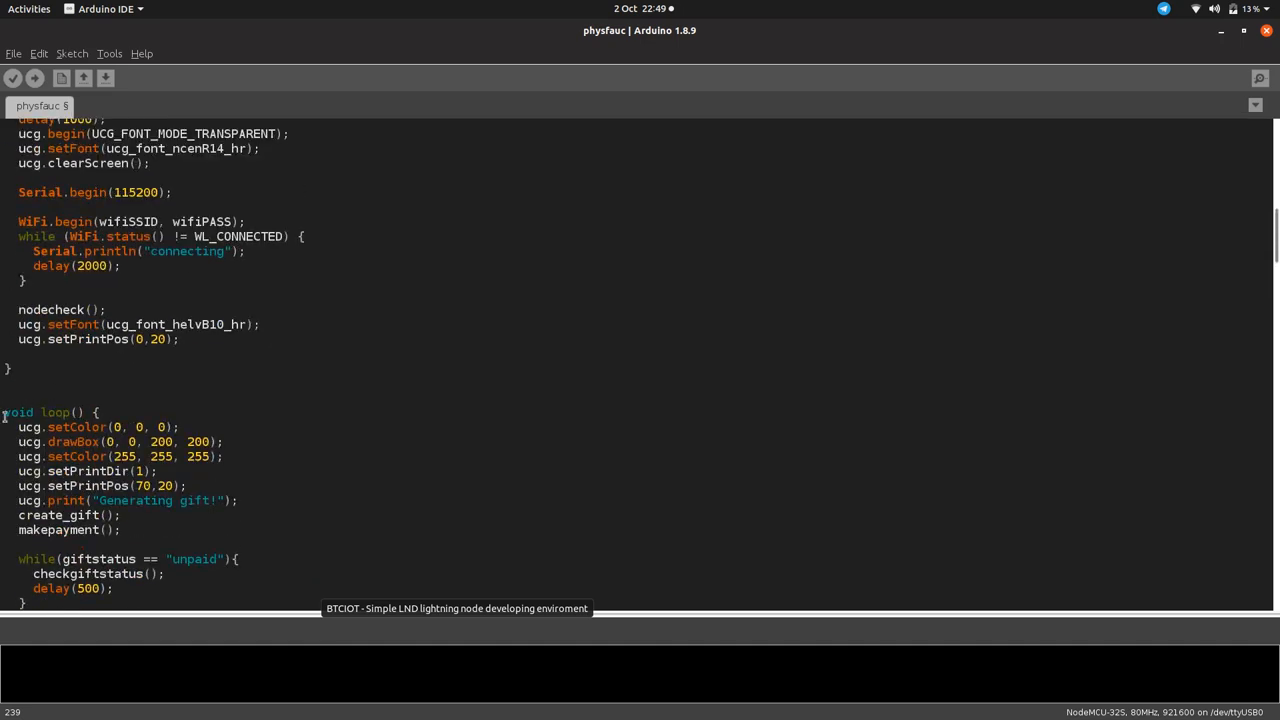
scroll("down", 3)
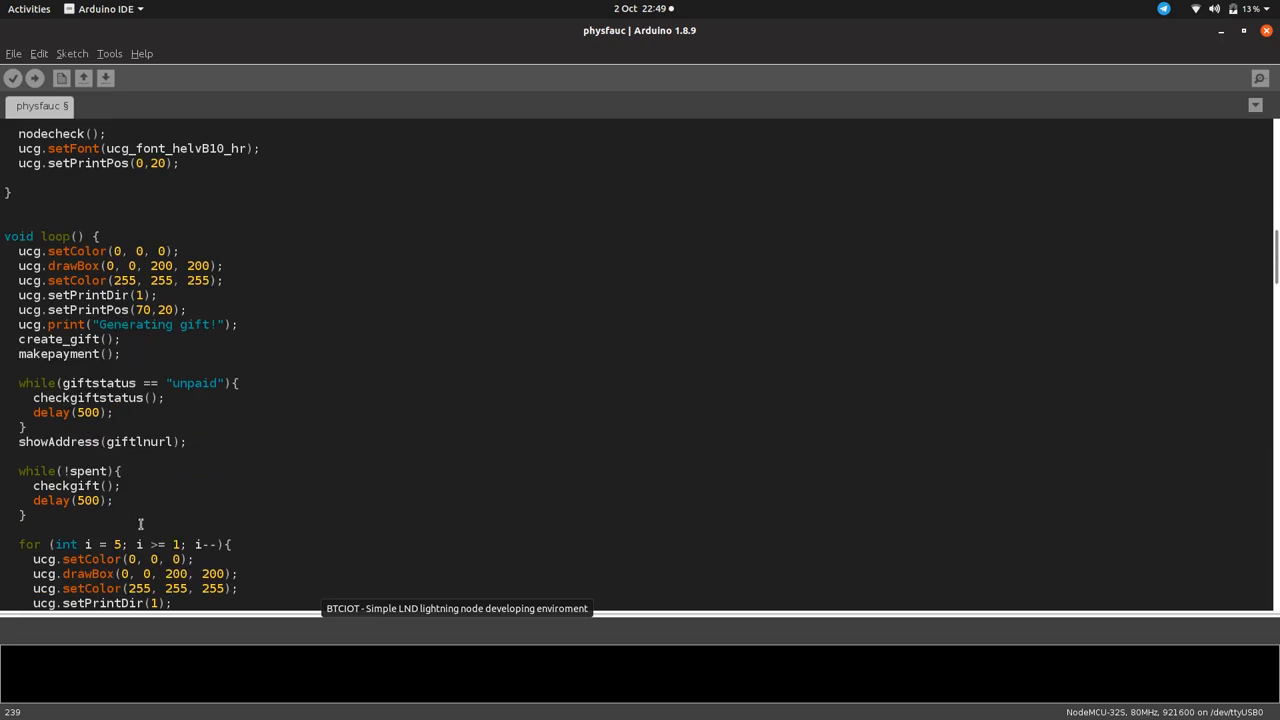
scroll("up", 3)
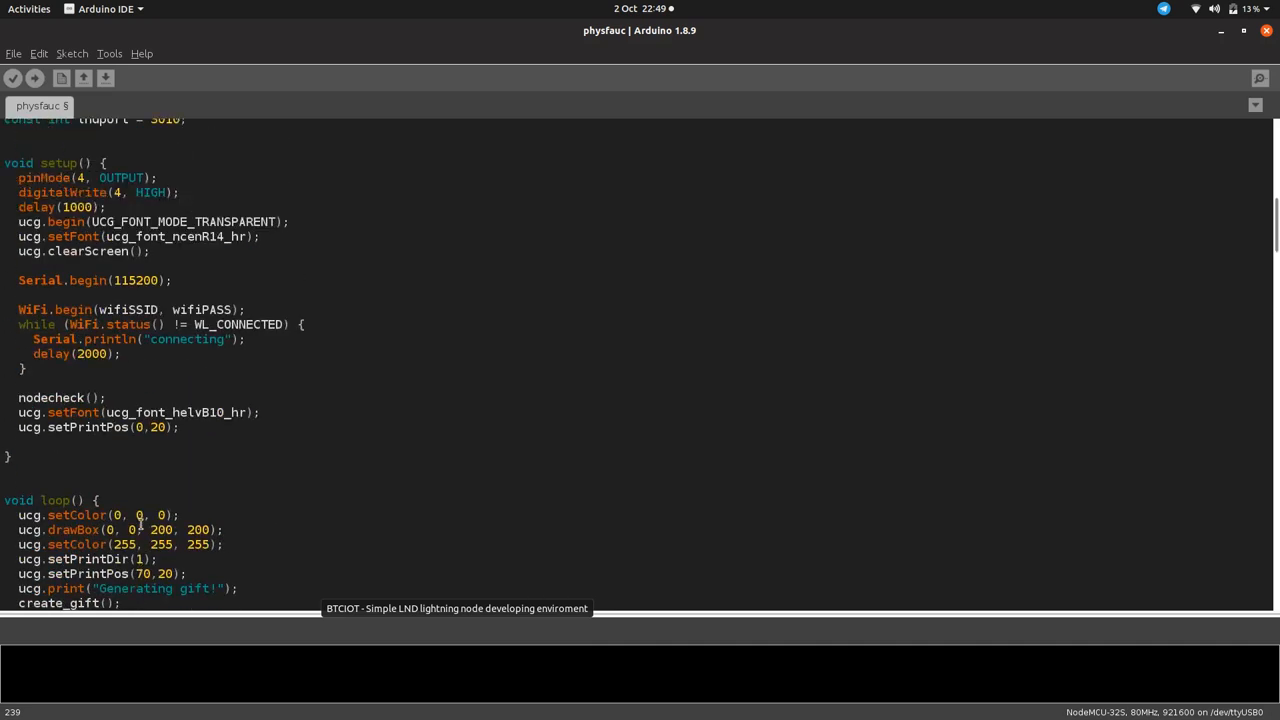
scroll("down", 3)
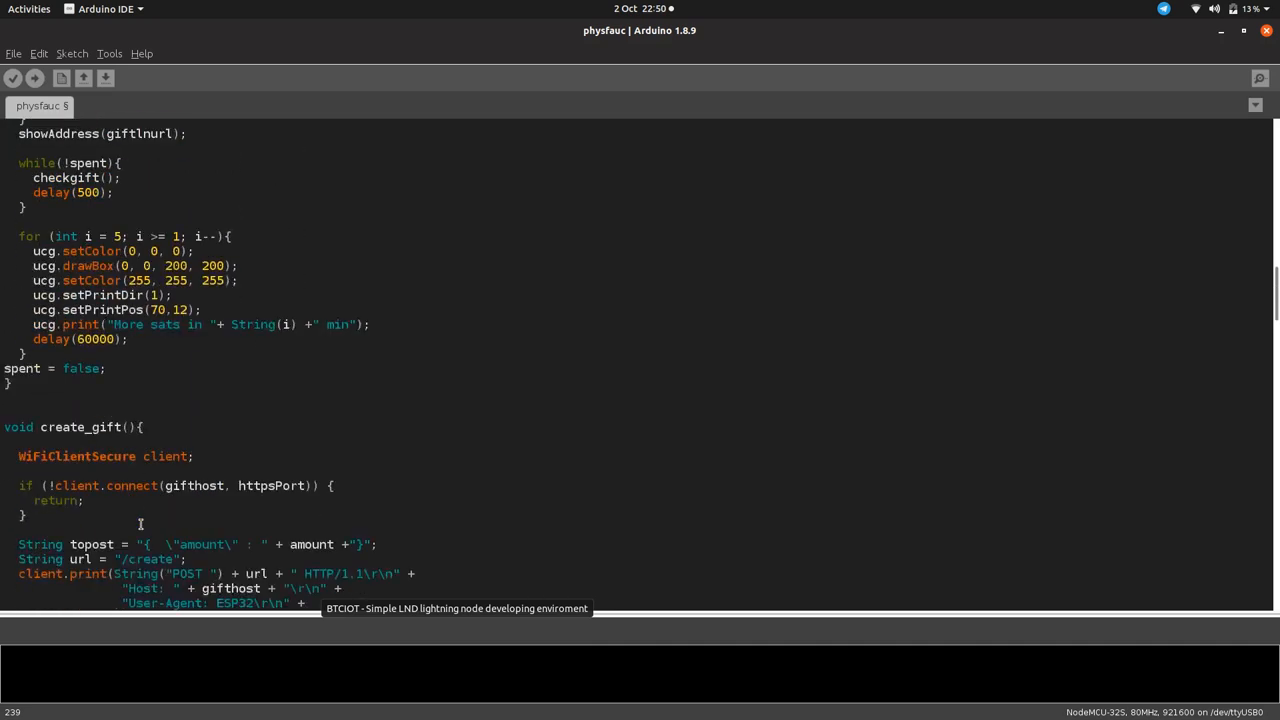
scroll("down", 3)
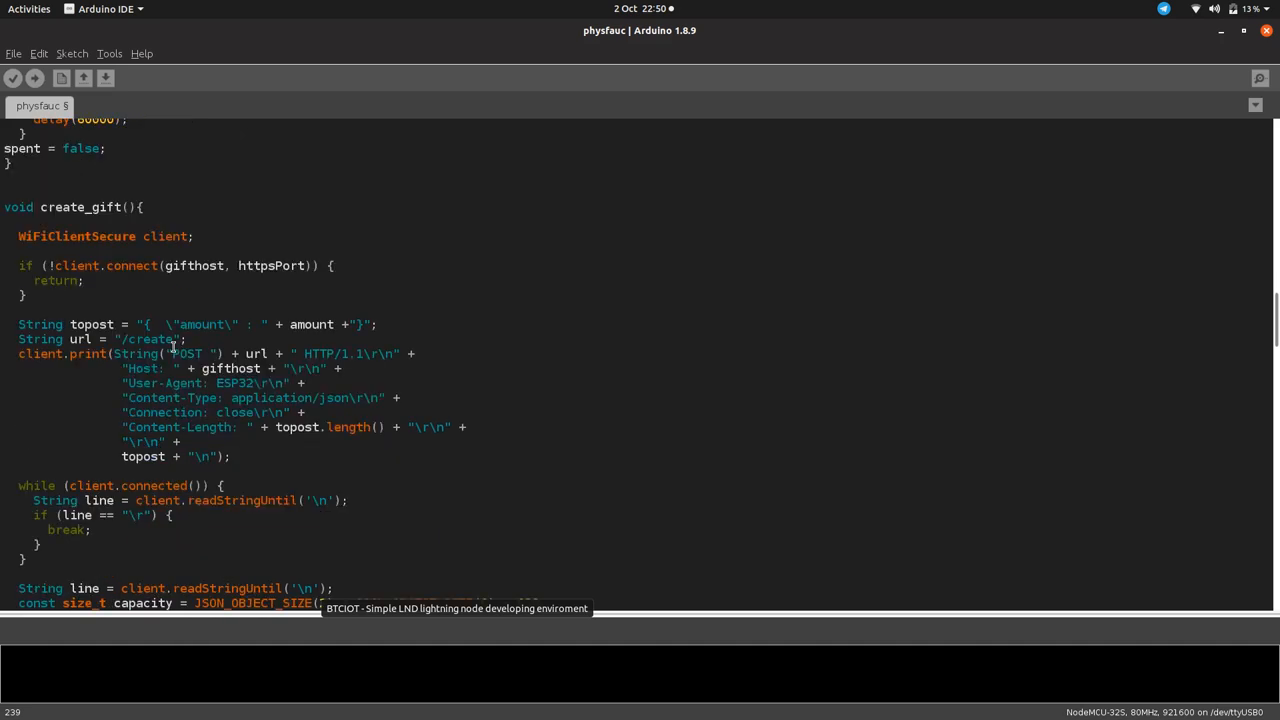
scroll("down", 3)
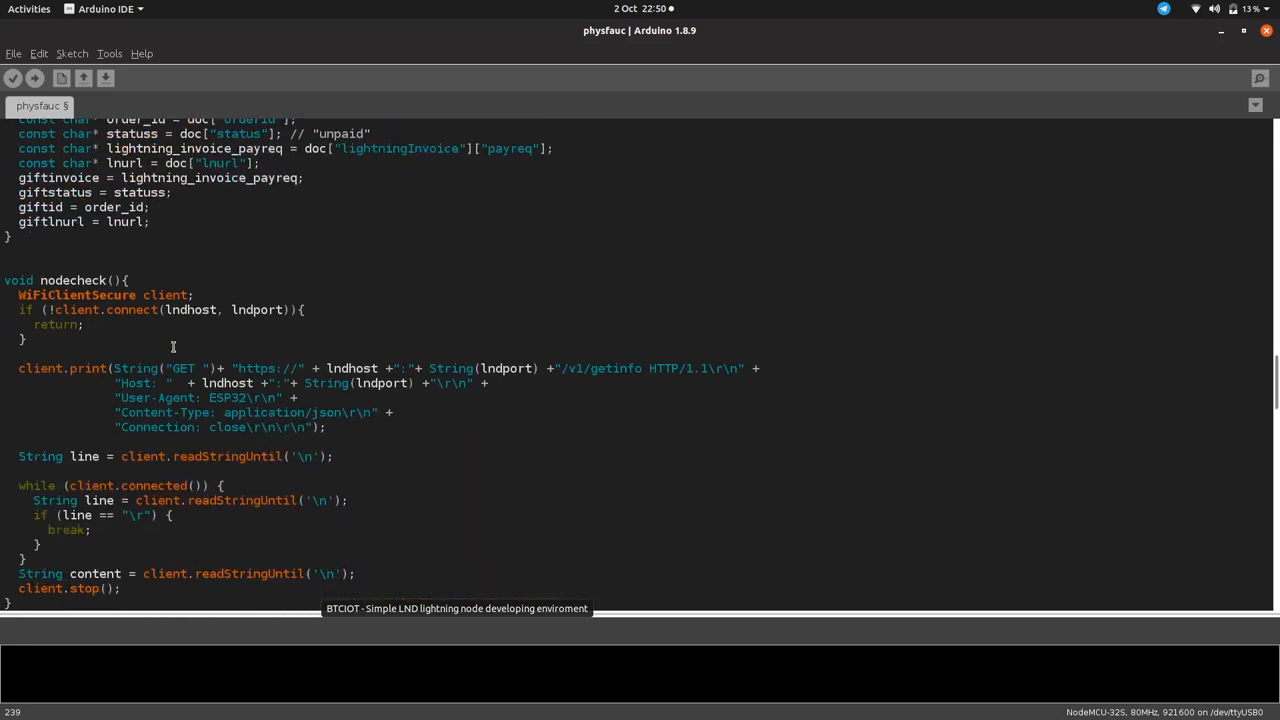
scroll("down", 3)
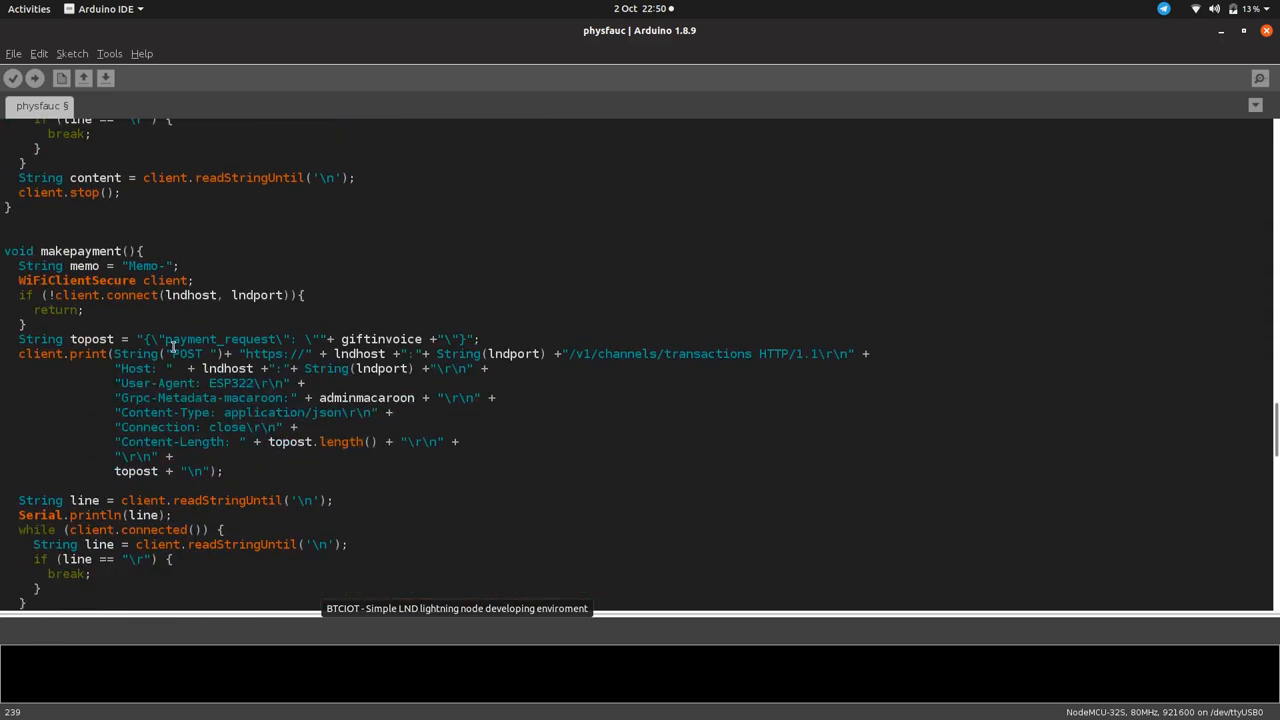
scroll("down", 3)
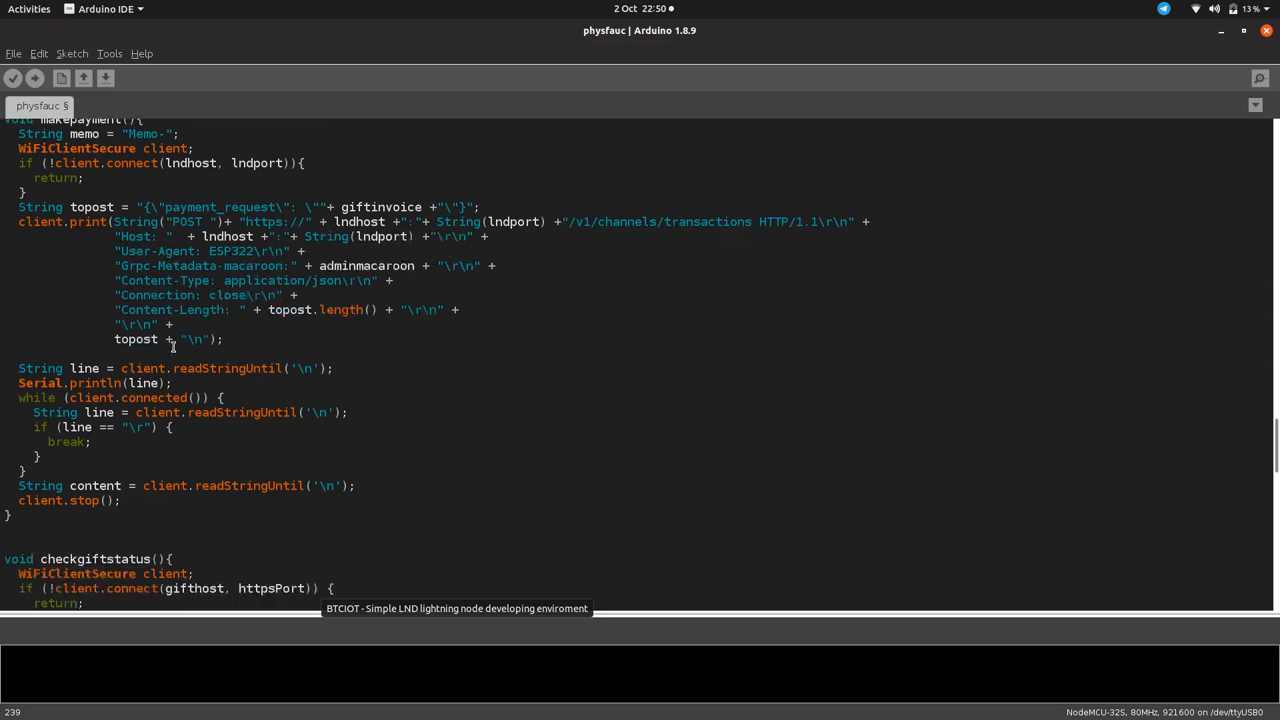
scroll("down", 3)
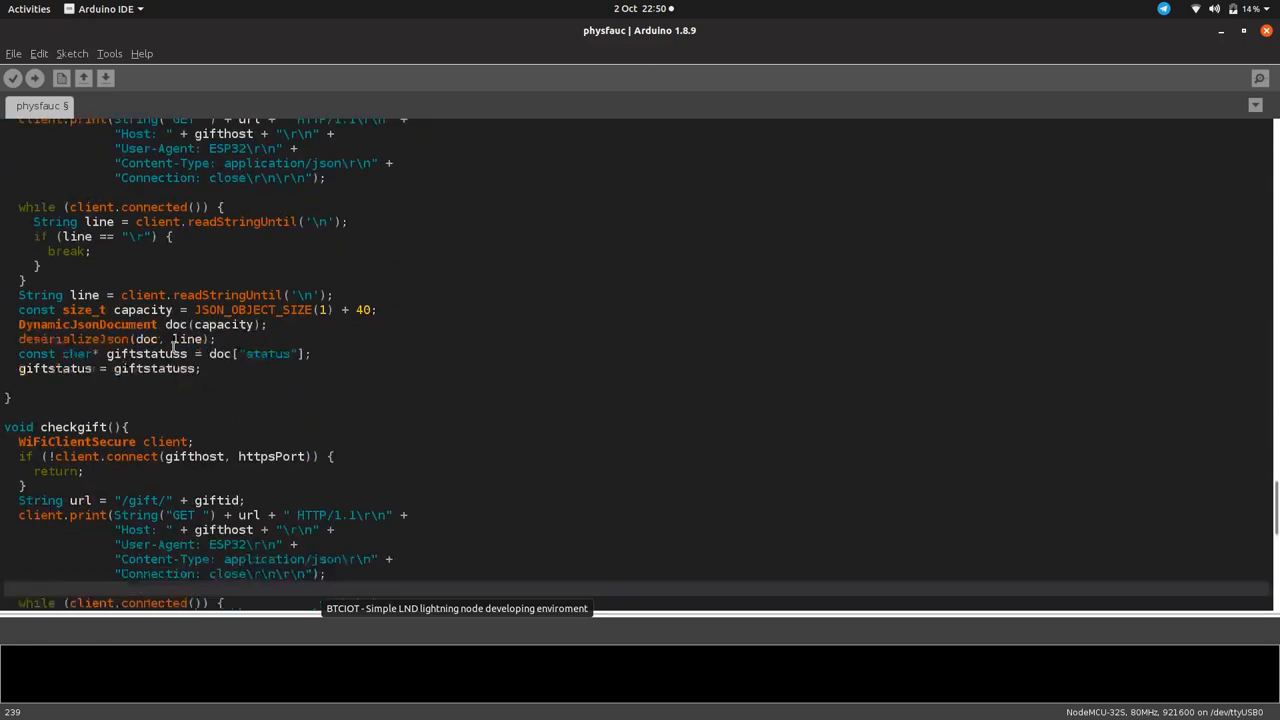
scroll("down", 3)
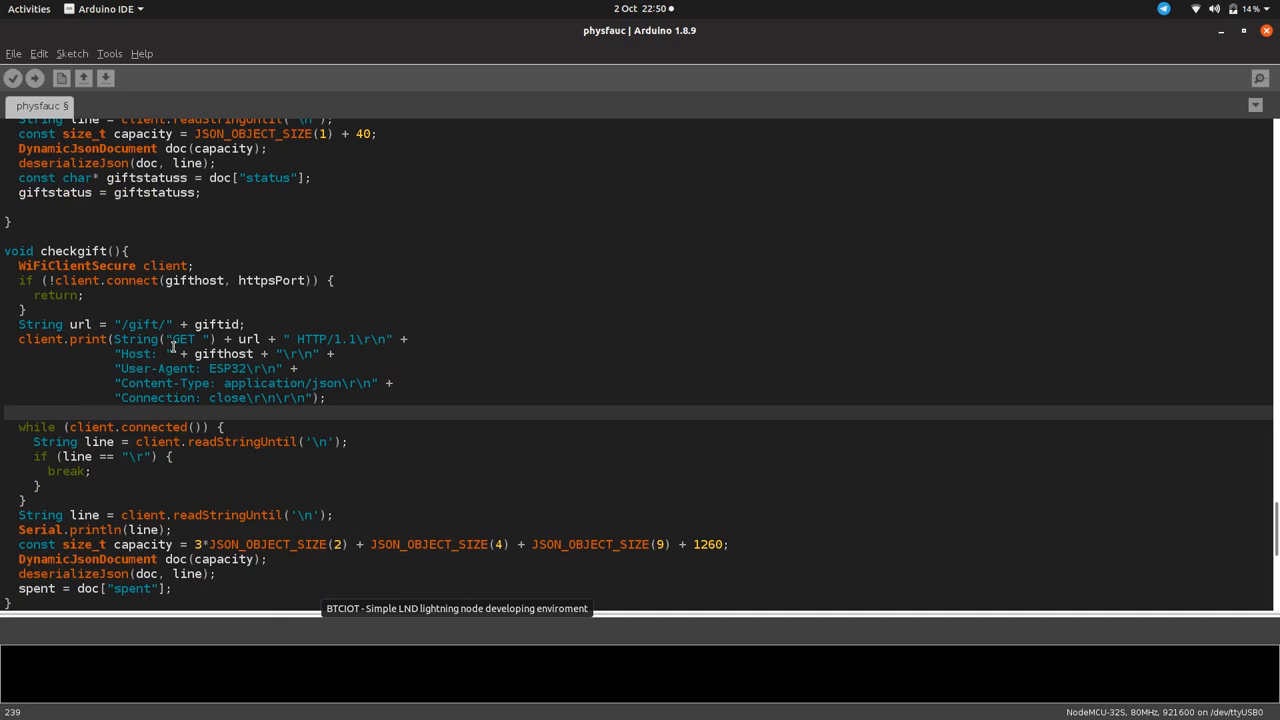
scroll("down", 3)
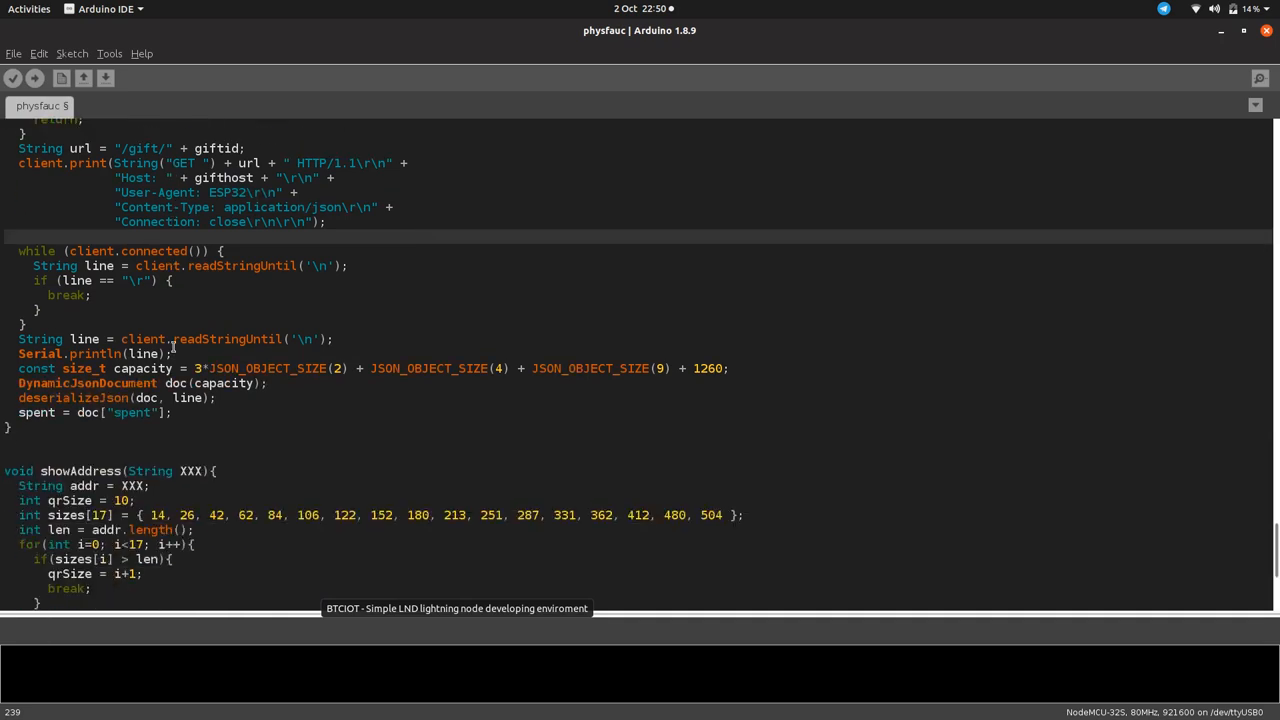
scroll("up", 3)
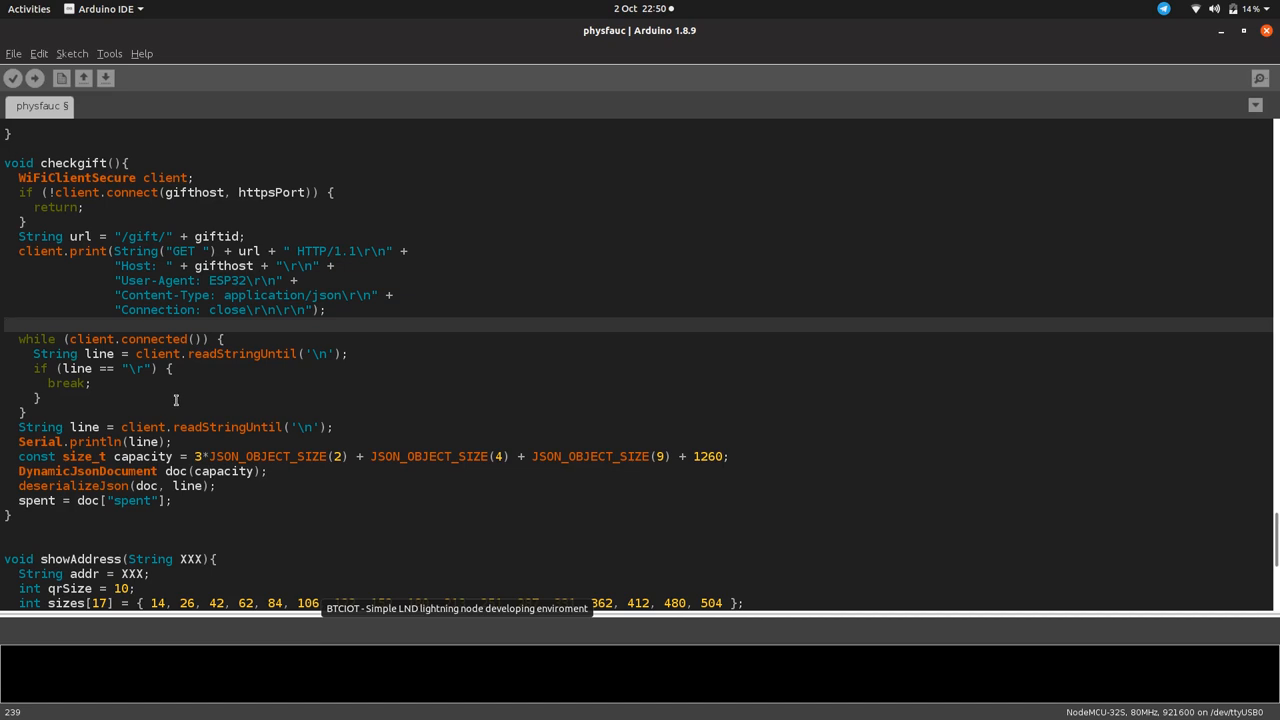
scroll("up", 3)
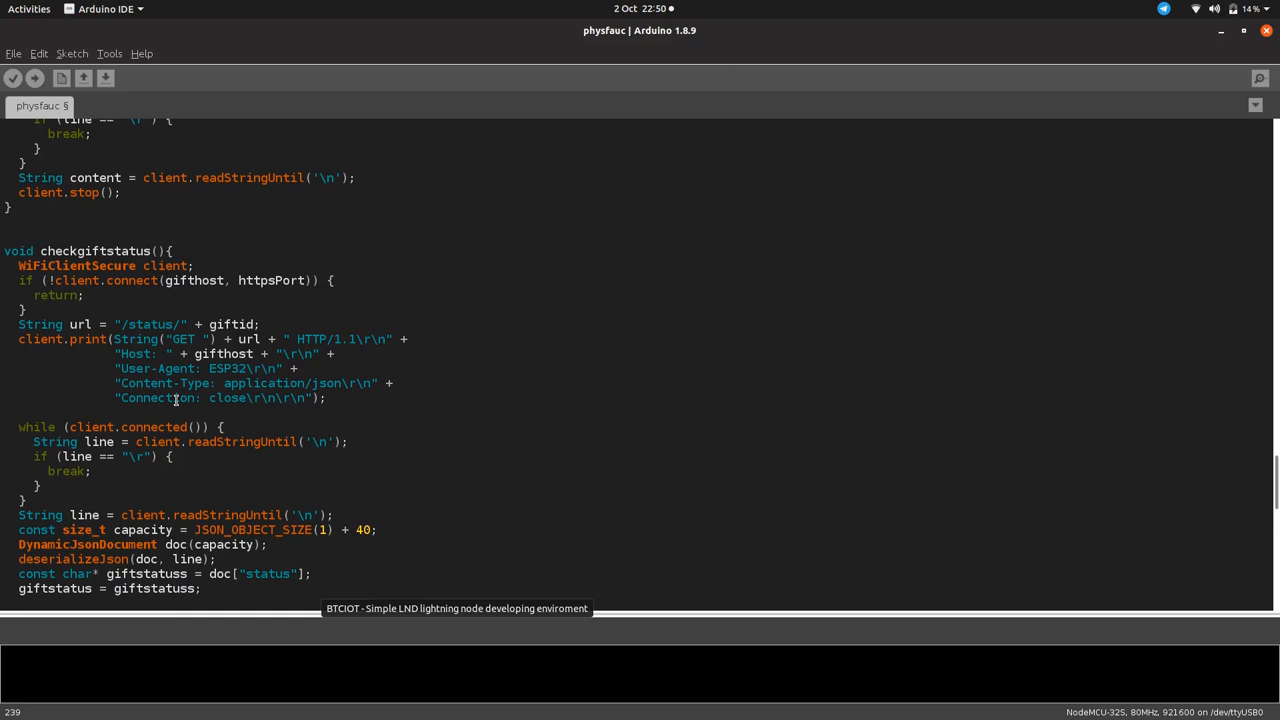
scroll("down", 3)
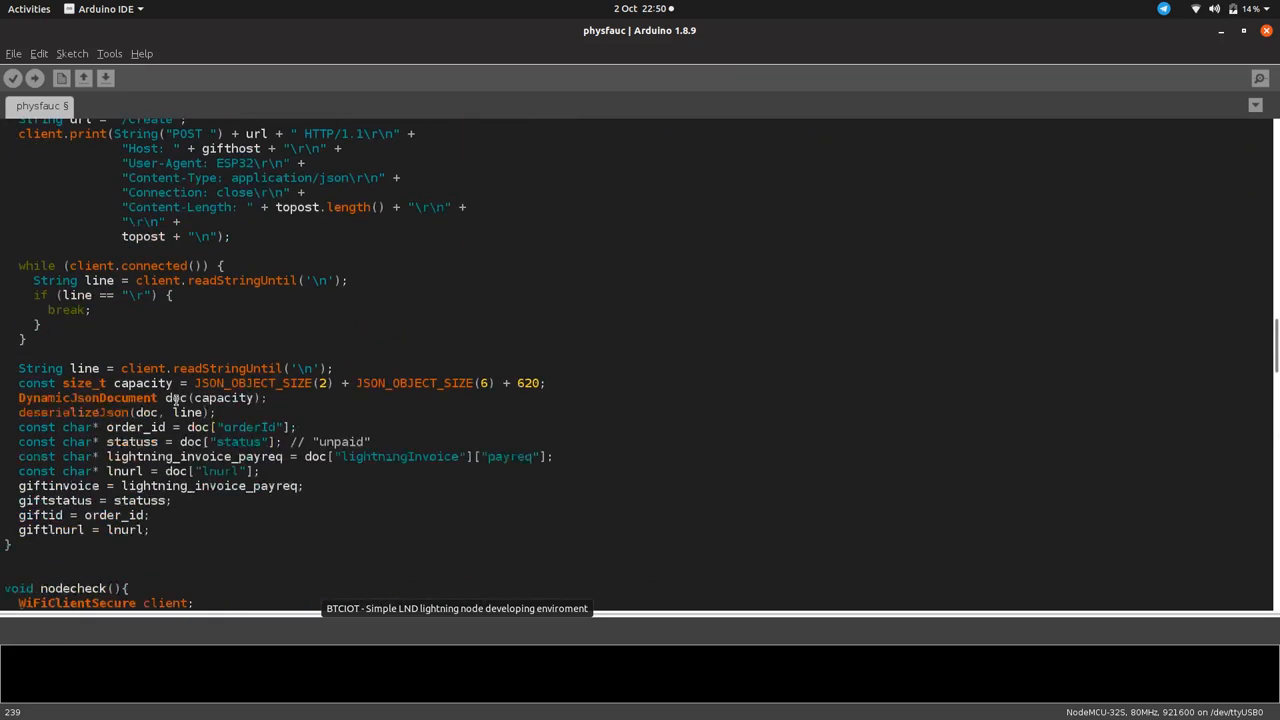
scroll("up", 3)
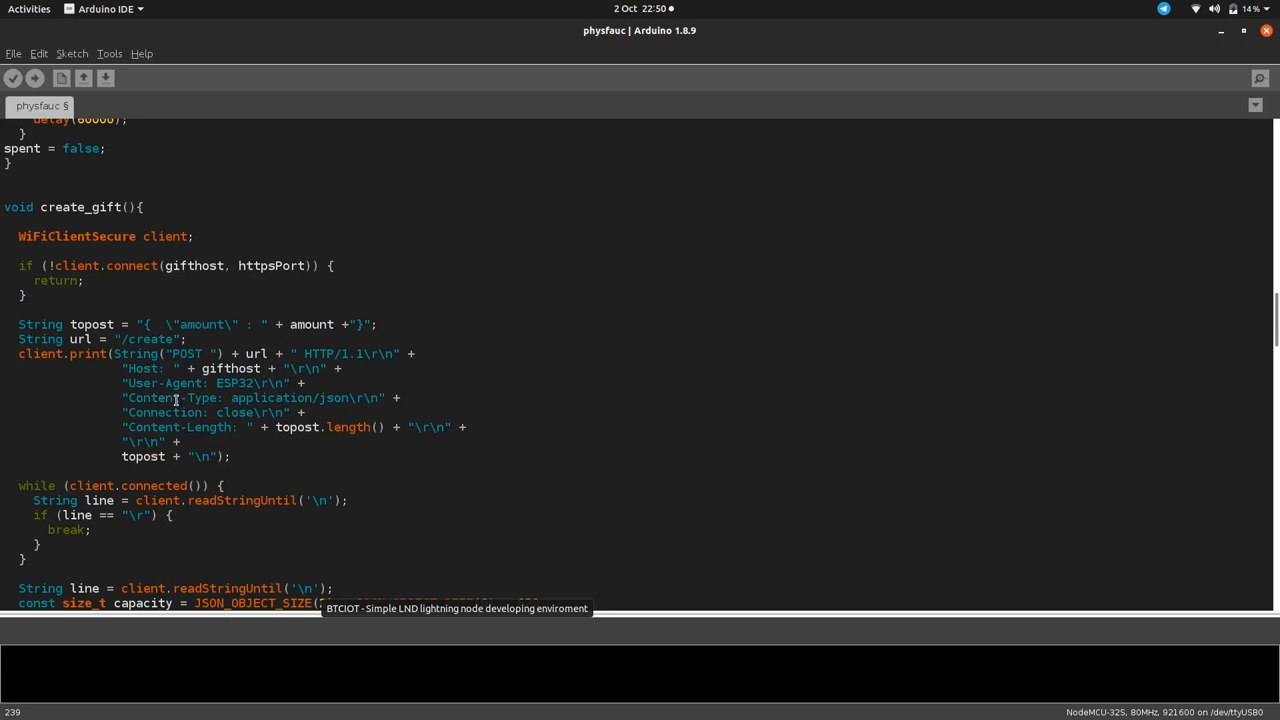
scroll("up", 3)
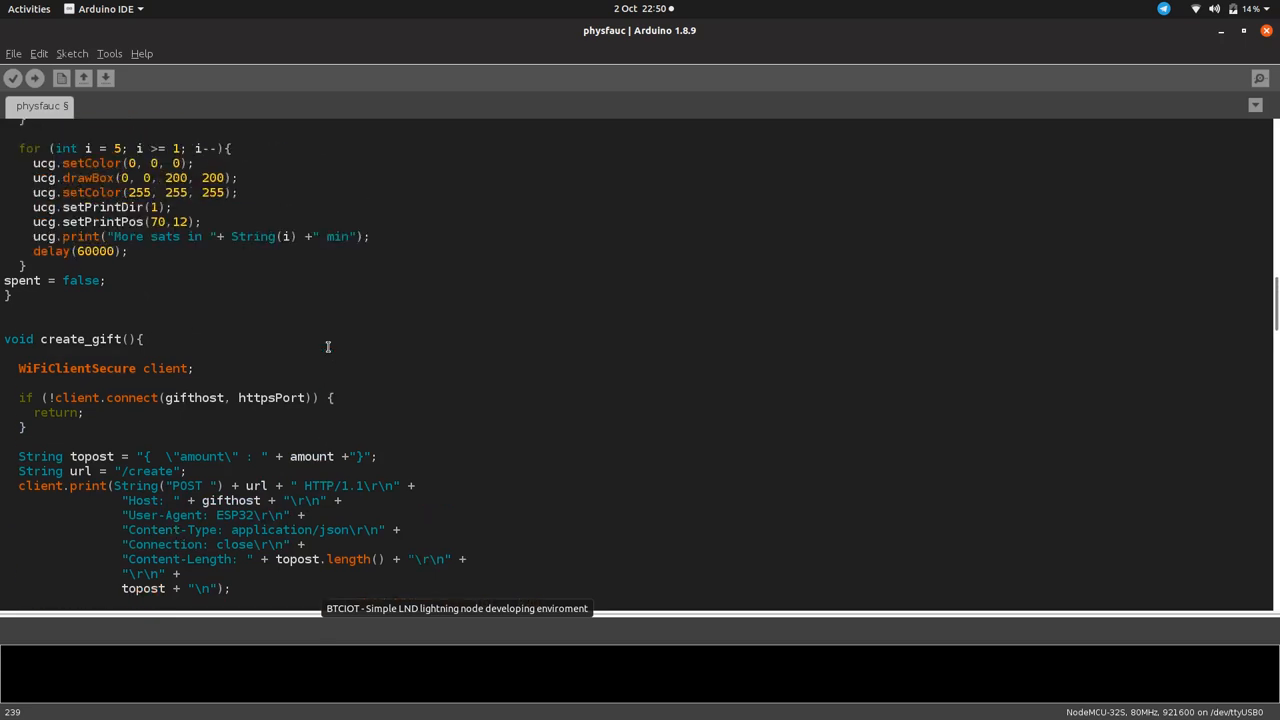
scroll("up", 3)
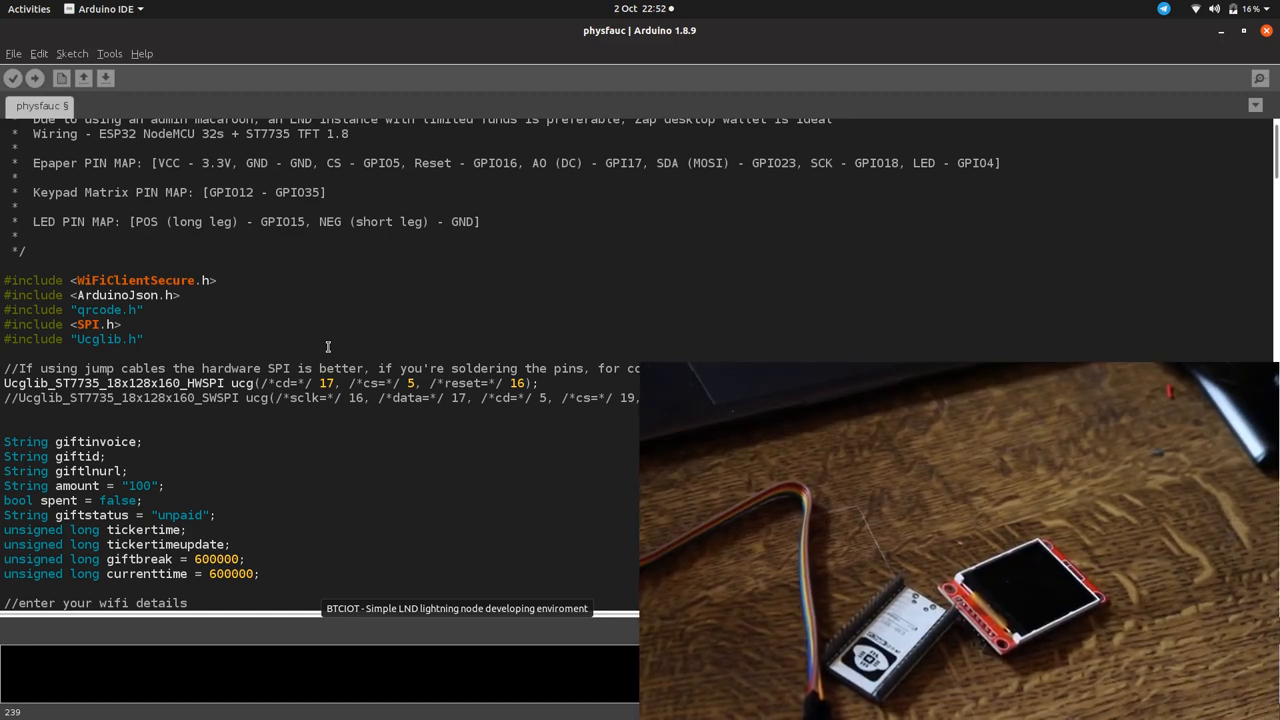
- Set lndhost to "mort.serveo.net" with lndport 3010 and adminmacaroon left empty
scroll("up", 3)
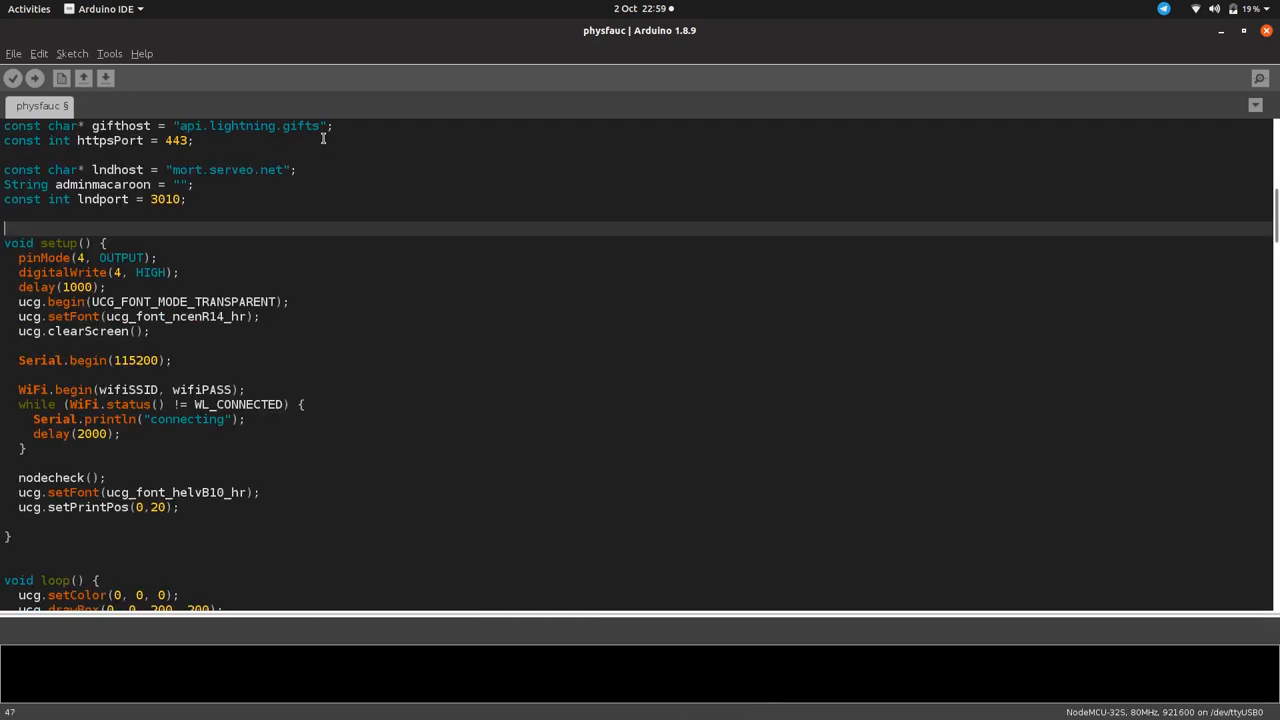
mouse_move(386, 62)
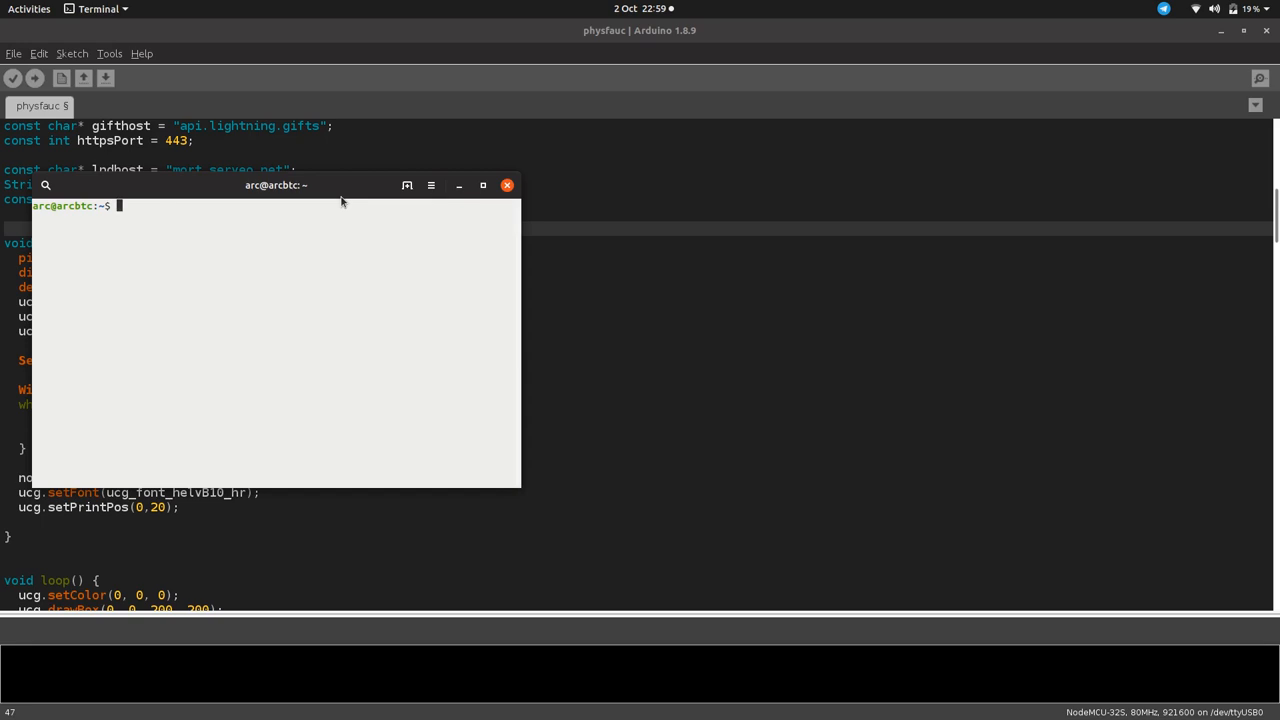
- Recall the ssh -R mort.serveo.net:3010:localhost:8180 serveo.net tunnel command from shell history
type("sudo gedit adminmac3.txt")
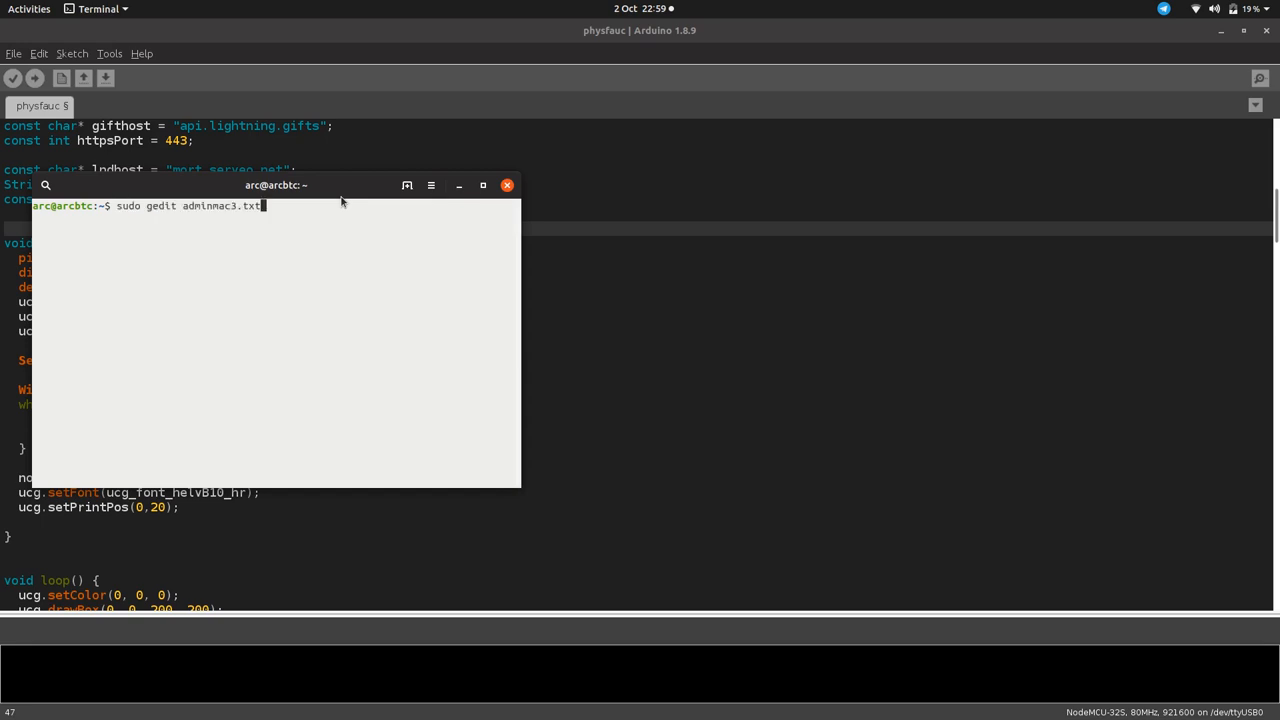
type("xxd -plain admin.macaroon > adminmac3.txt")
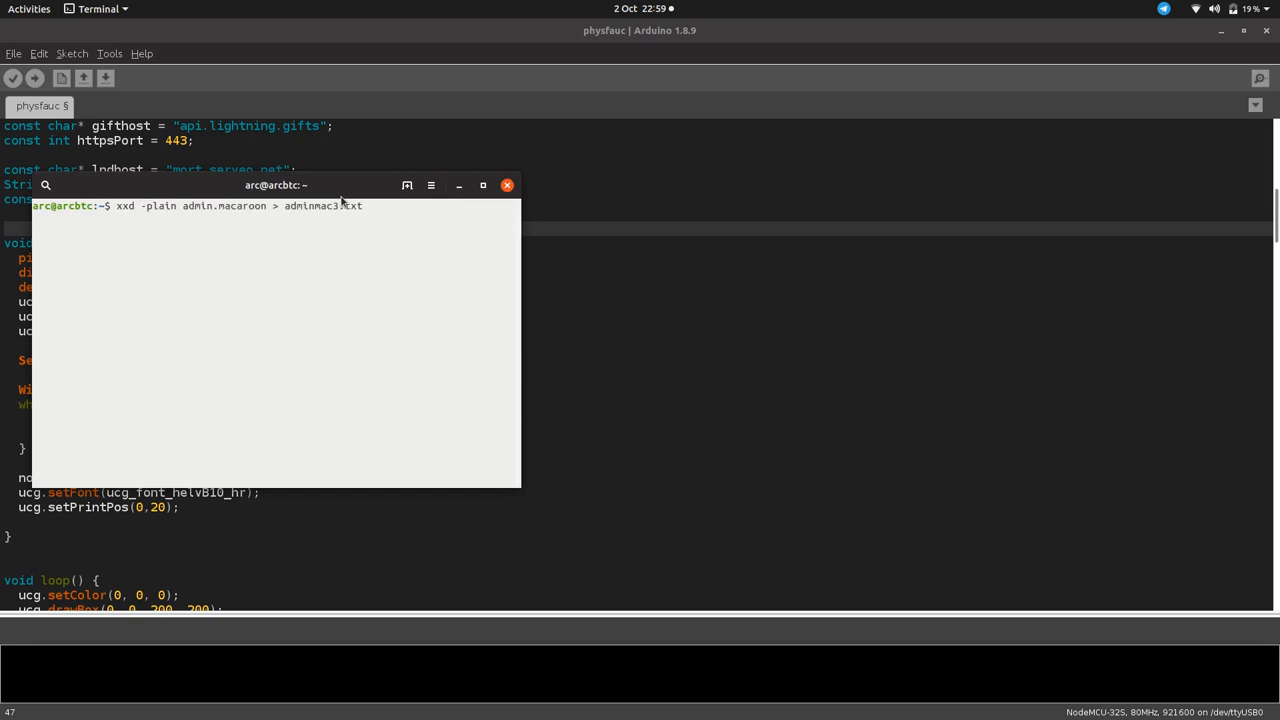
type("ls")
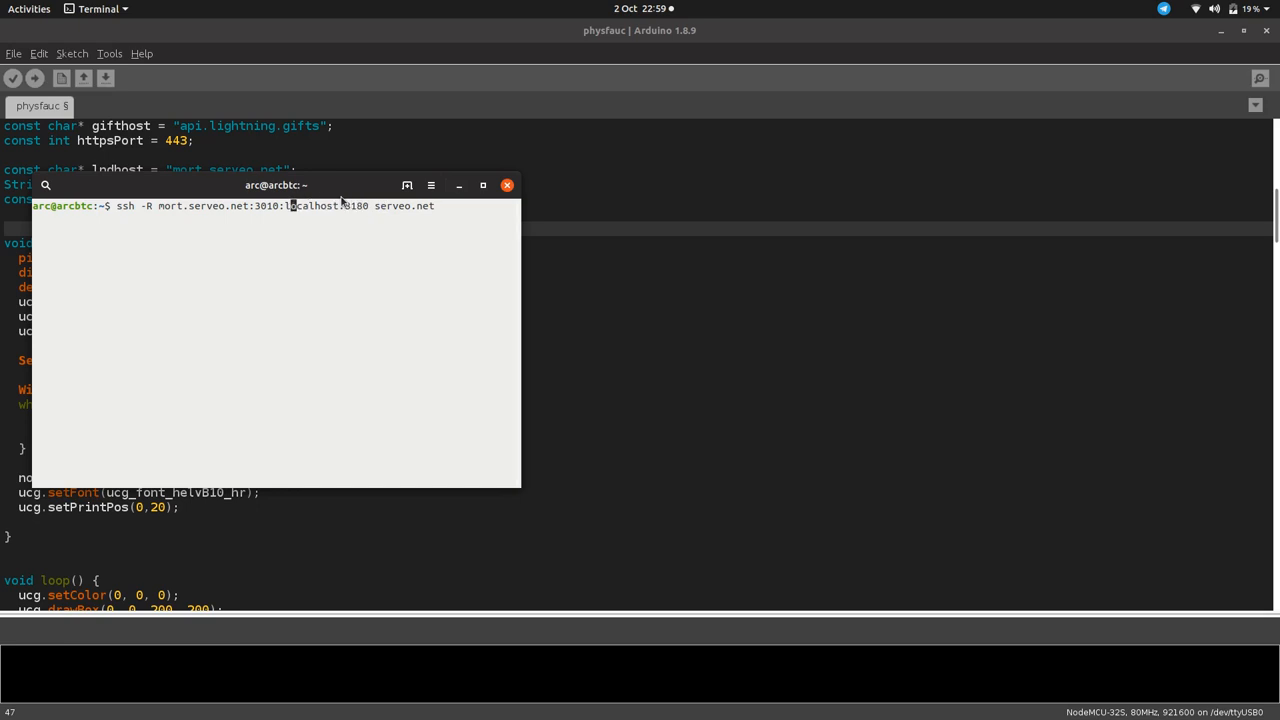
left_click_drag(276, 184, 378, 292)
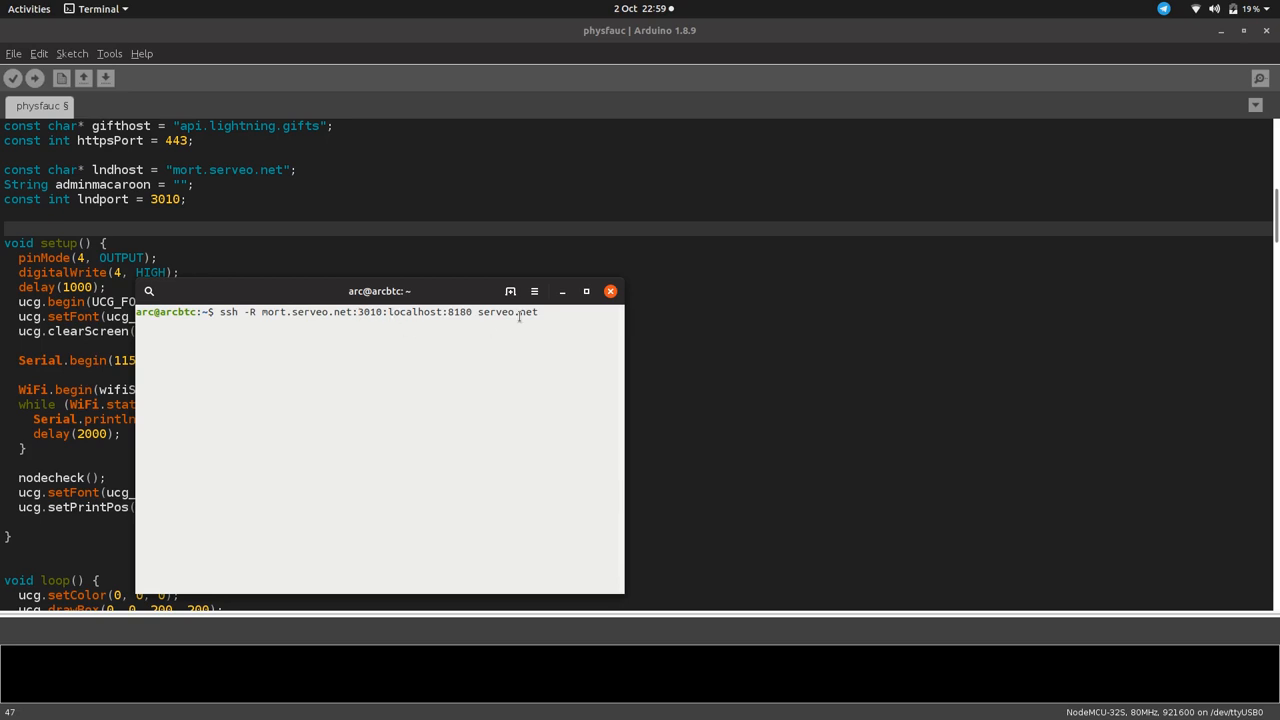
mouse_move(252, 324)
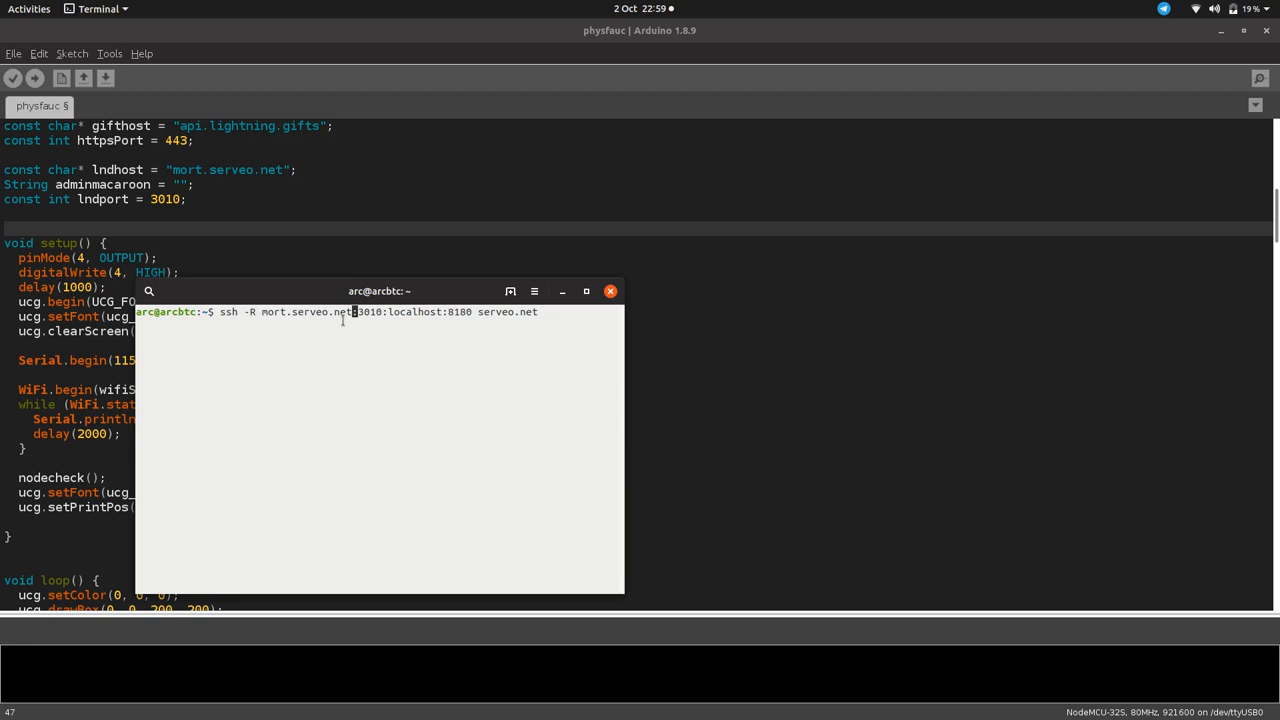
mouse_move(392, 310)
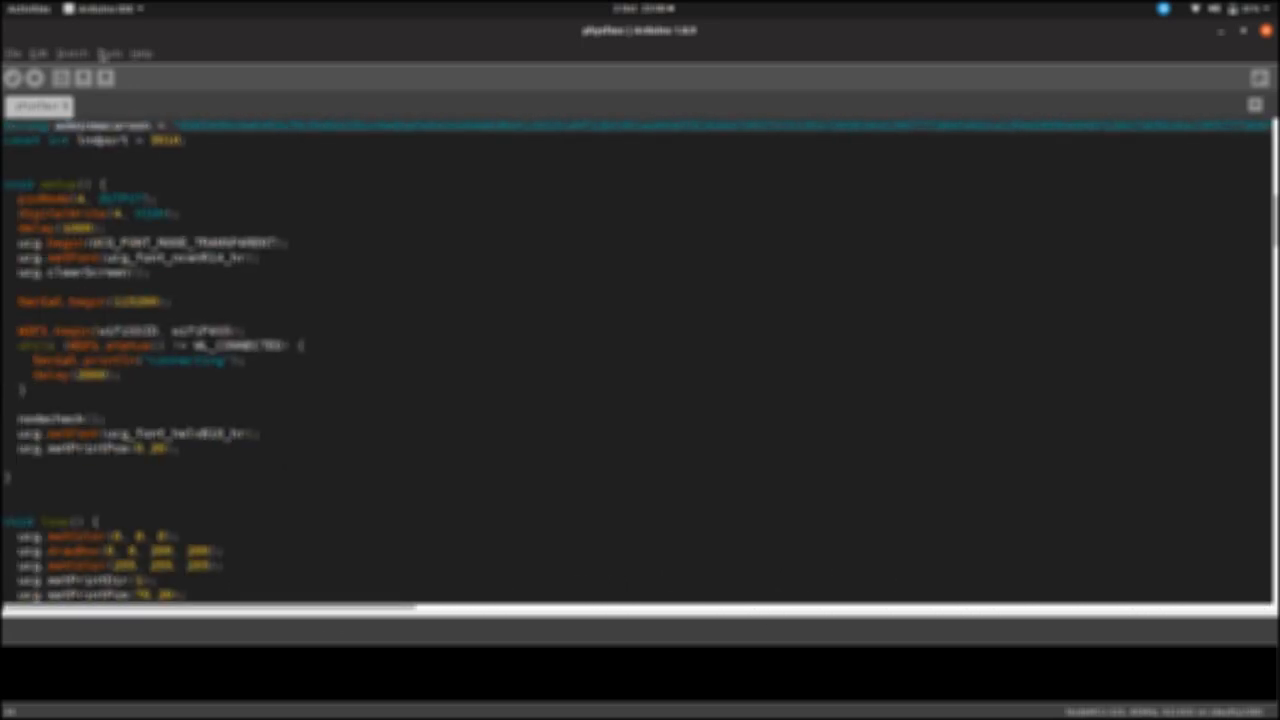
- Compile and upload the physfauc sketch to the ESP32 board
left_click(36, 78)
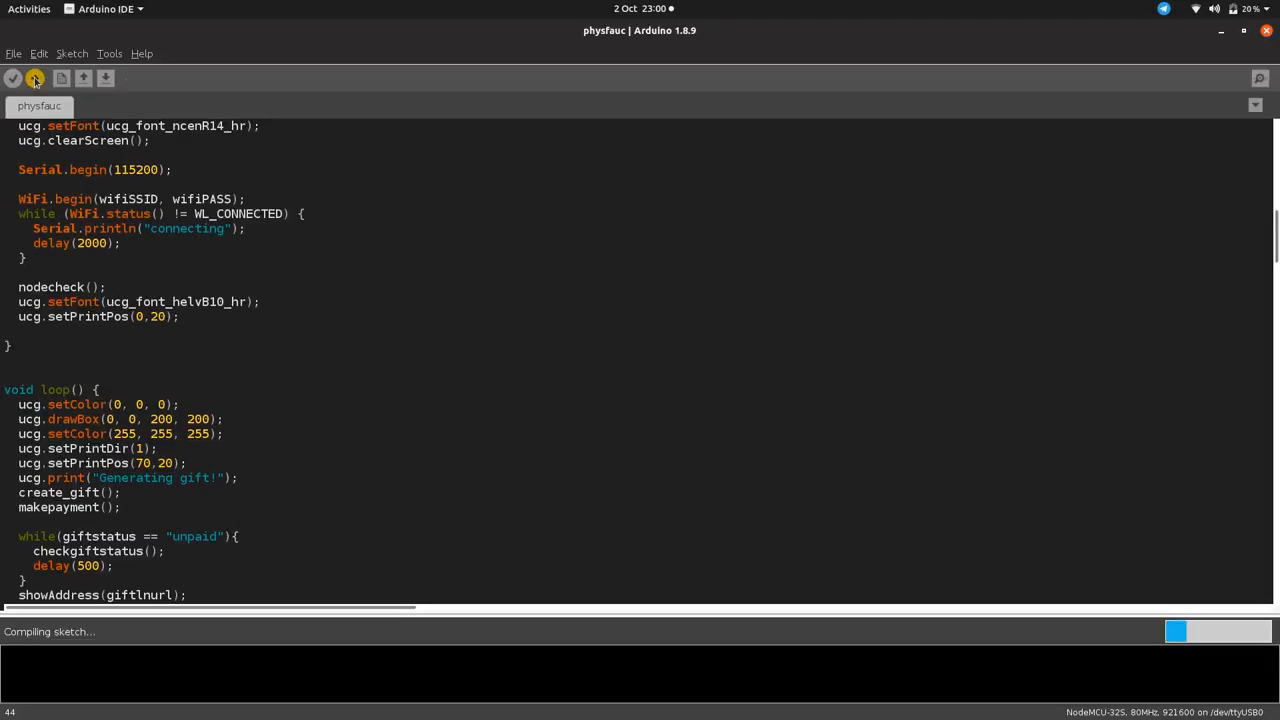